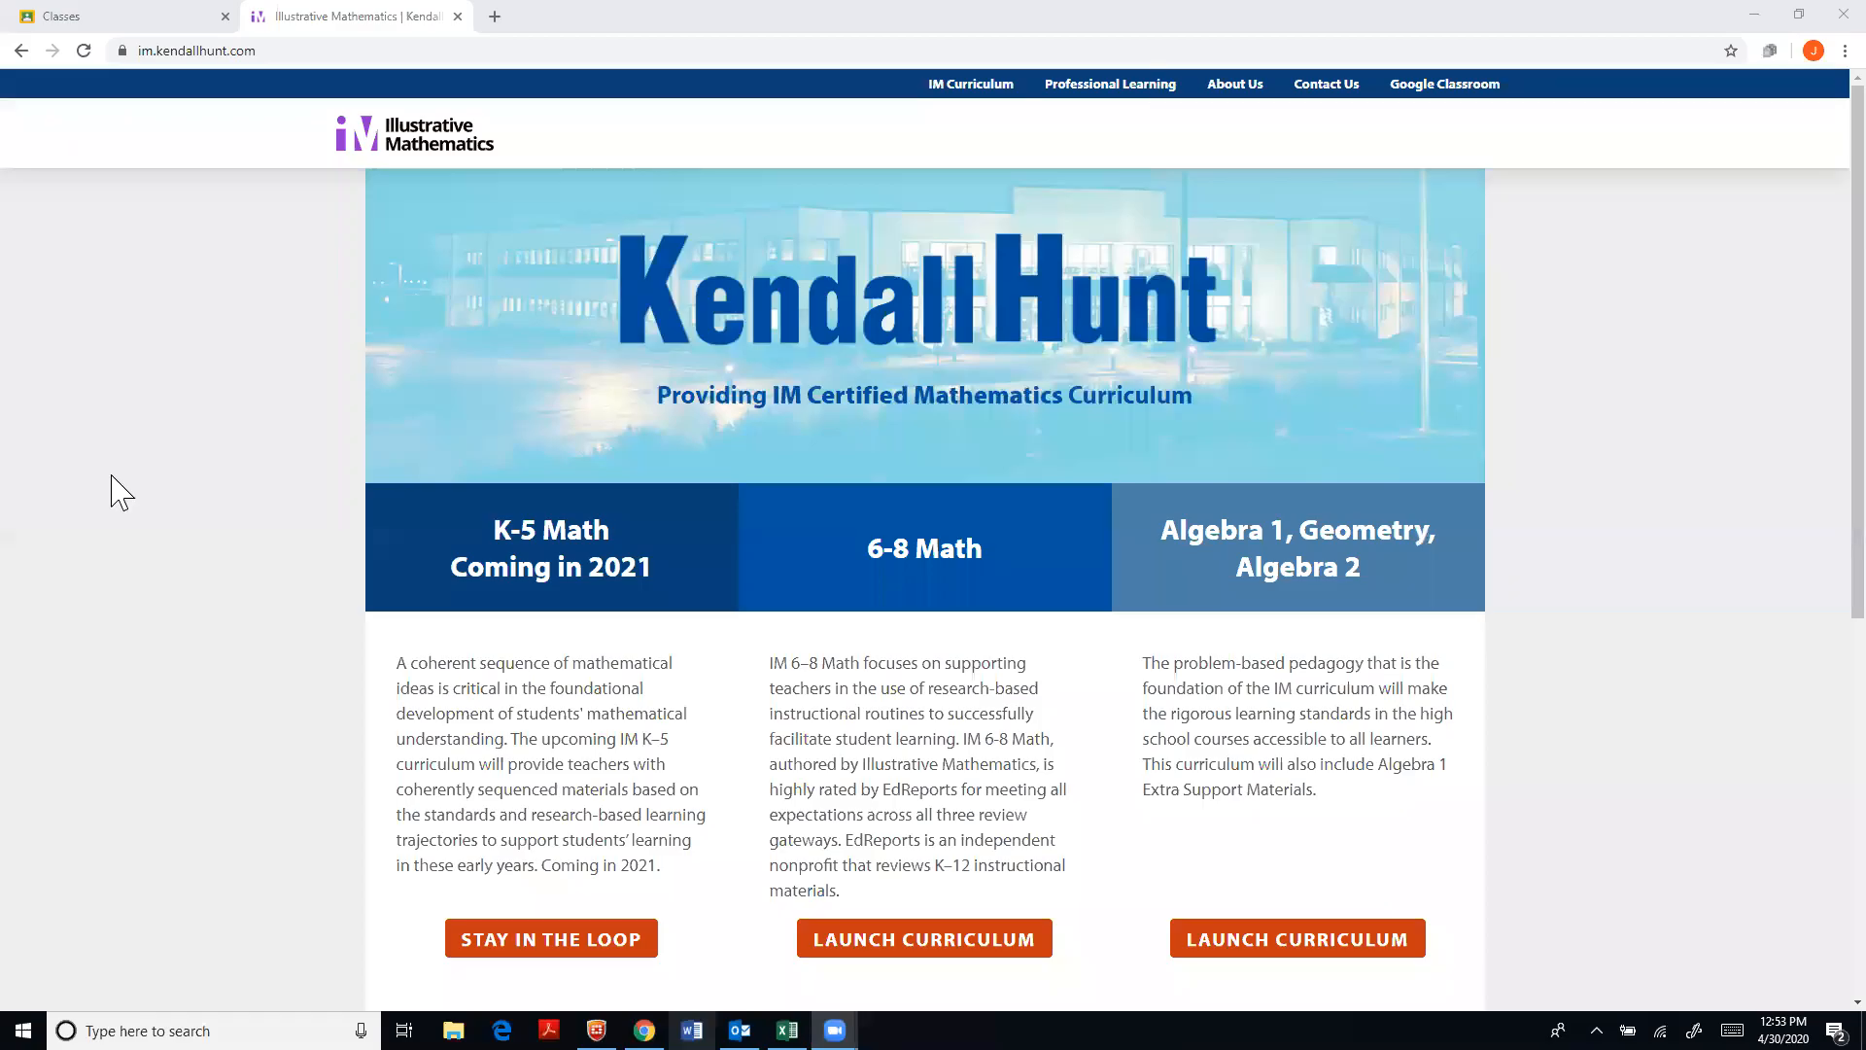
mouse_move(117, 298)
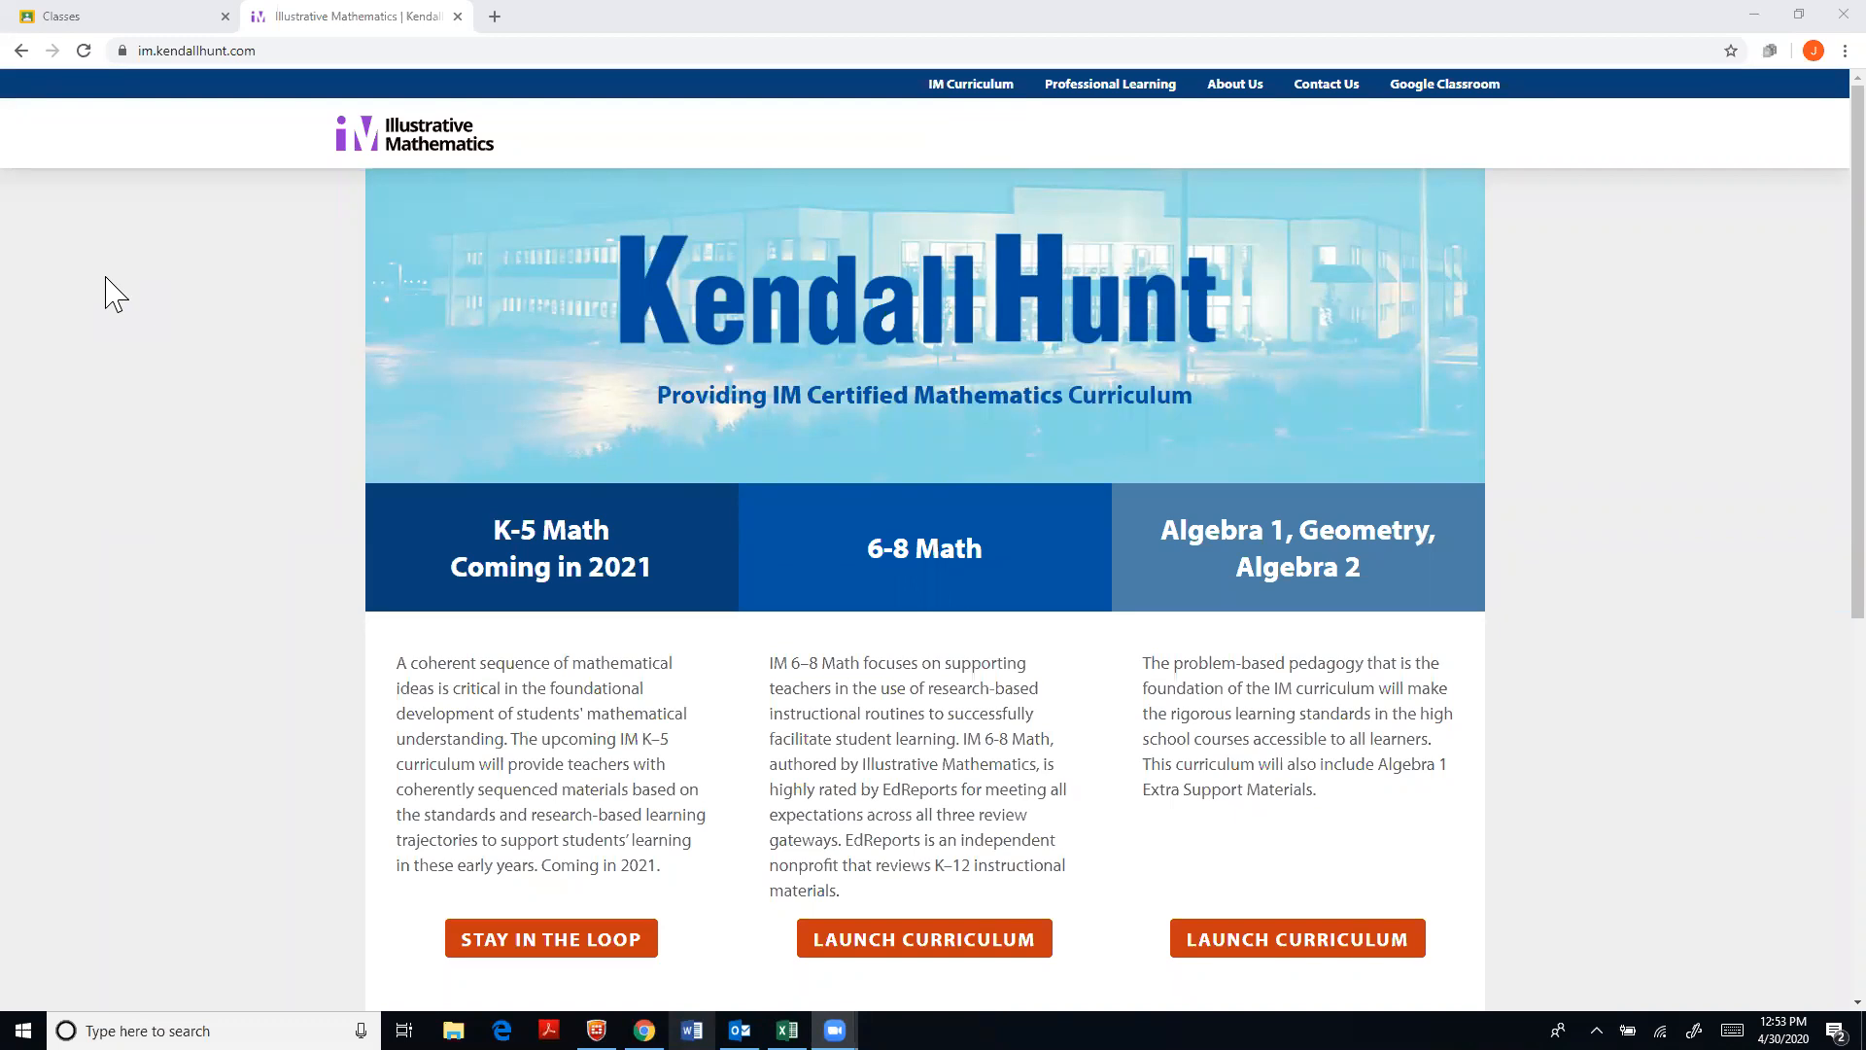
mouse_move(465, 673)
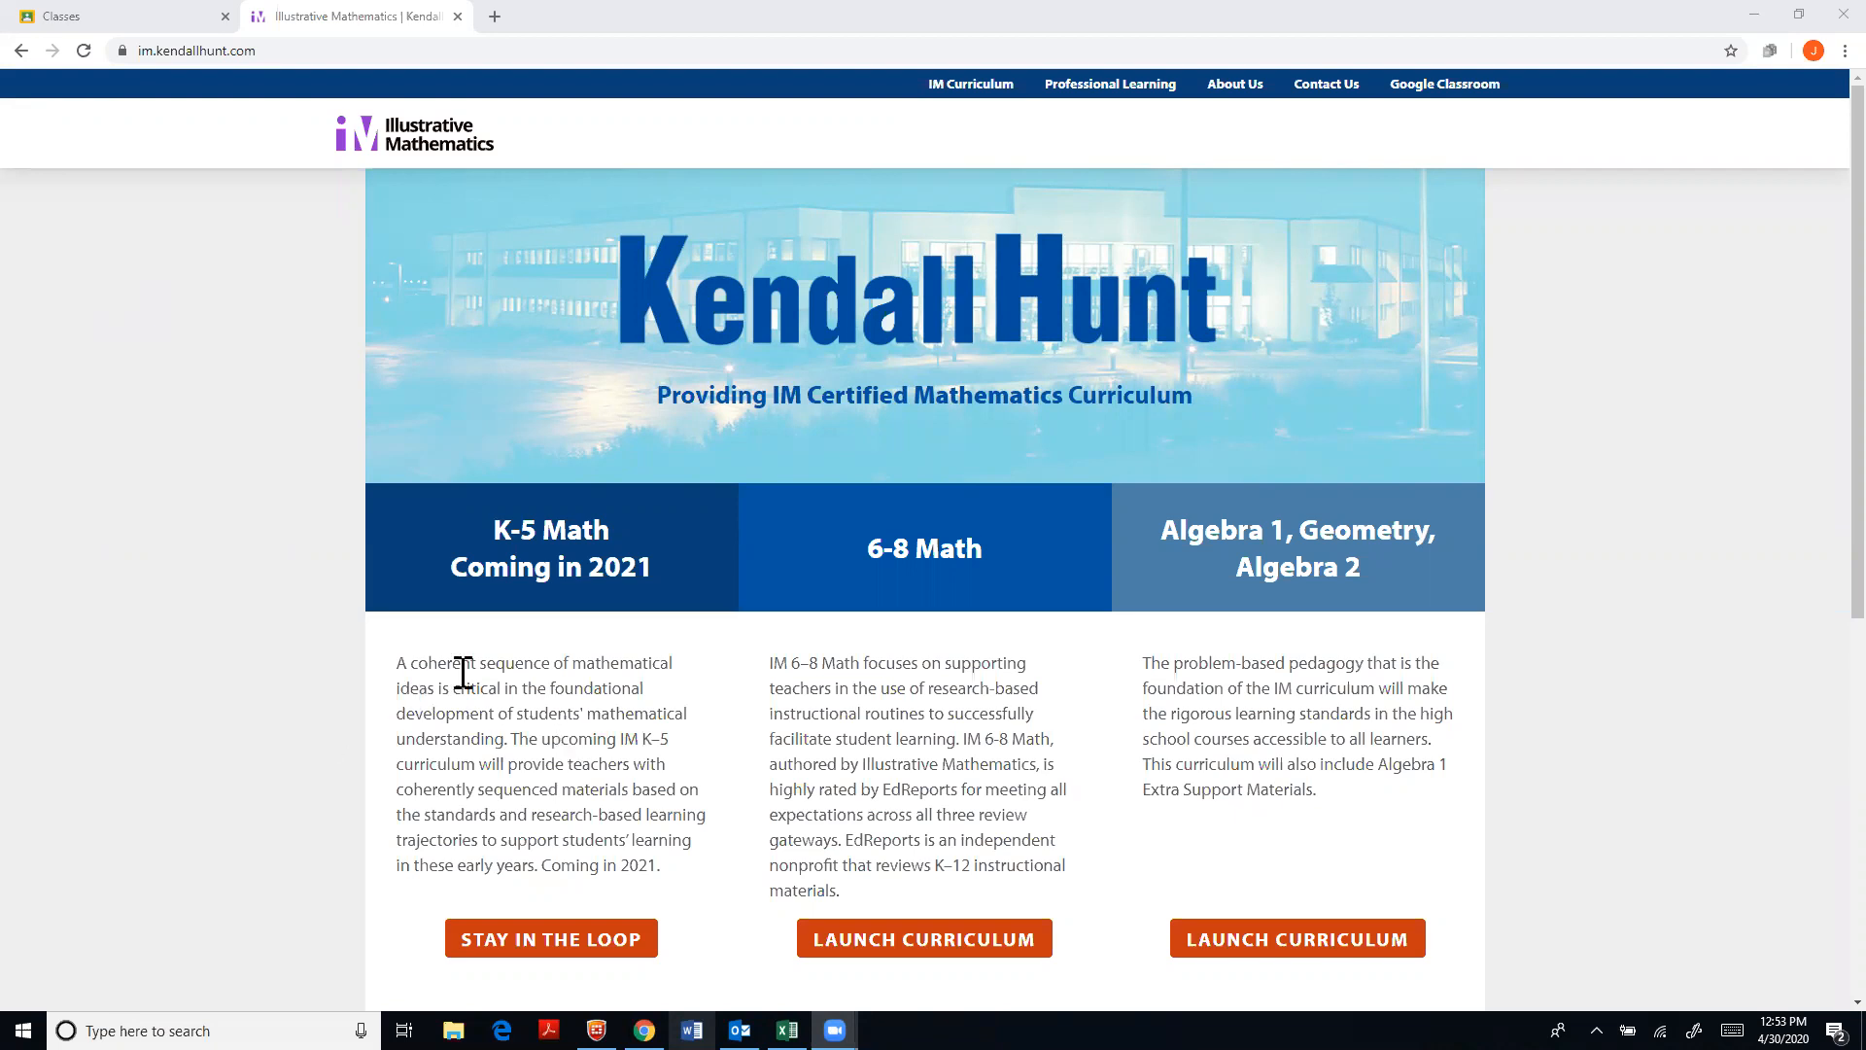
mouse_move(1006, 578)
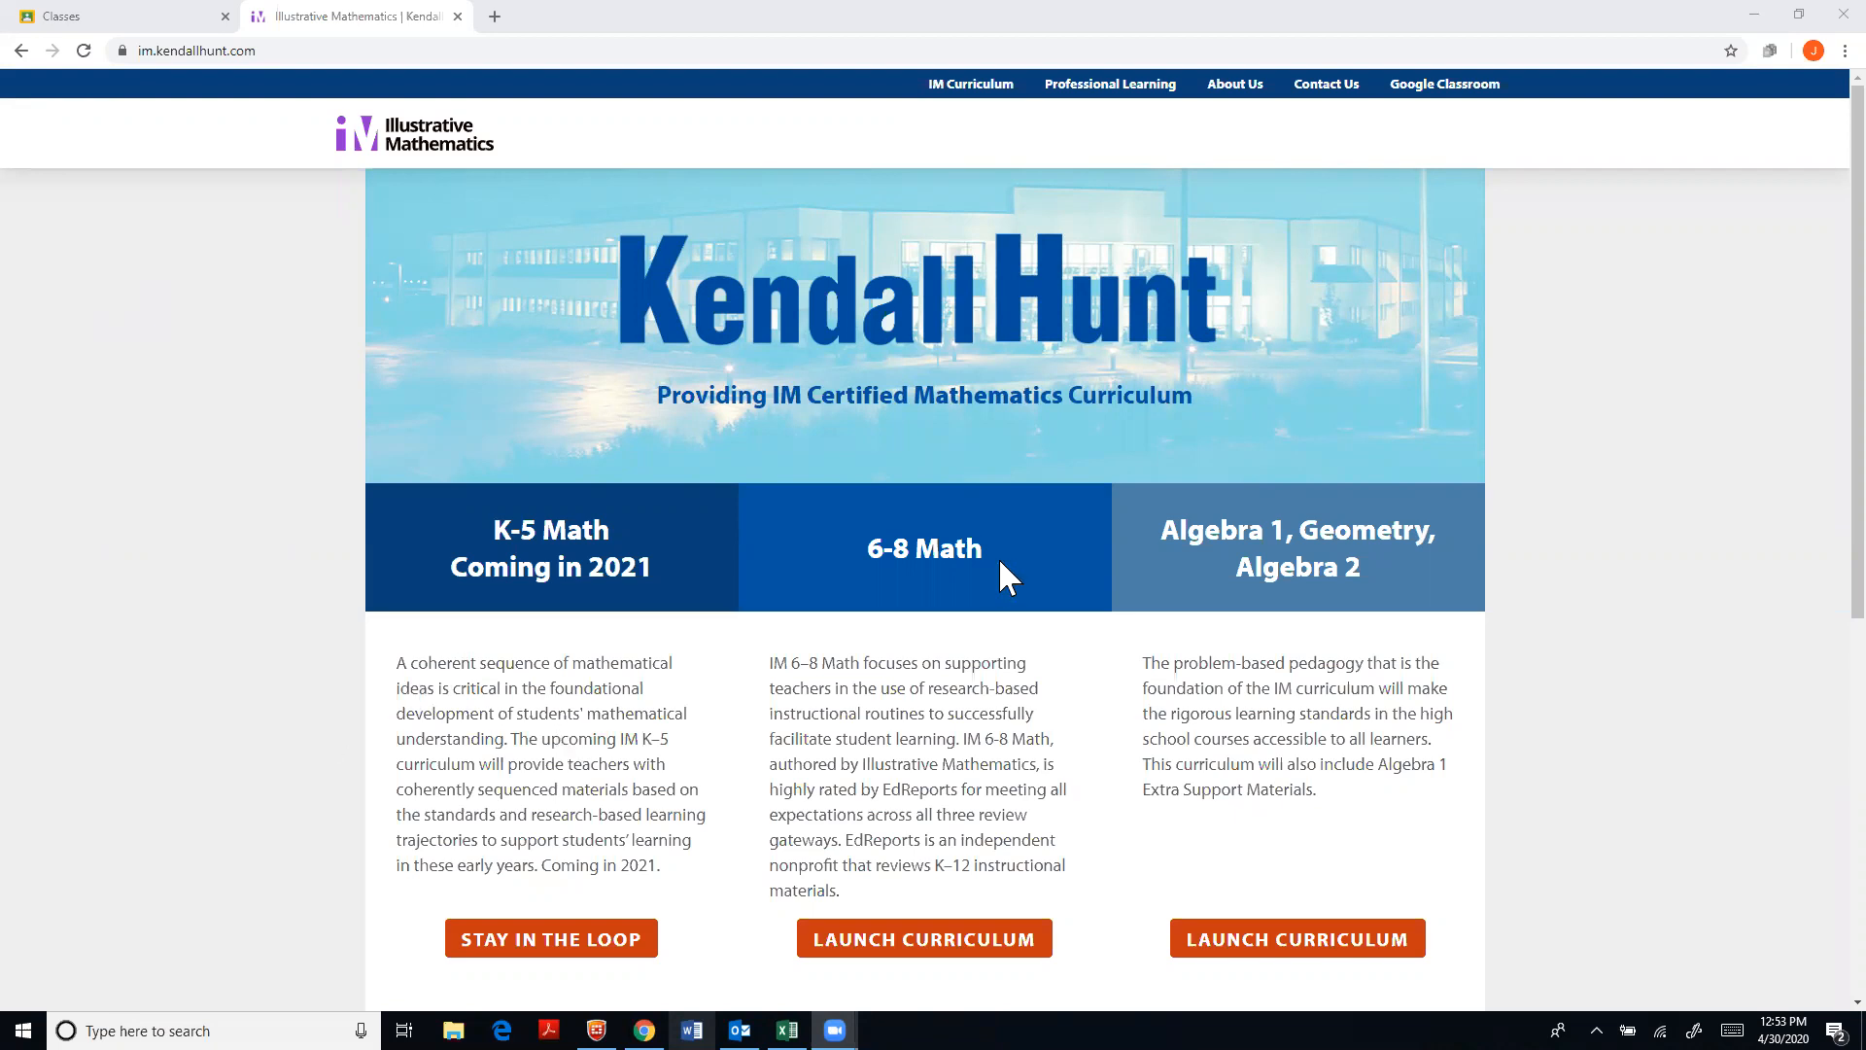
Launch the 6-8 Math curriculum from the Illustrative Mathematics site
scroll(down, 3)
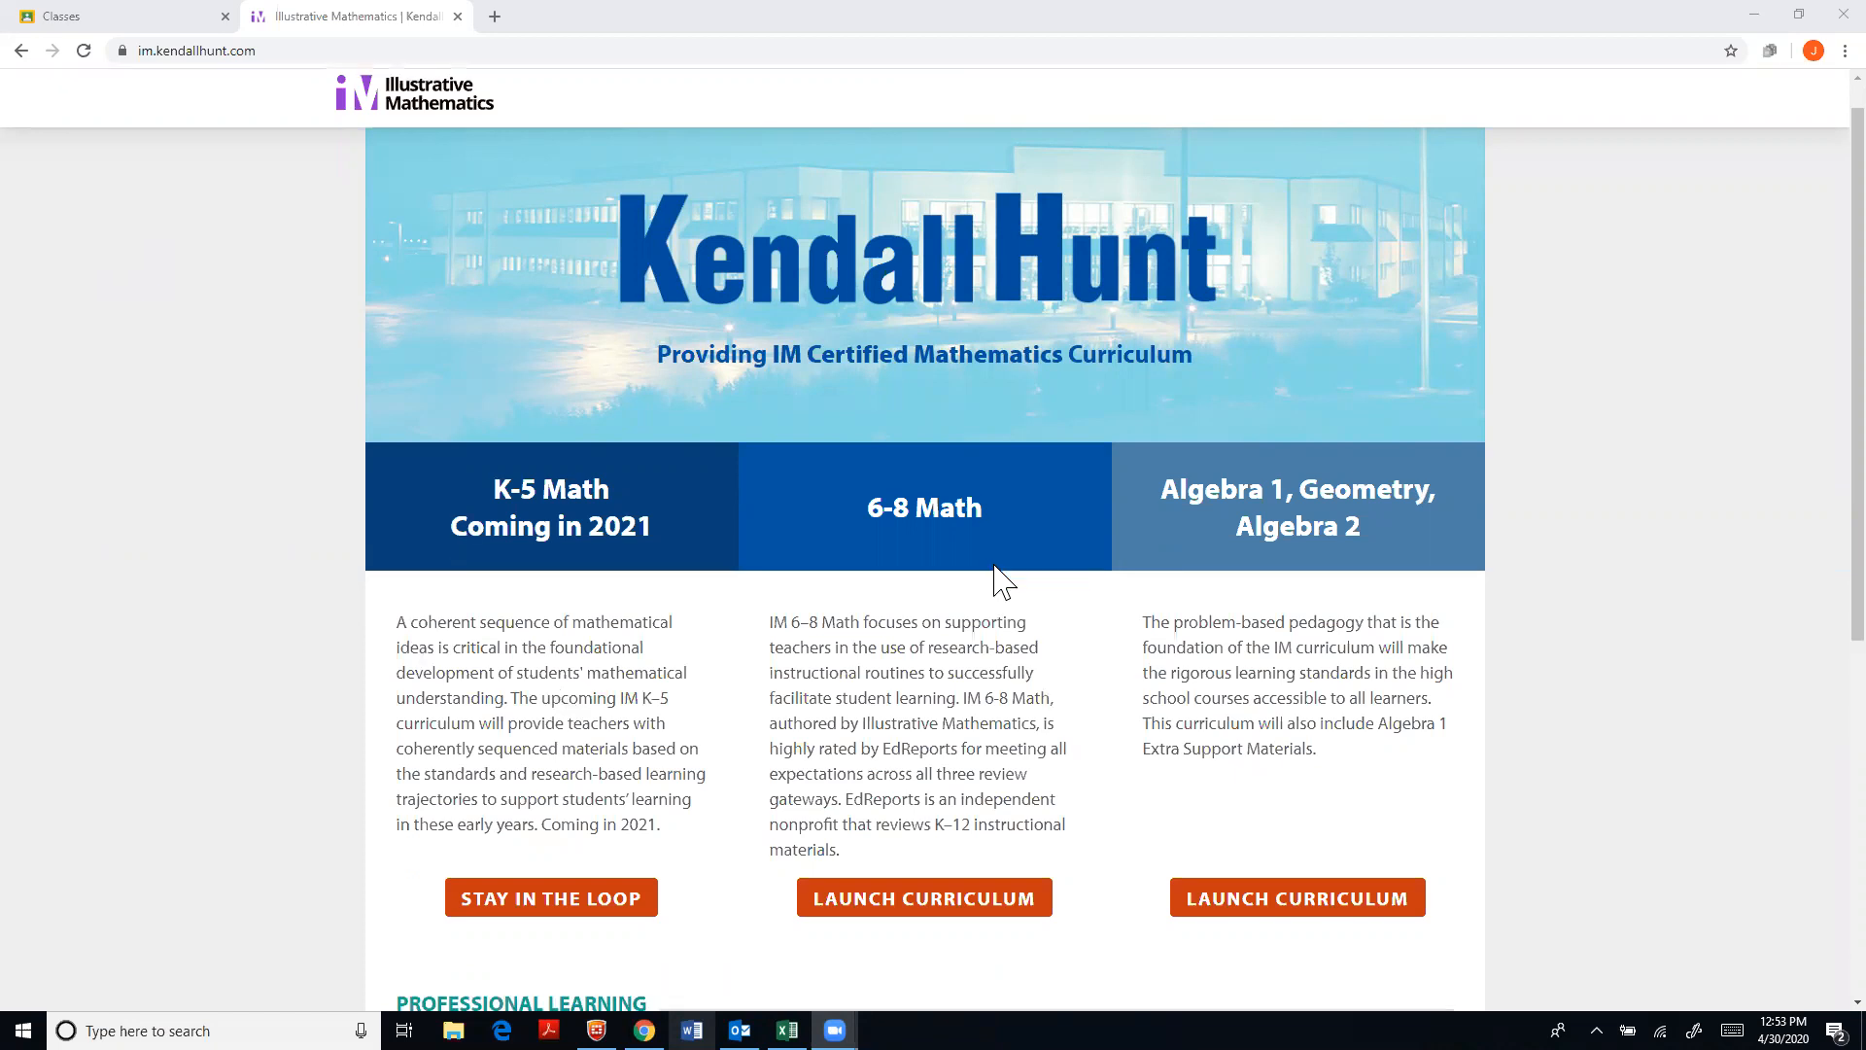
scroll(up, 3)
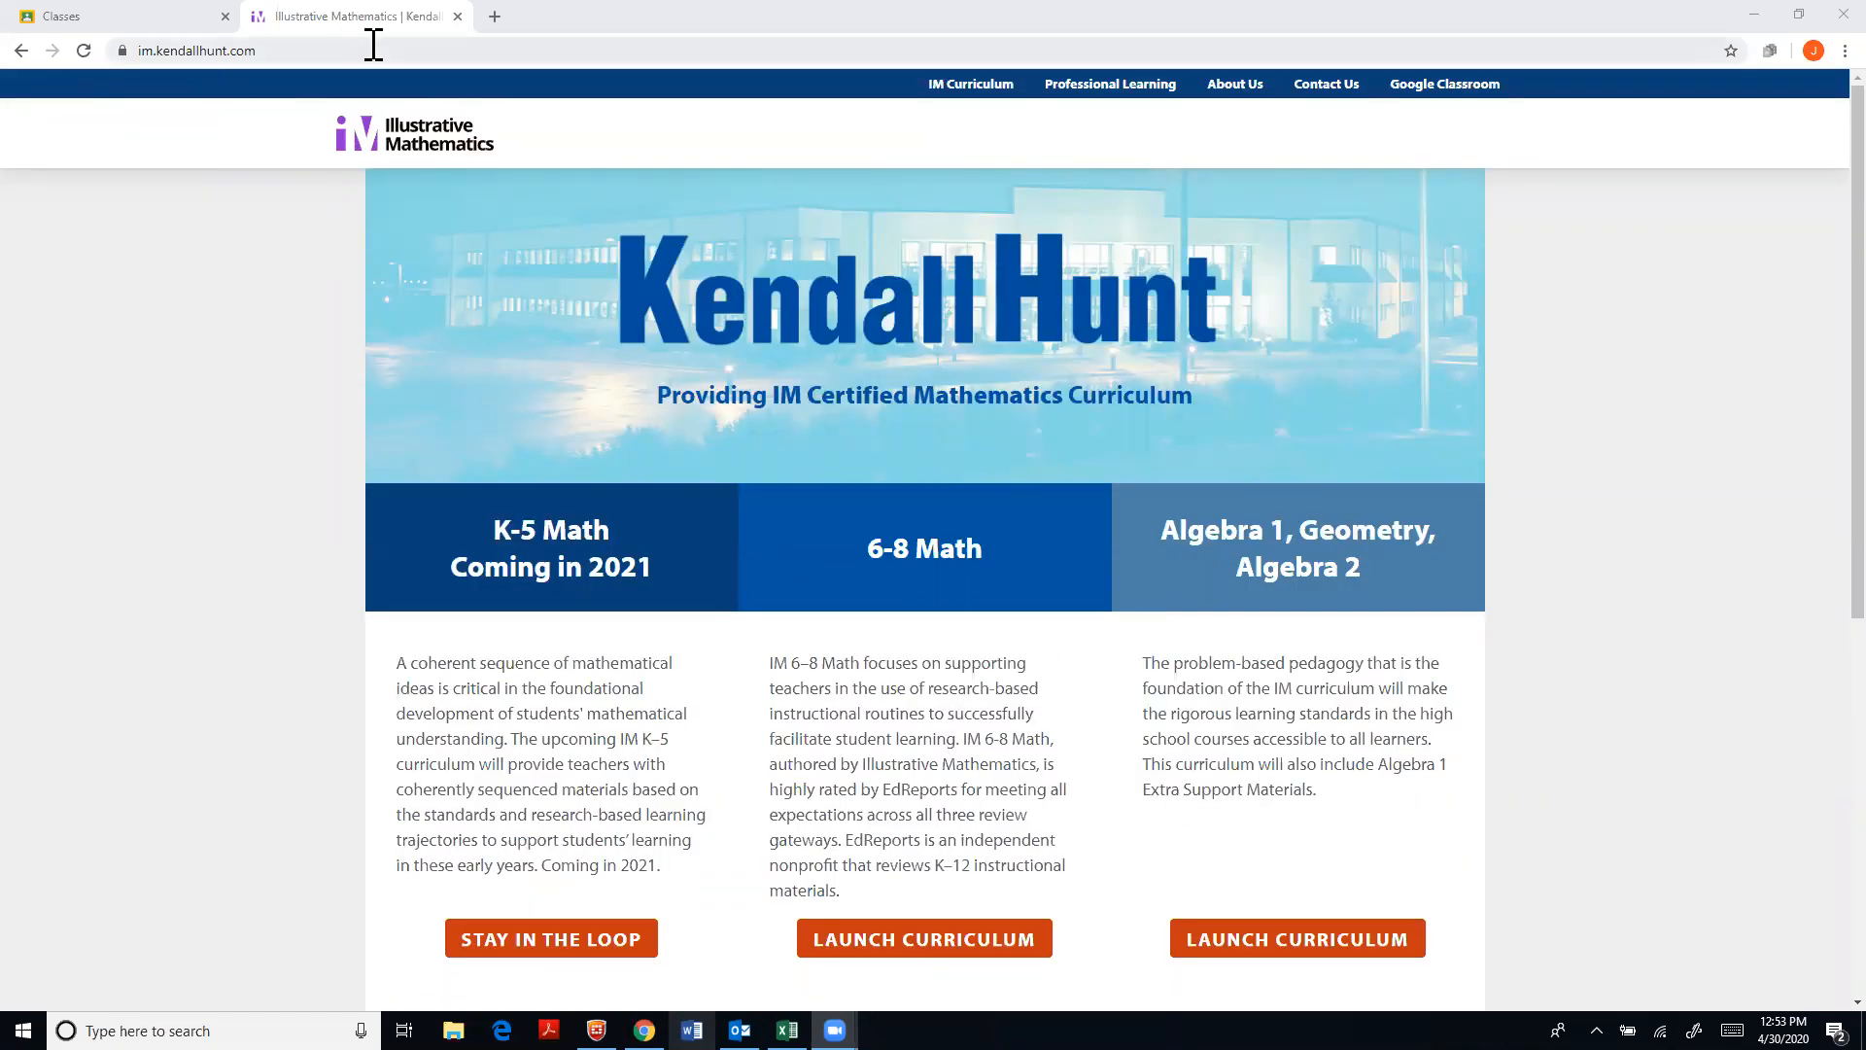
scroll(down, 3)
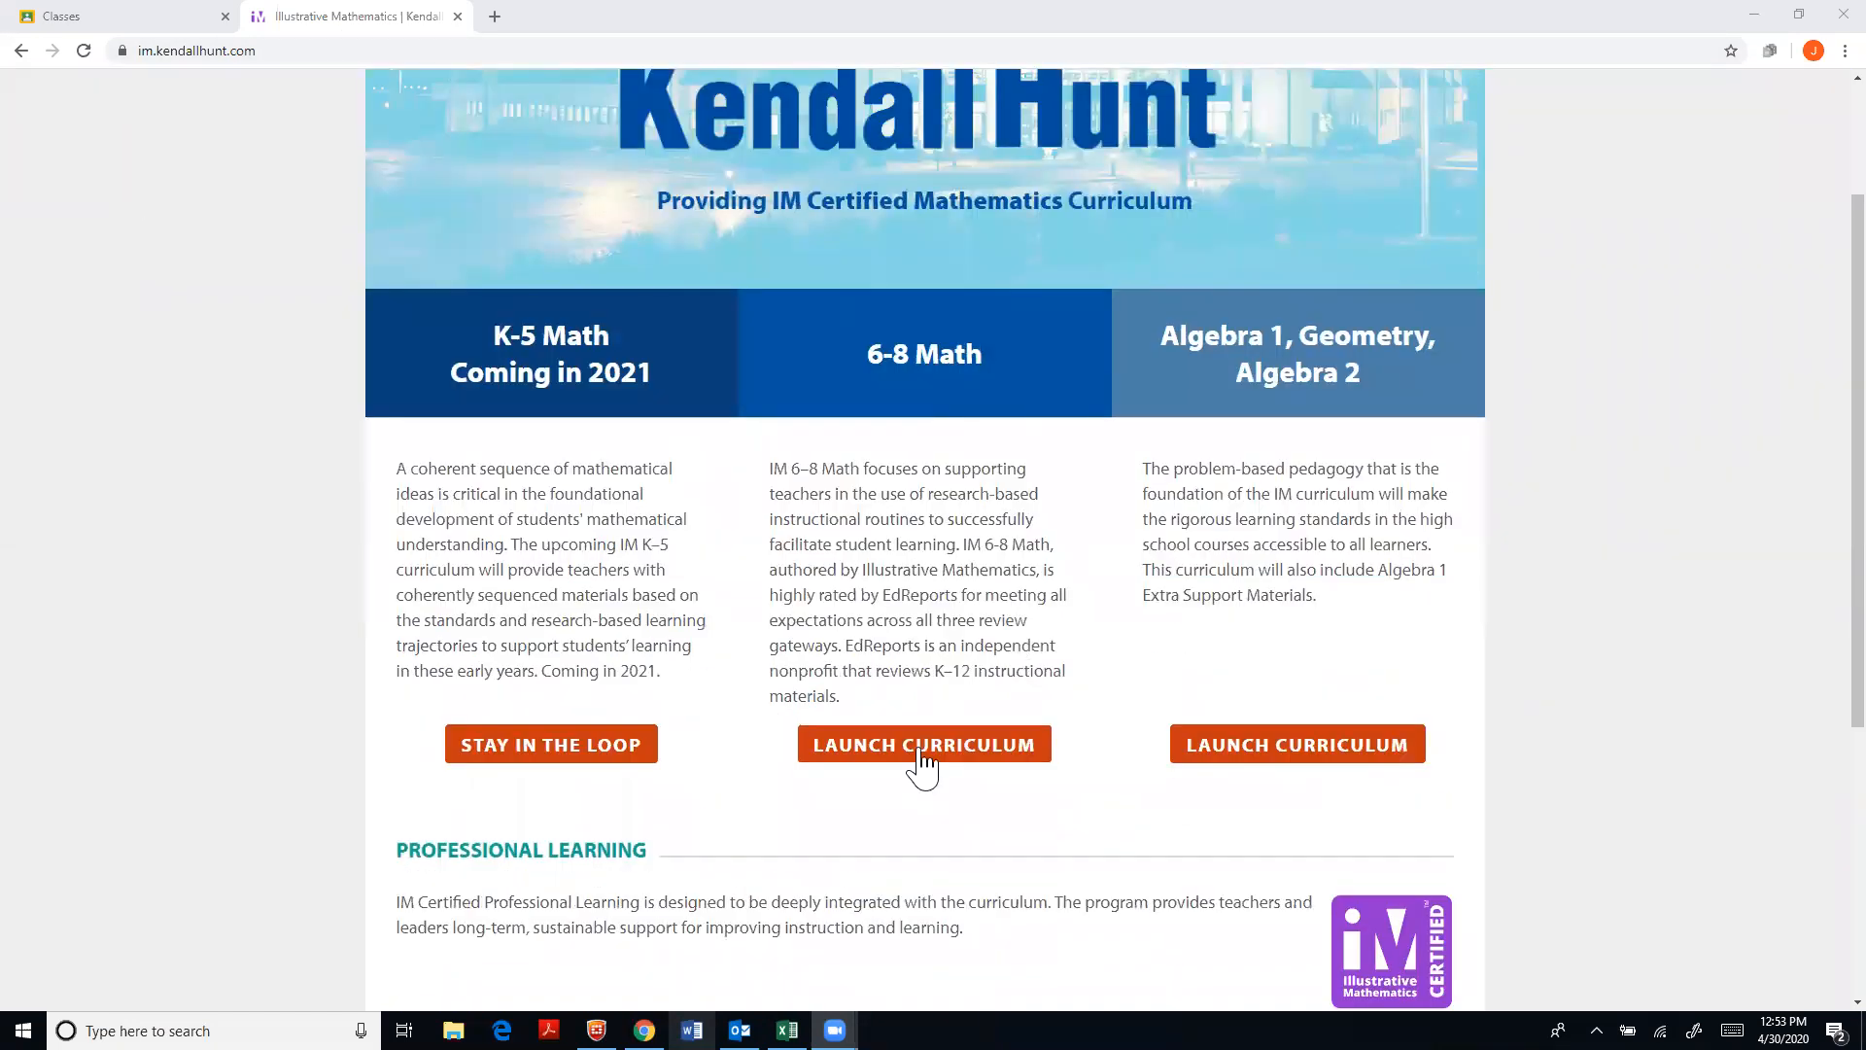
click(922, 745)
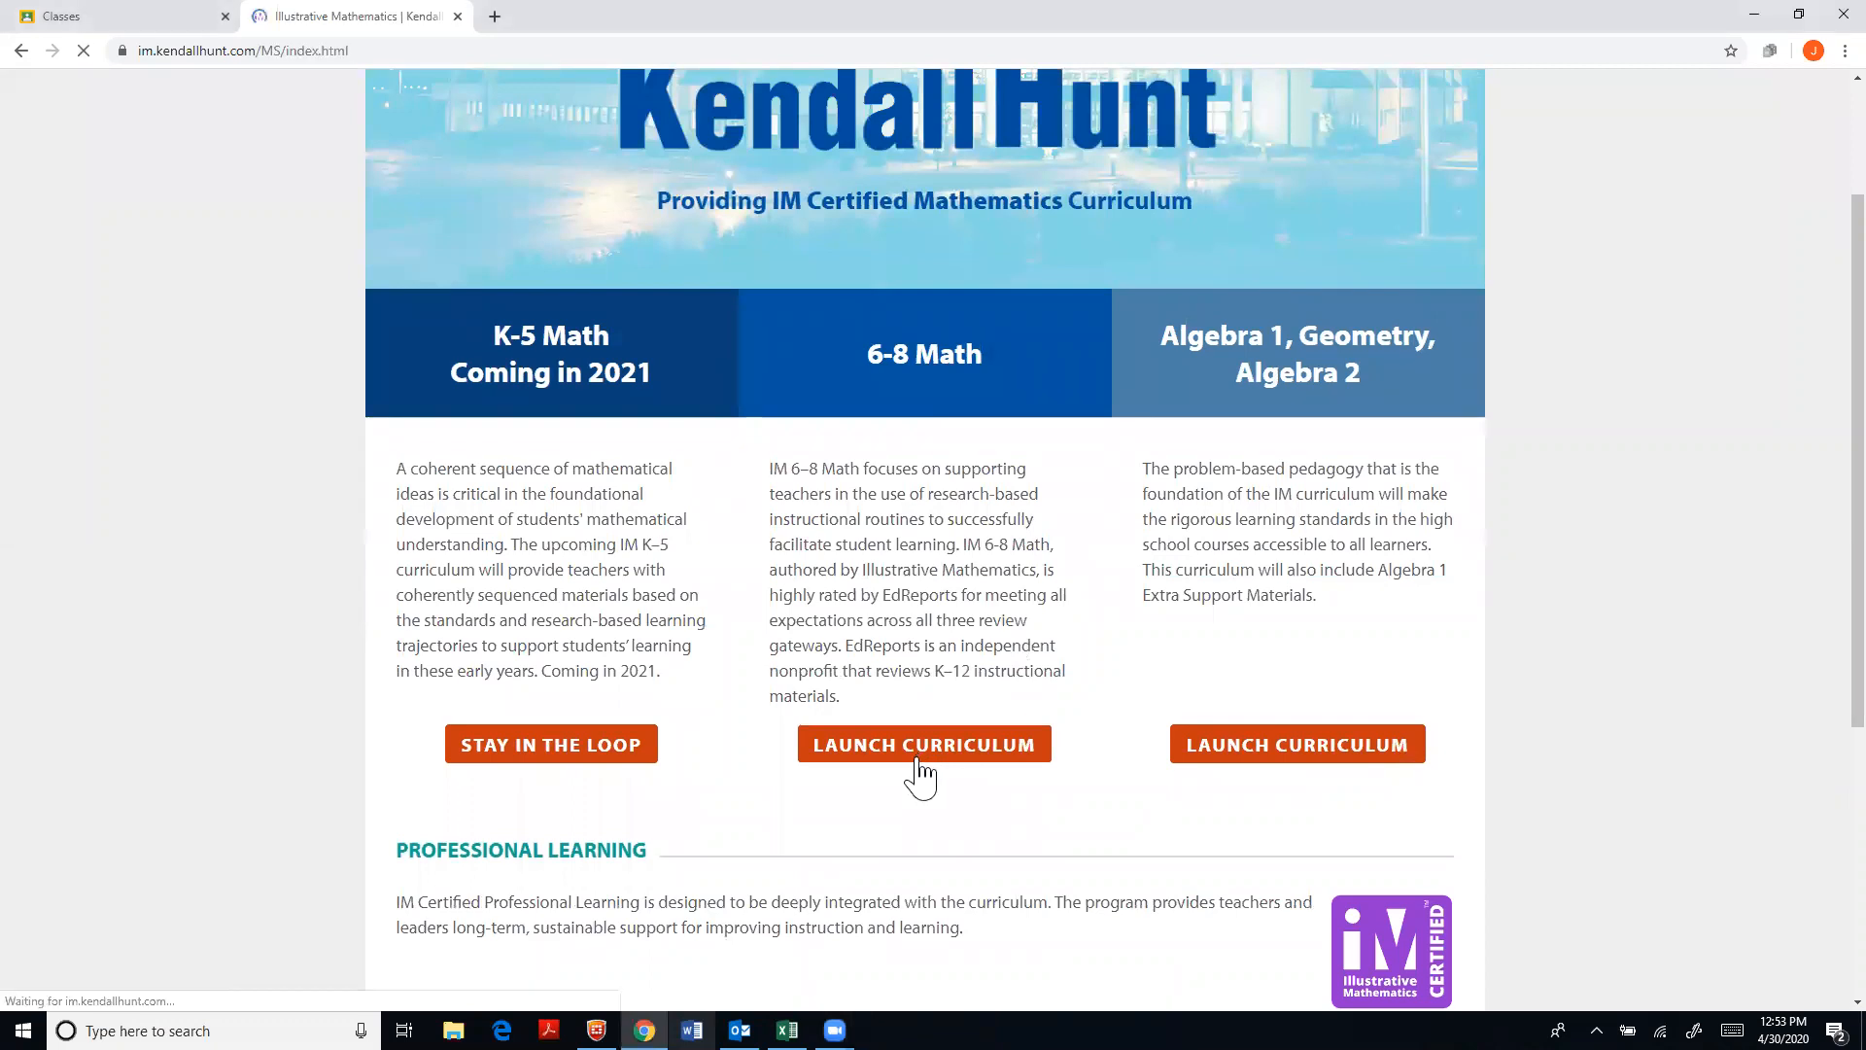
click(924, 745)
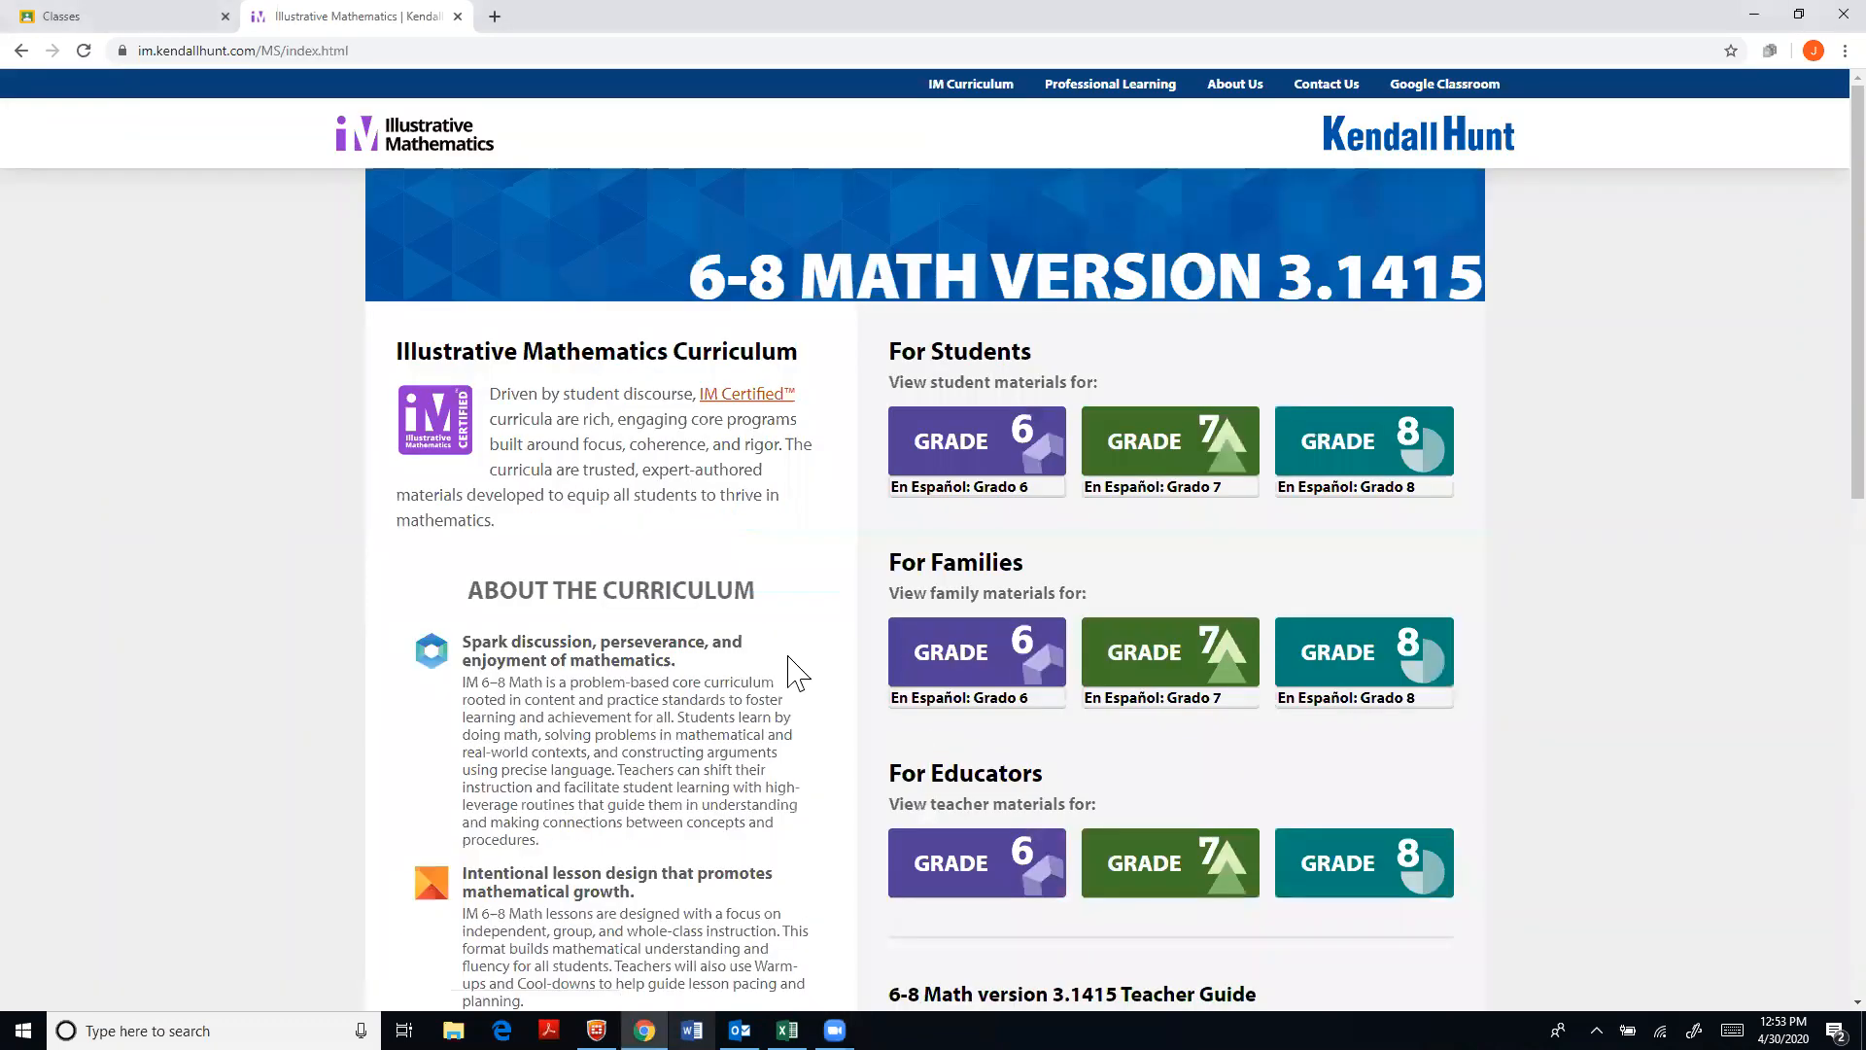
Open the Grade 7 teacher materials listing the course units
scroll(down, 3)
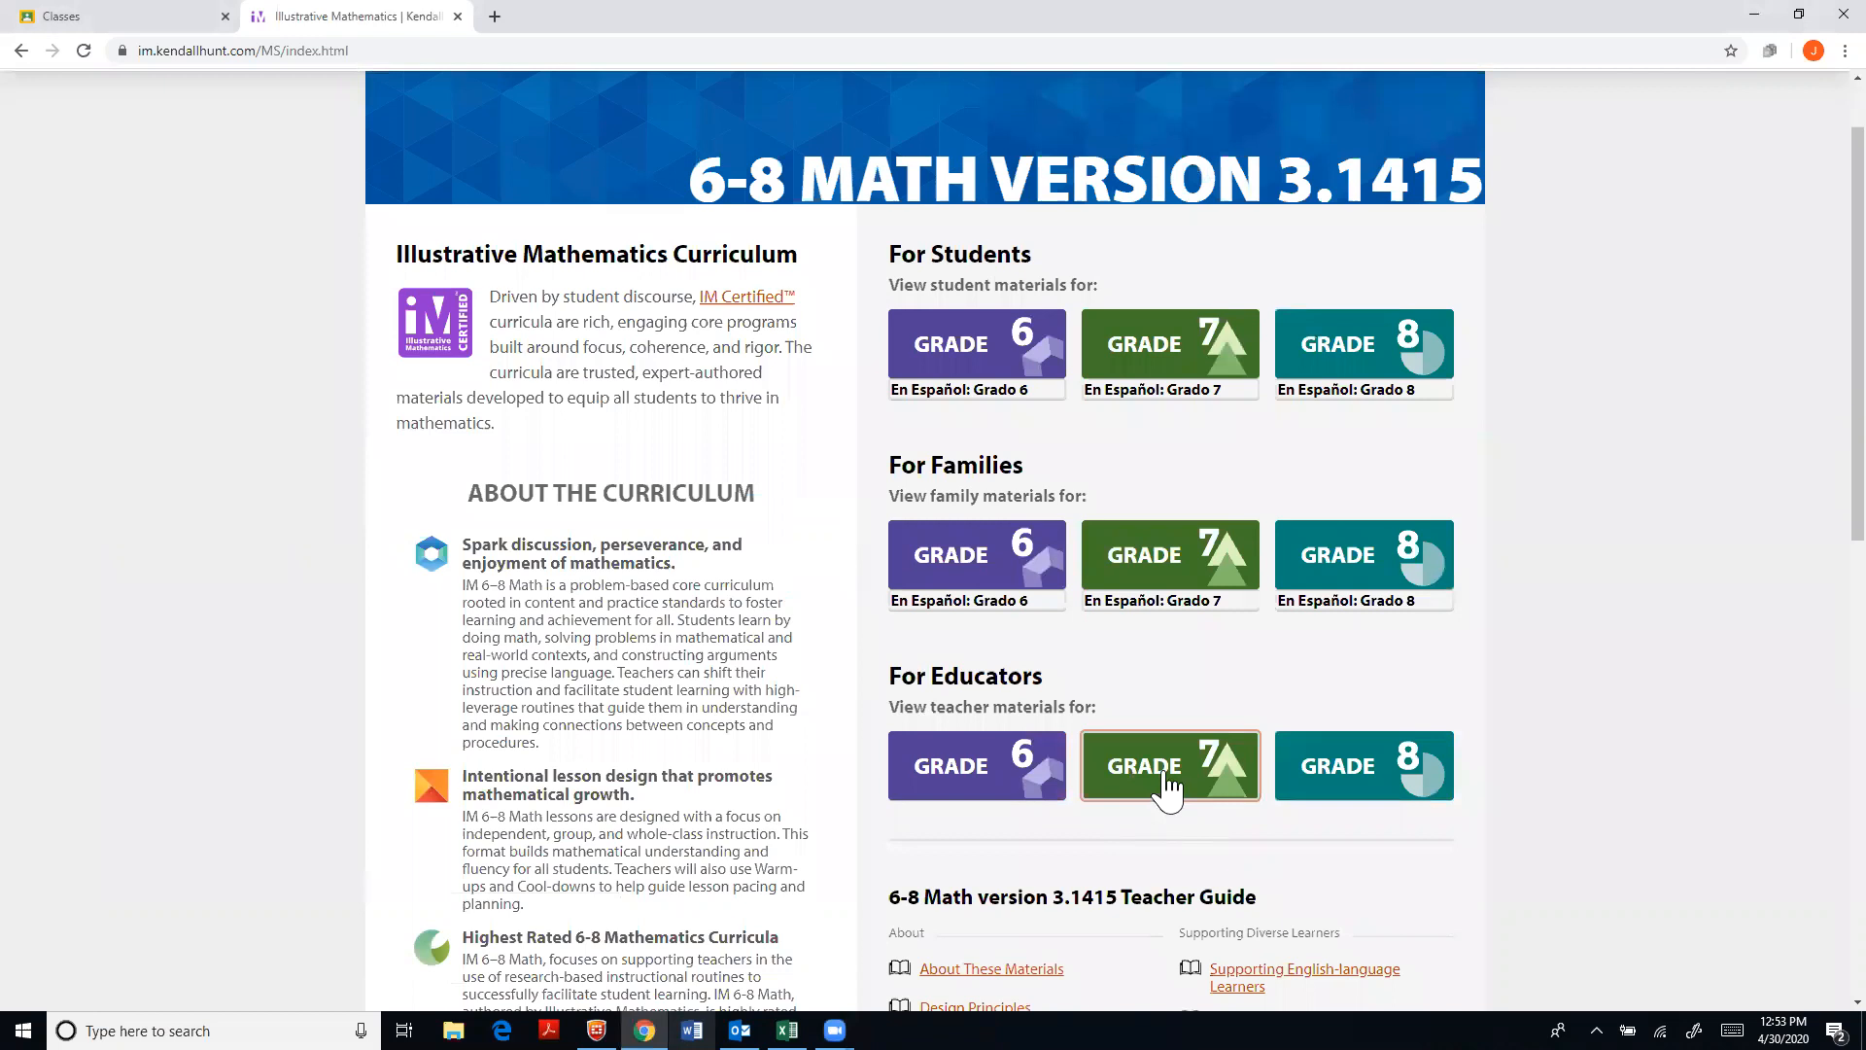
scroll(down, 3)
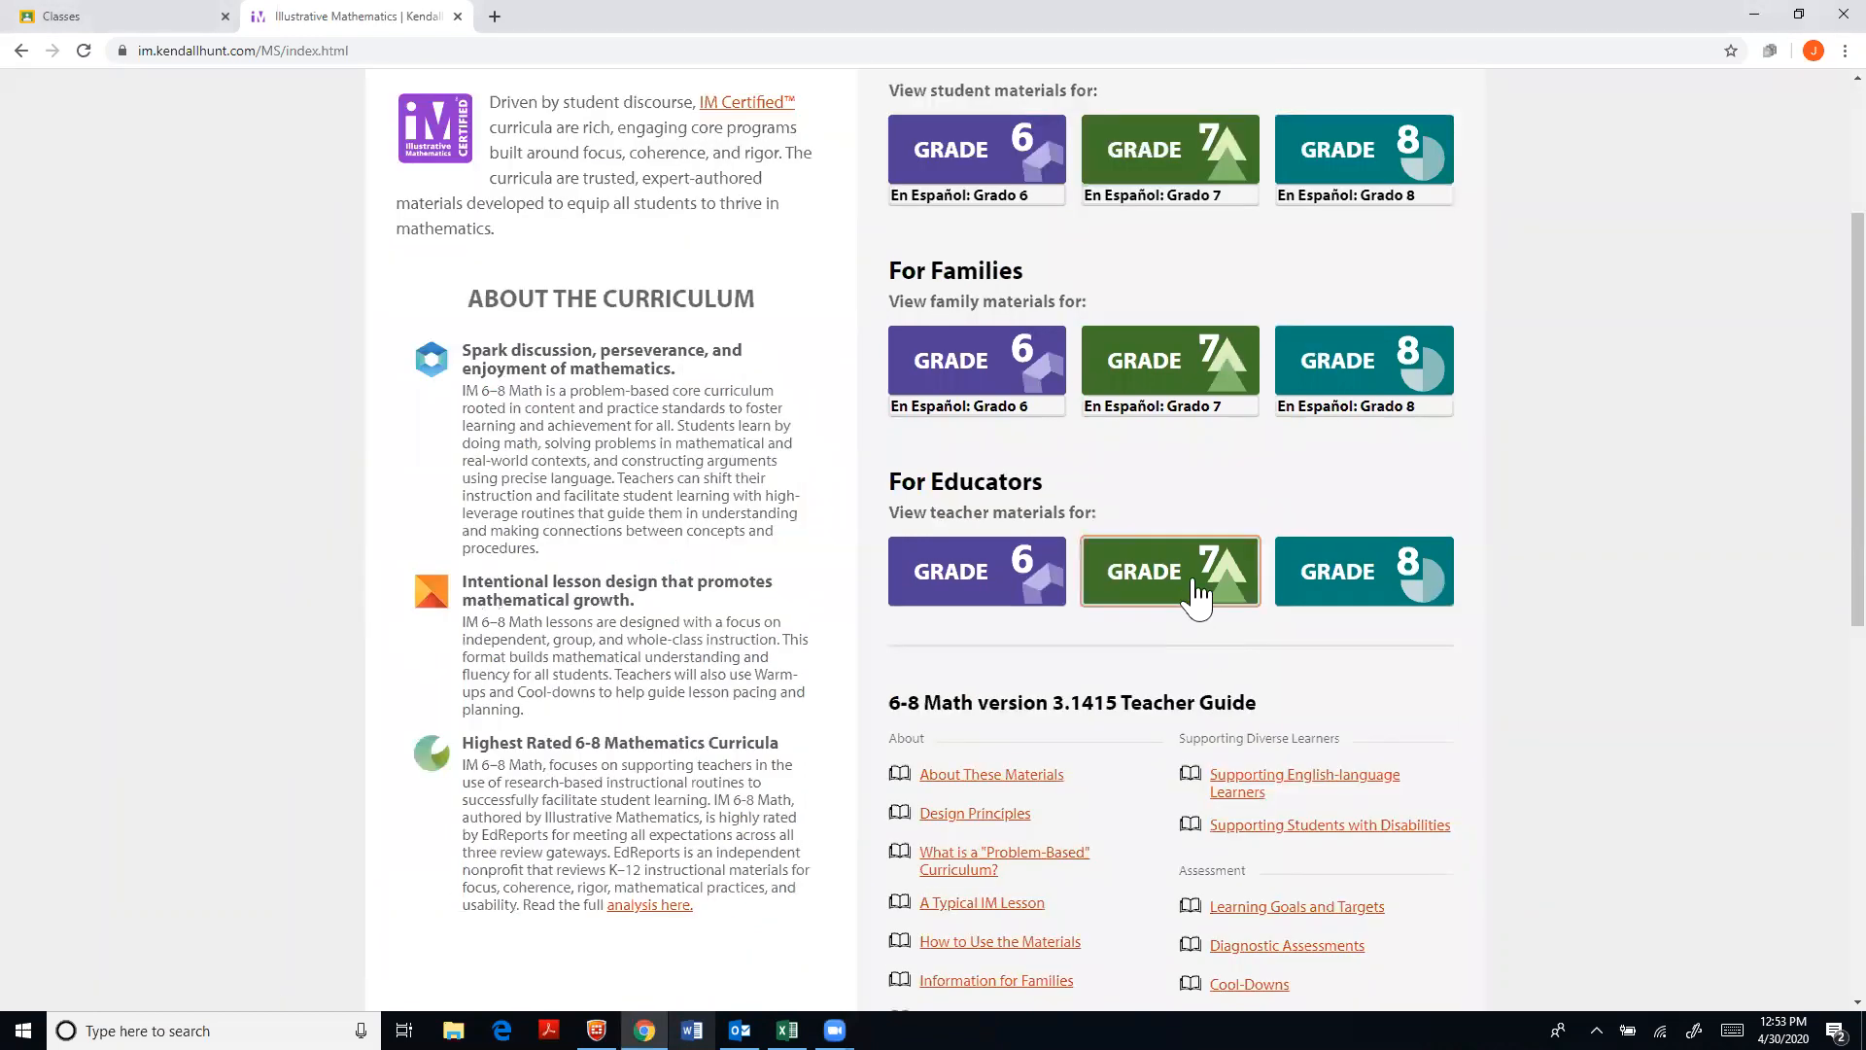
click(1169, 572)
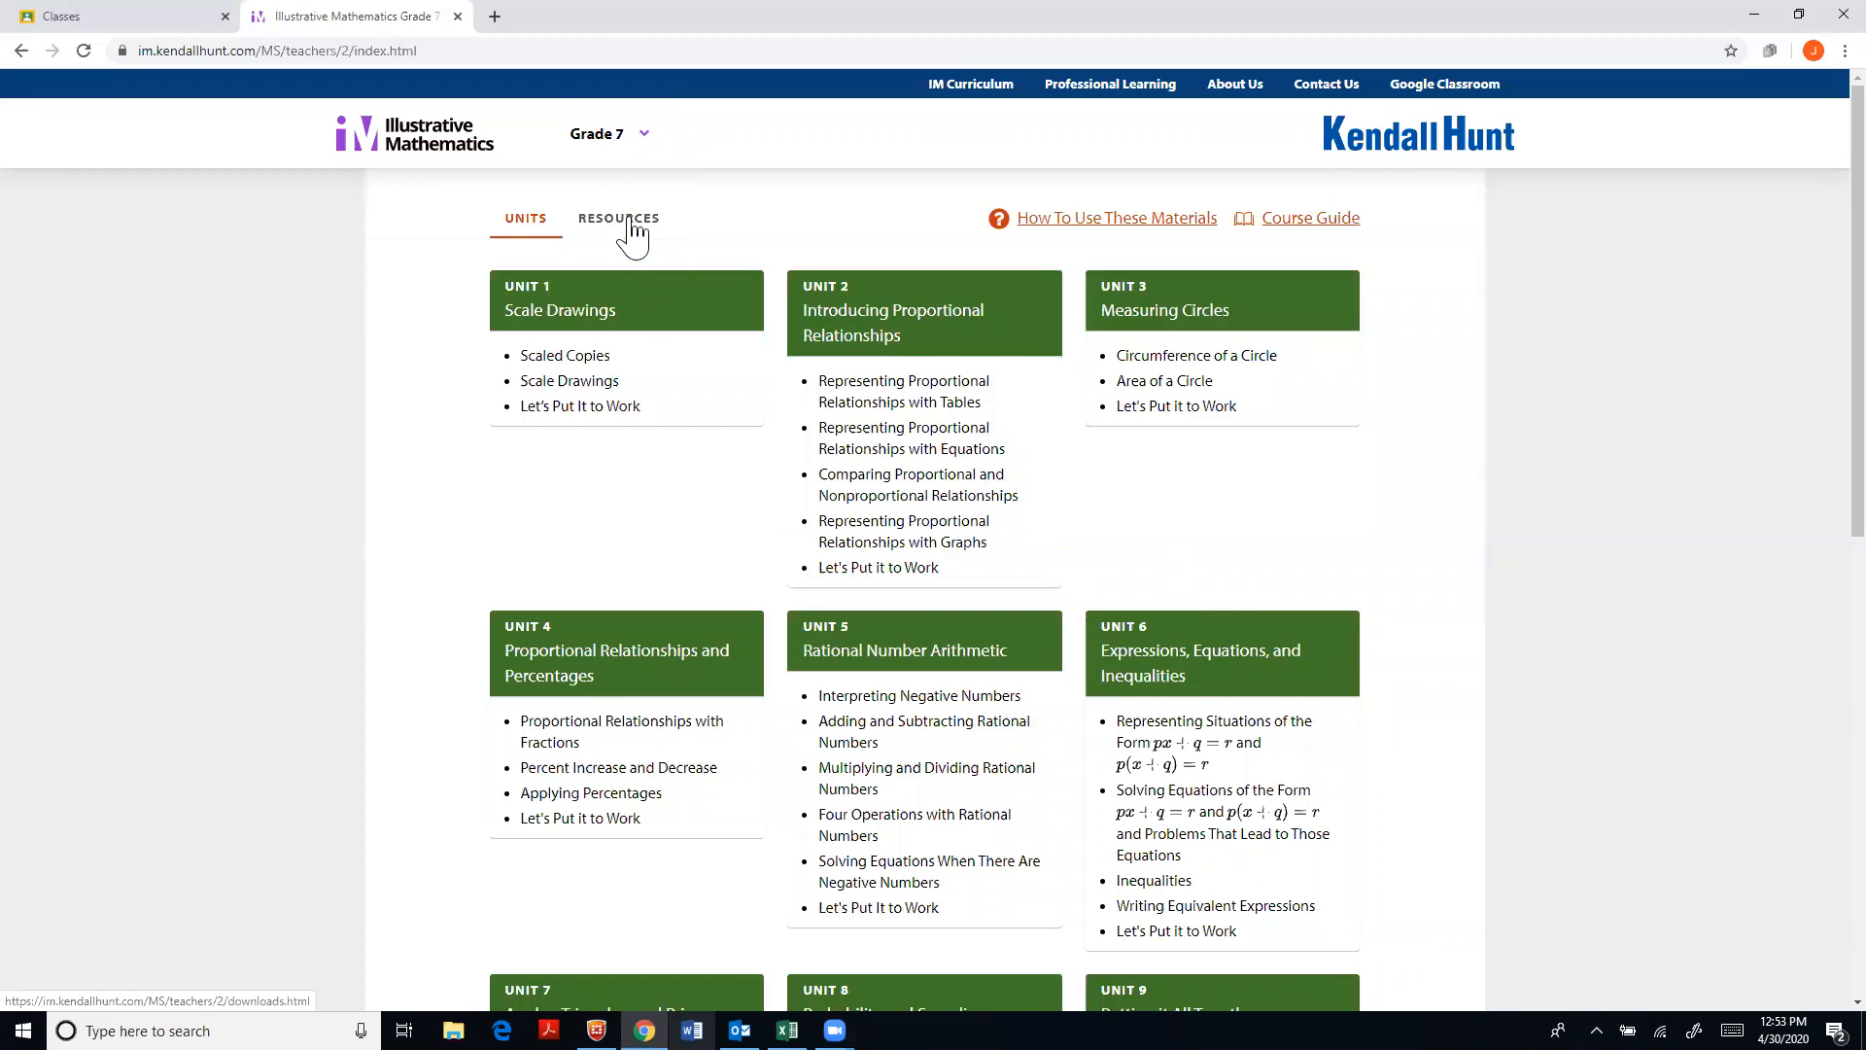
Show the Grade 7 Resources page with downloads and the Google Classroom loader link
click(619, 218)
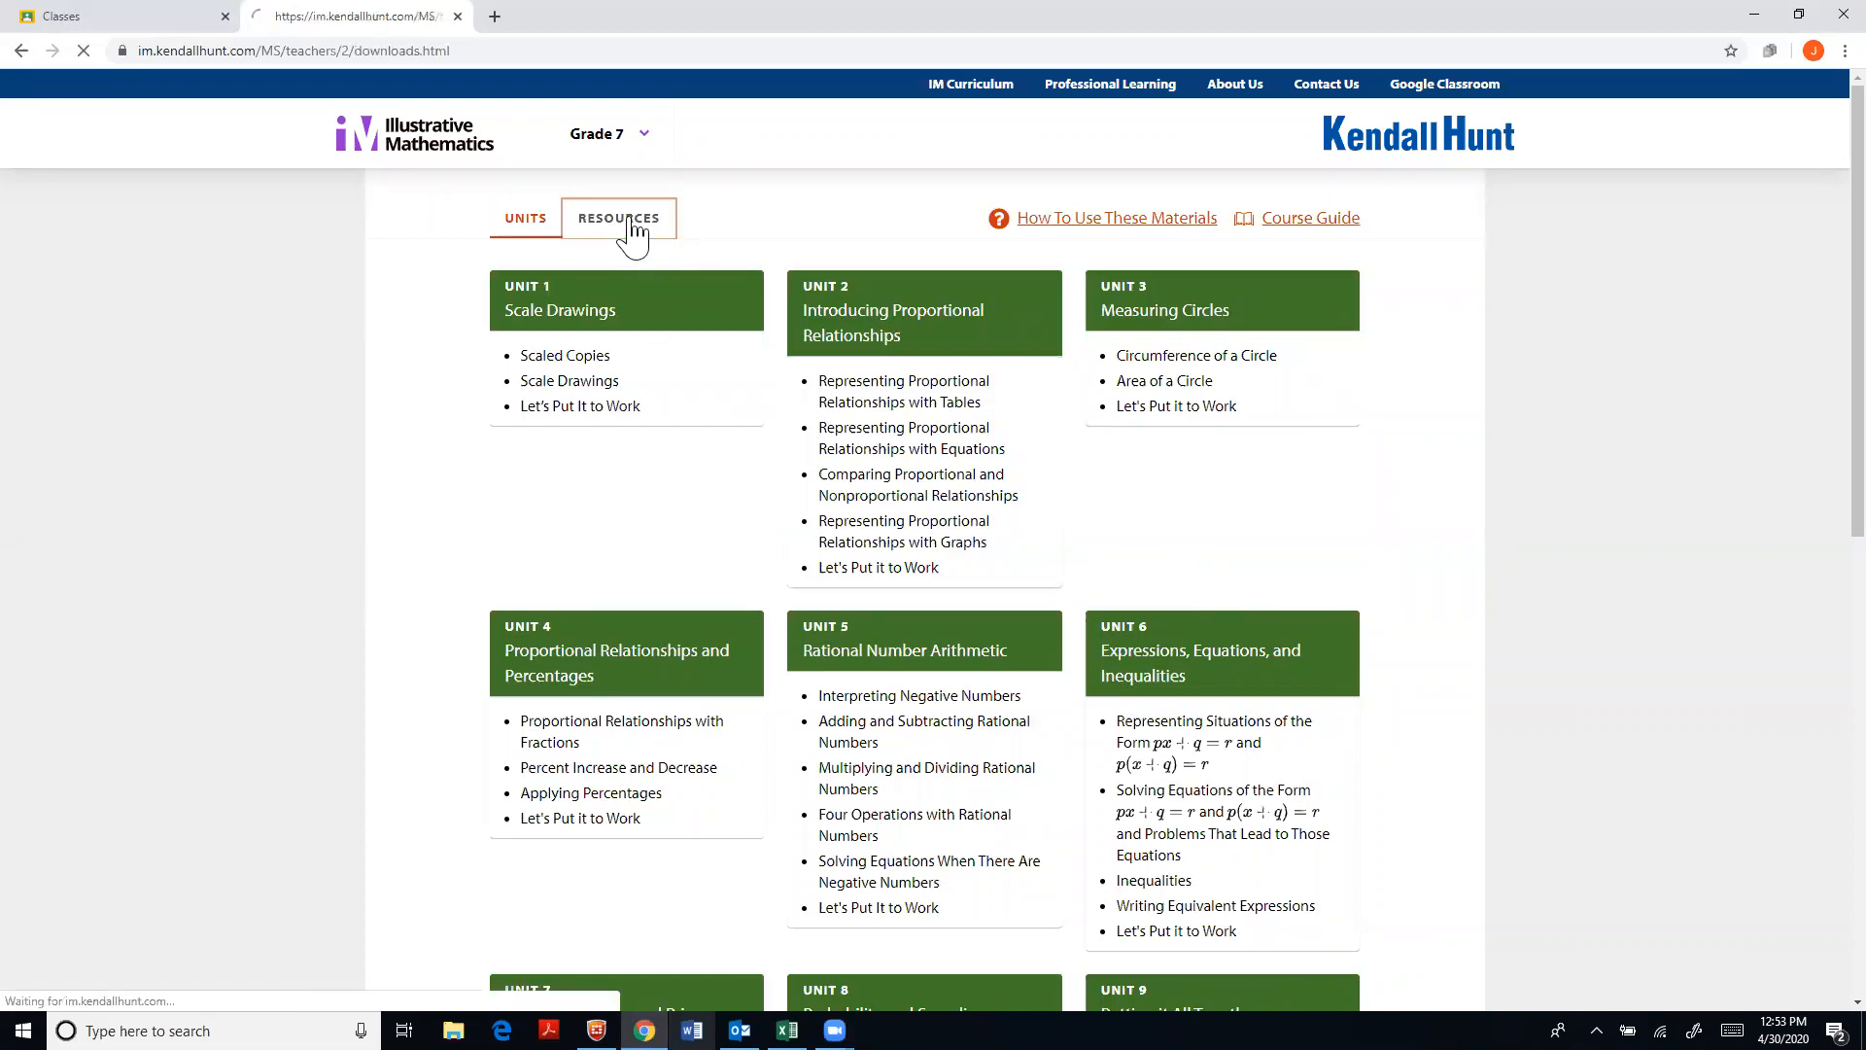
click(618, 218)
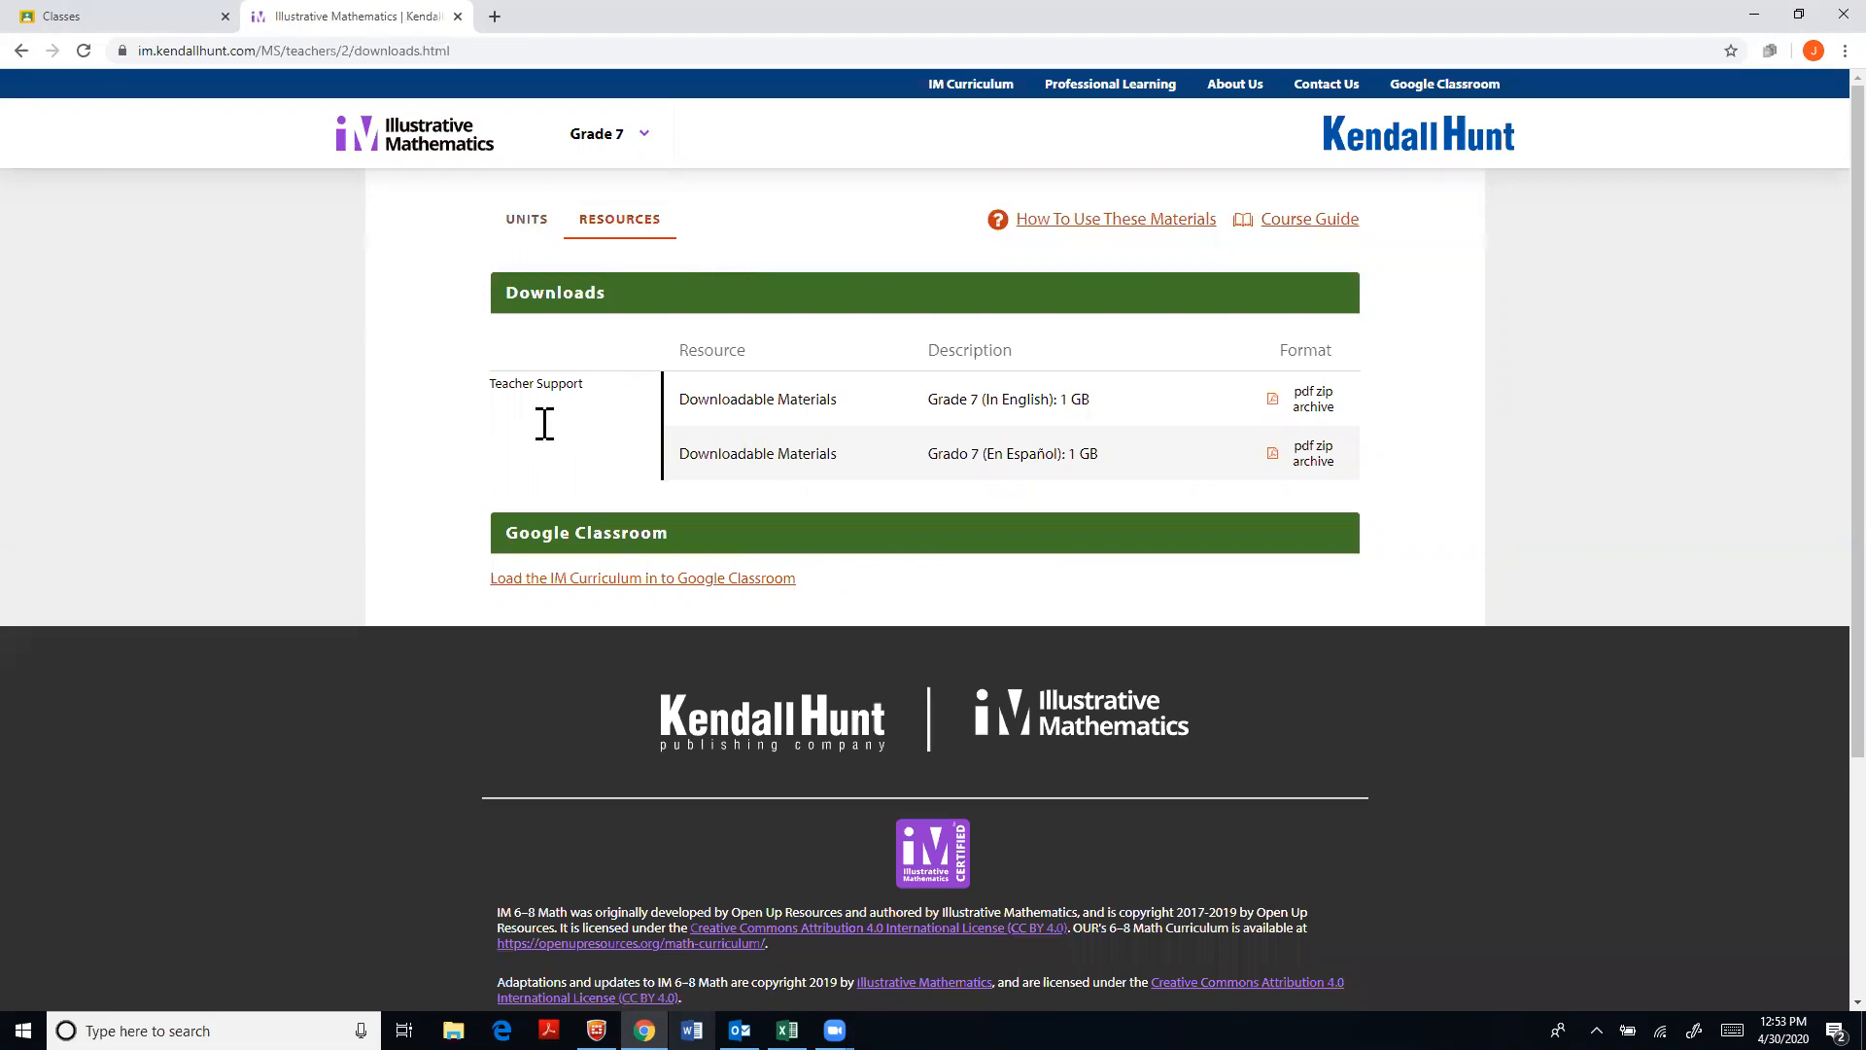
mouse_move(559, 595)
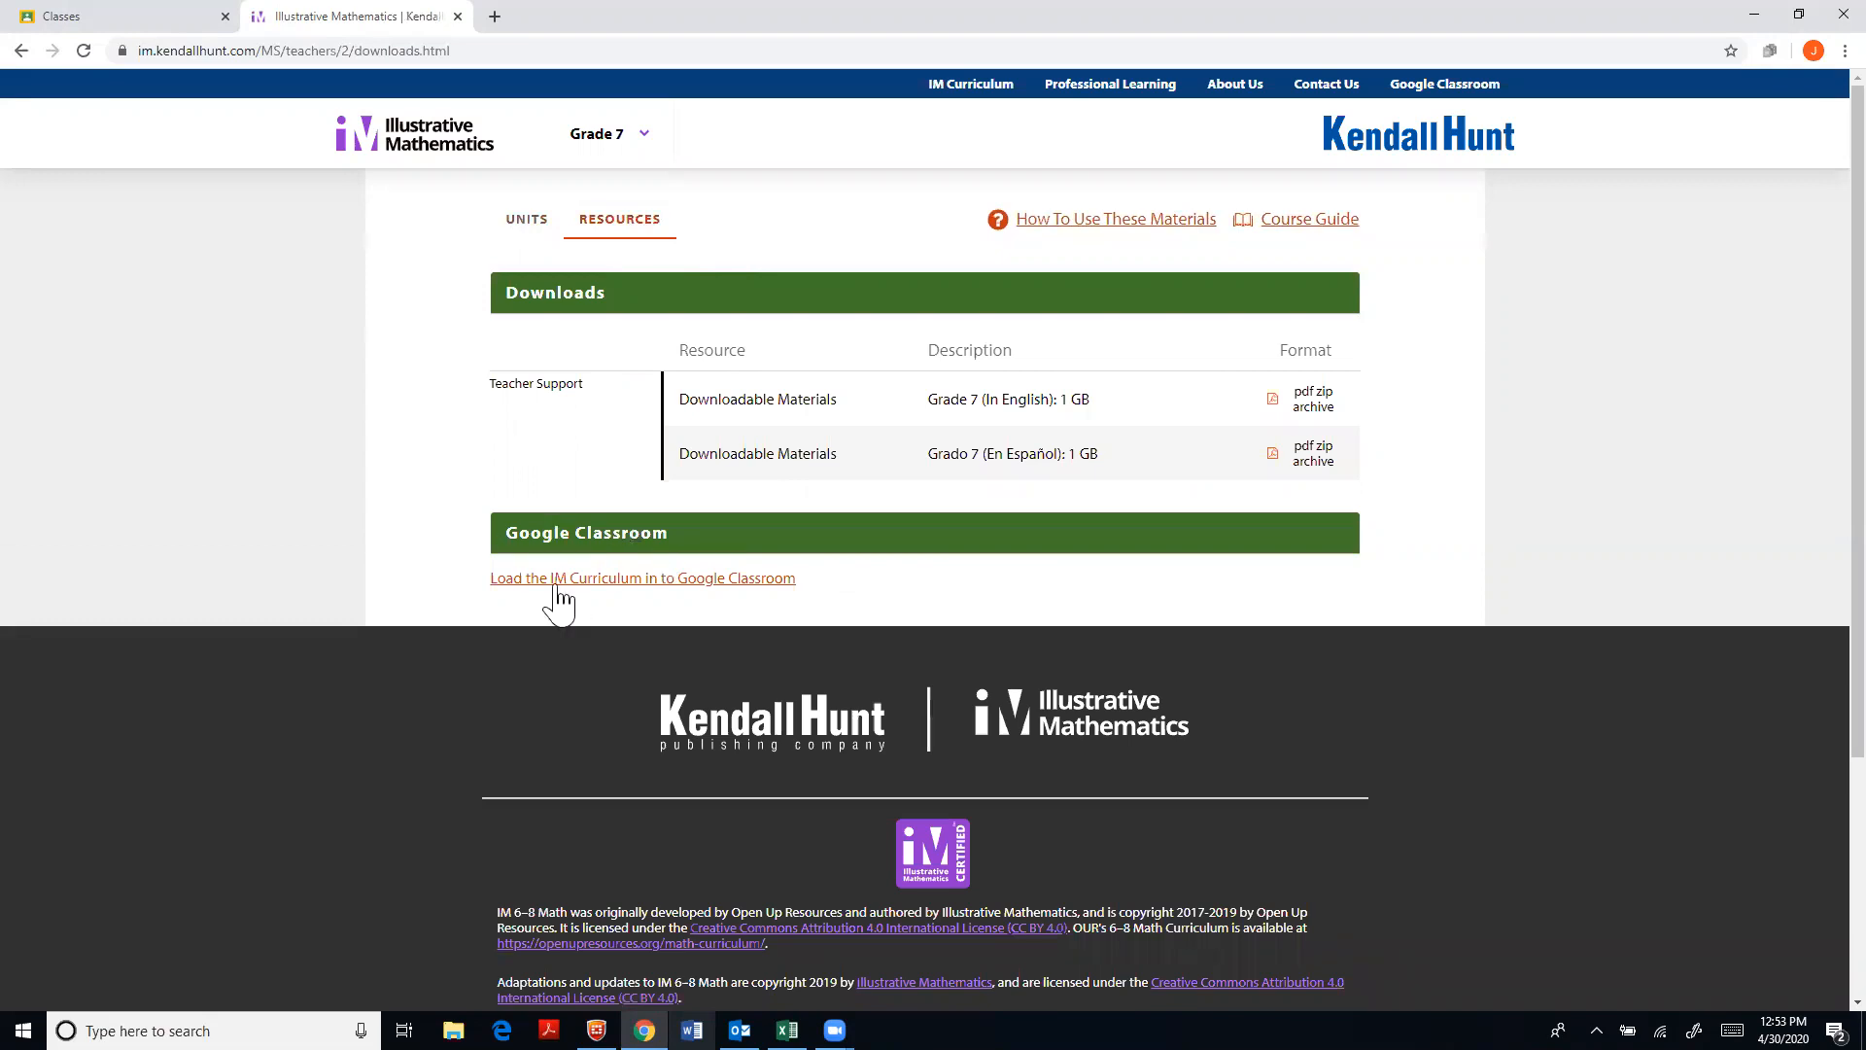
mouse_move(707, 628)
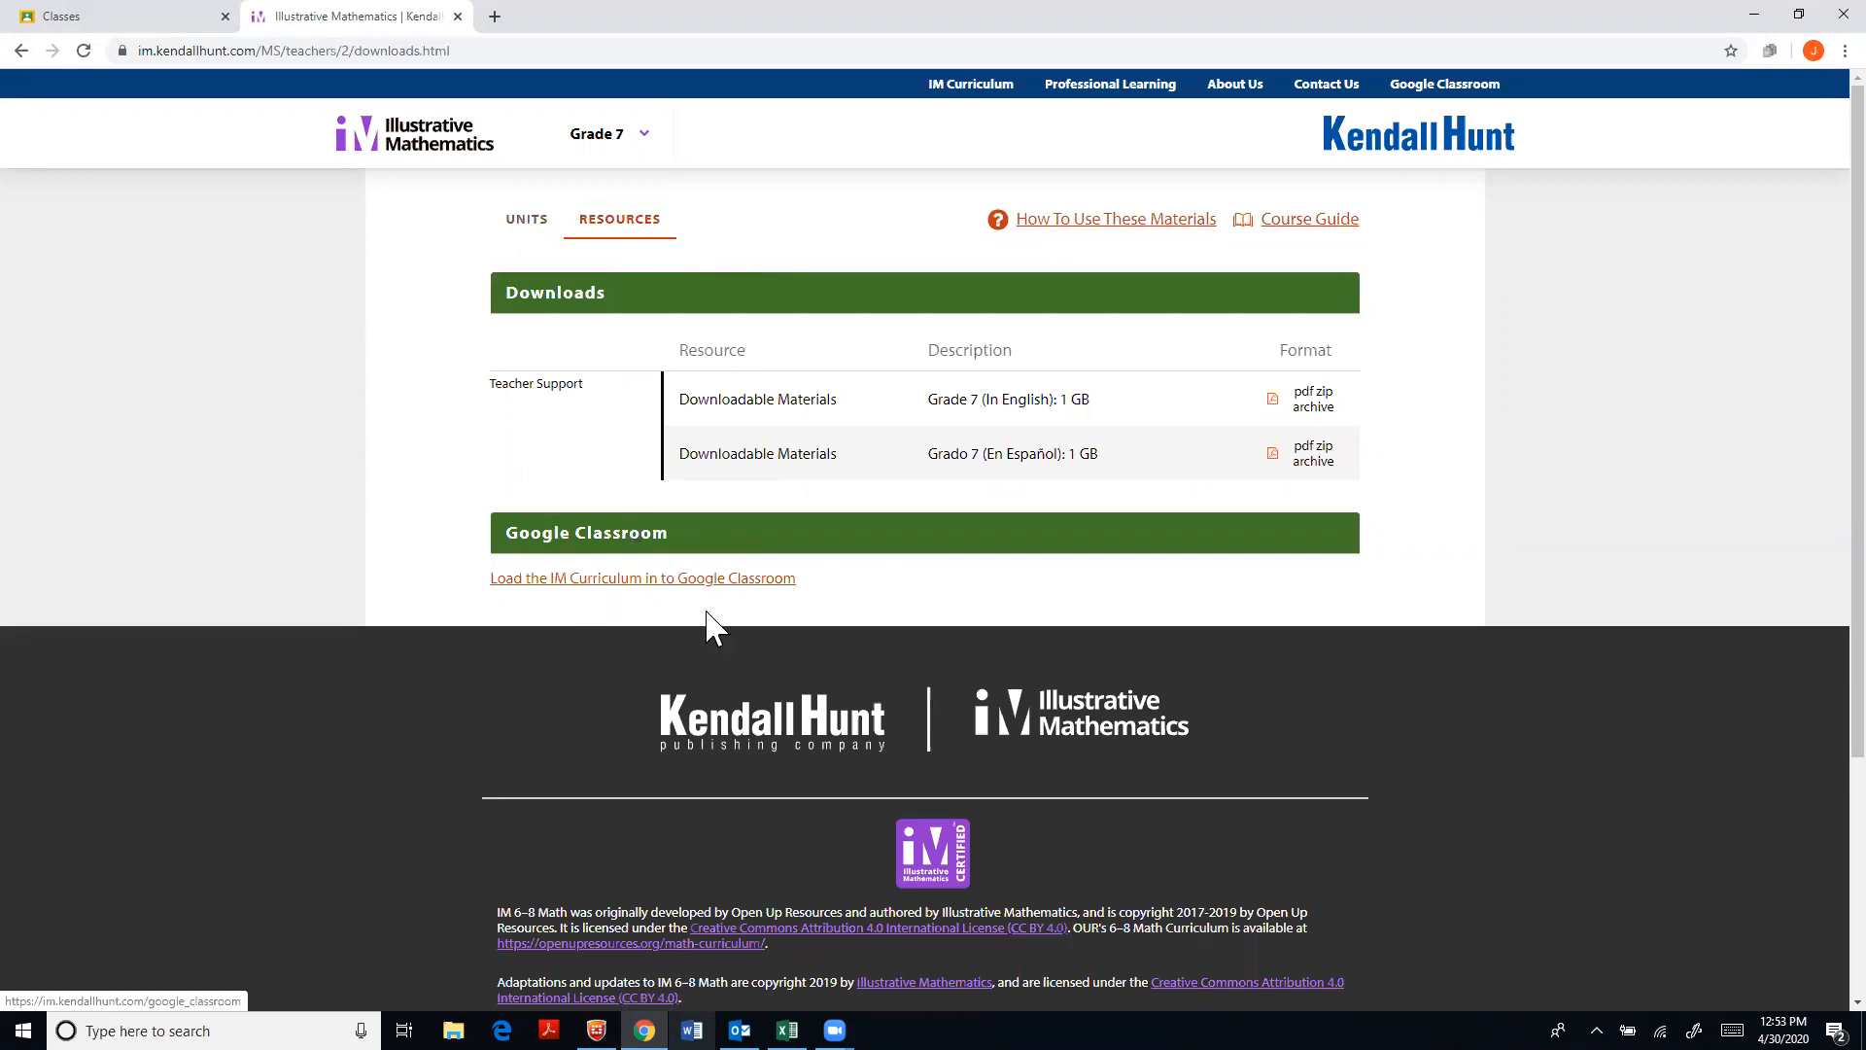
mouse_move(708, 601)
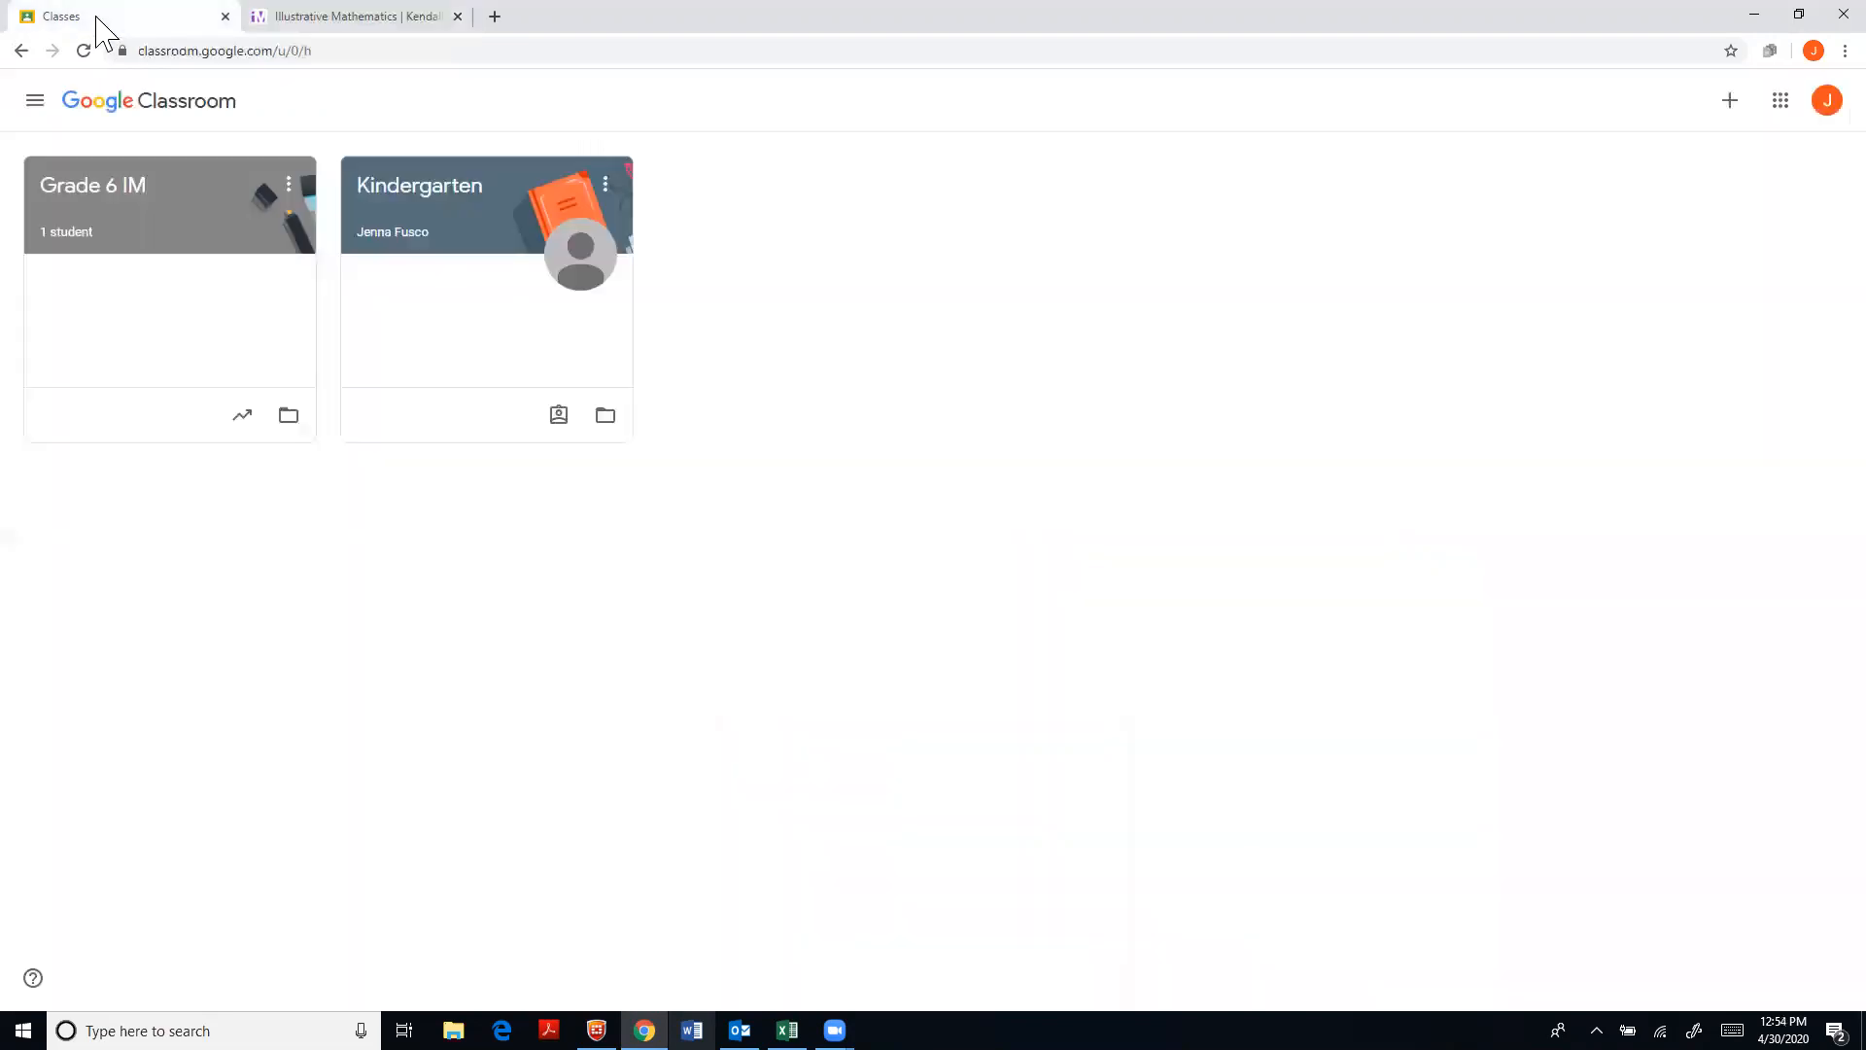
mouse_move(1738, 119)
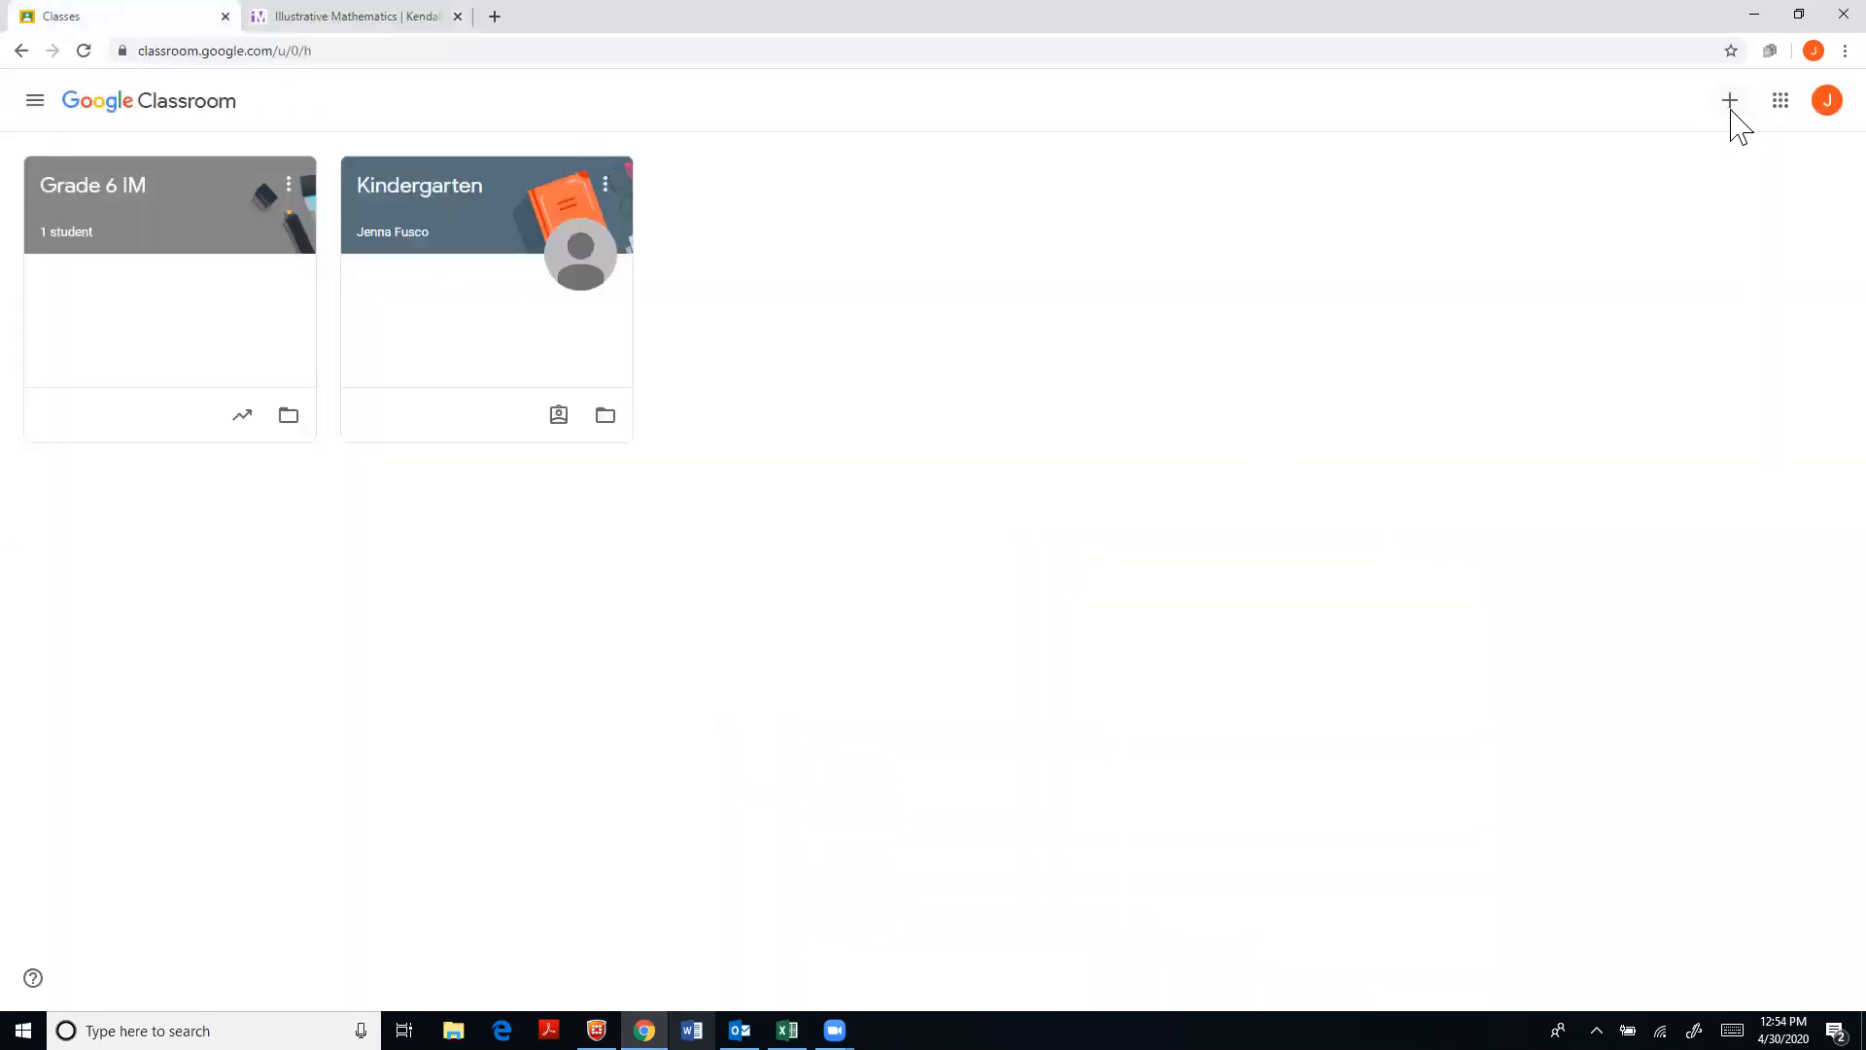
Start creating a new class and accept the school-use notice to reach the details form
click(1730, 99)
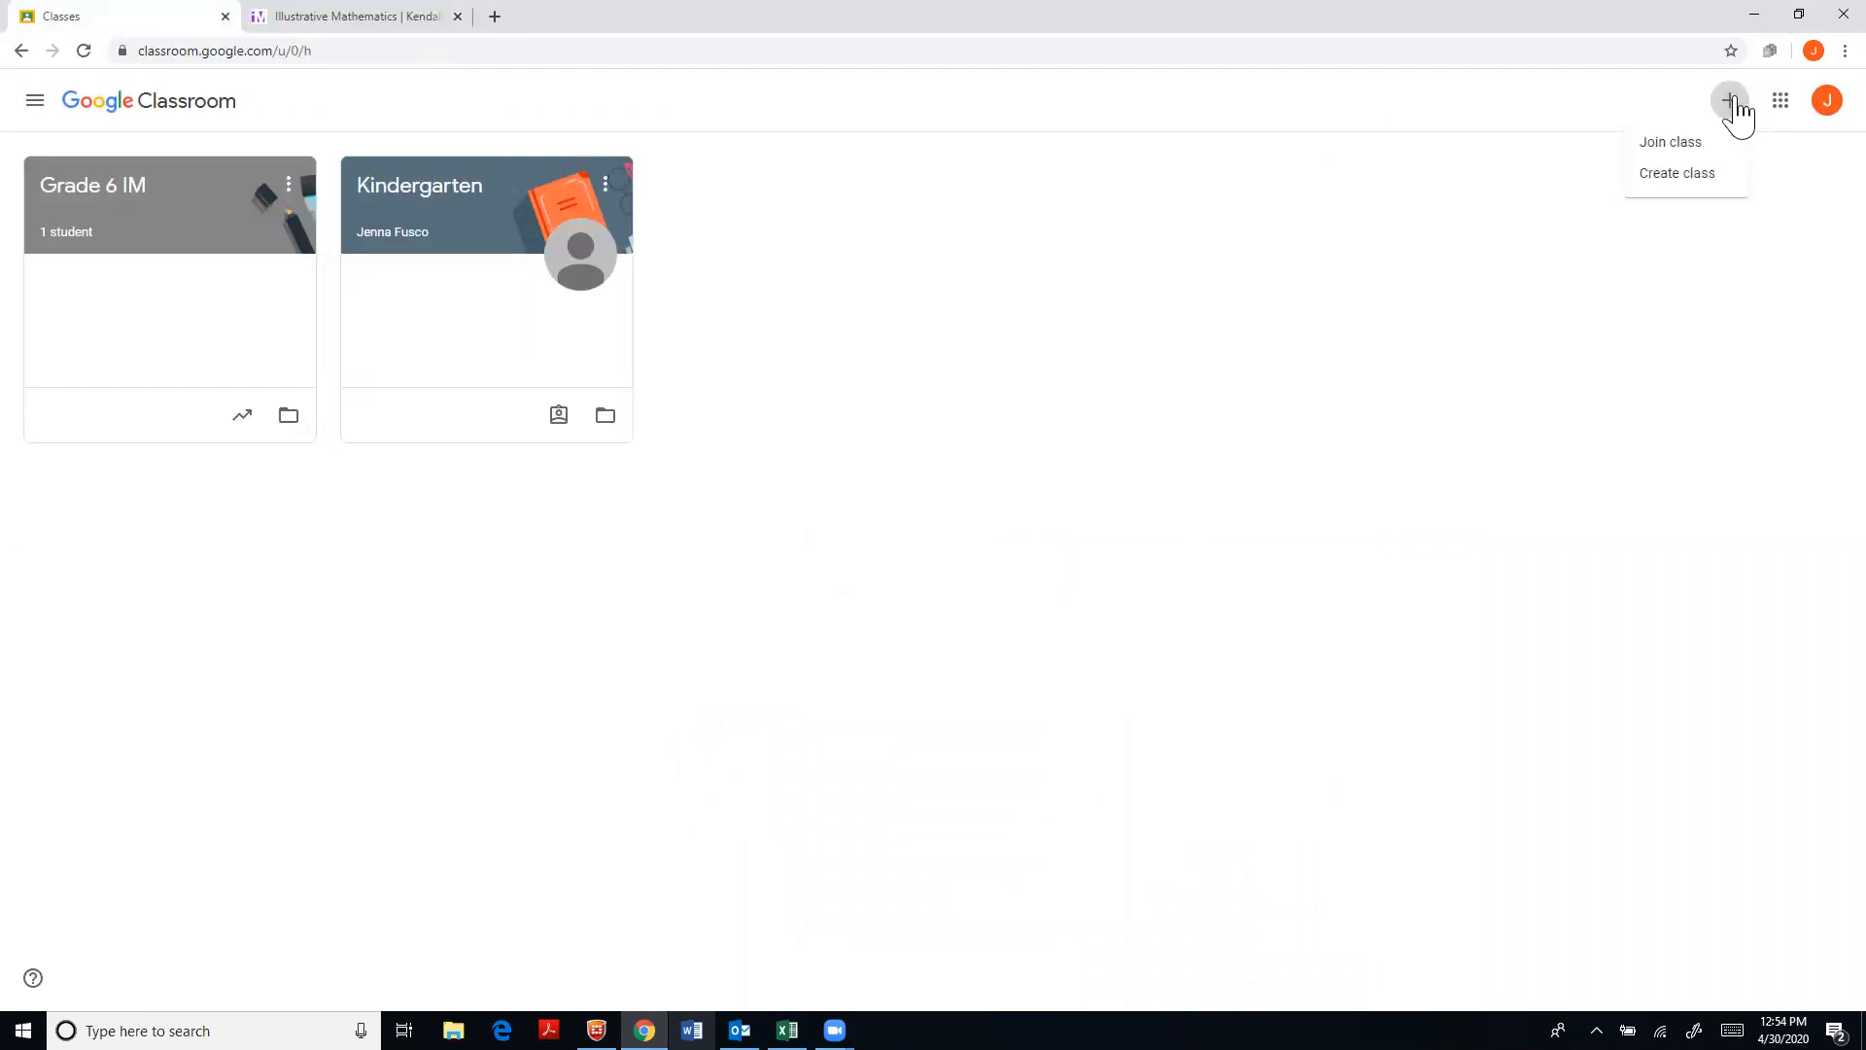
click(1675, 173)
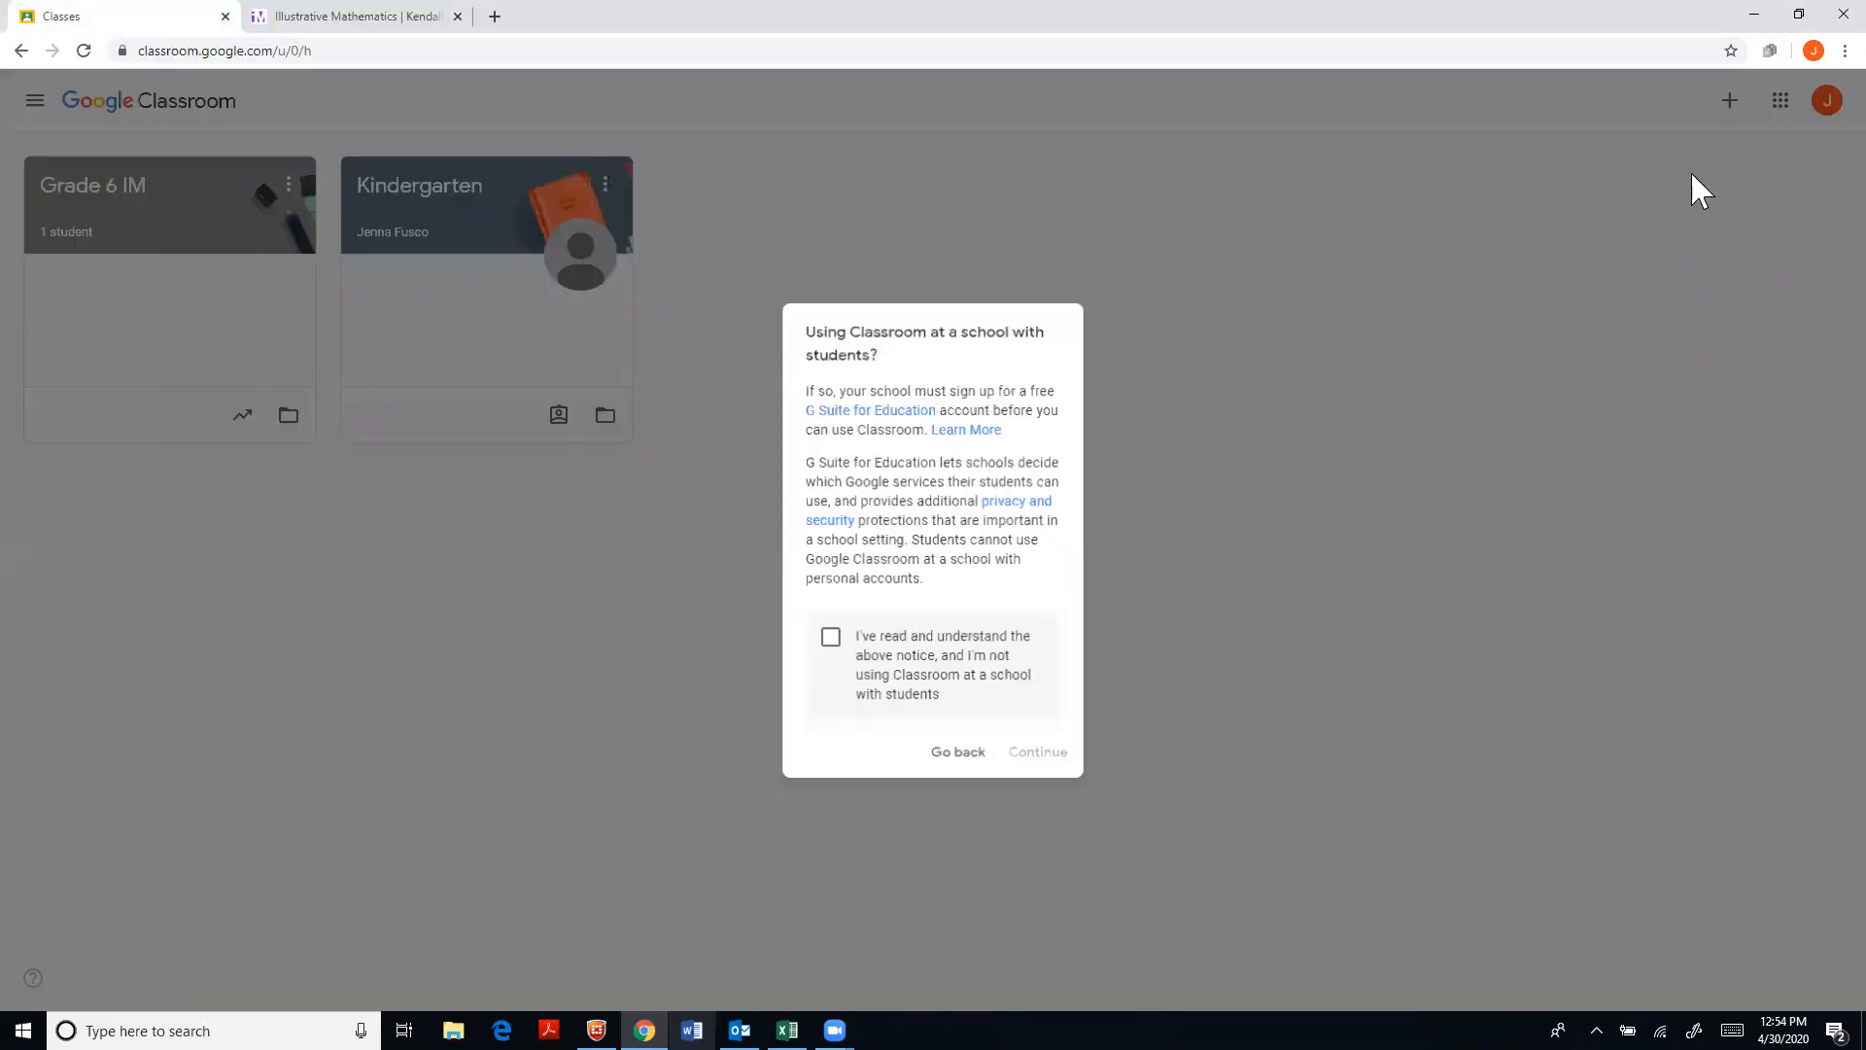
click(830, 638)
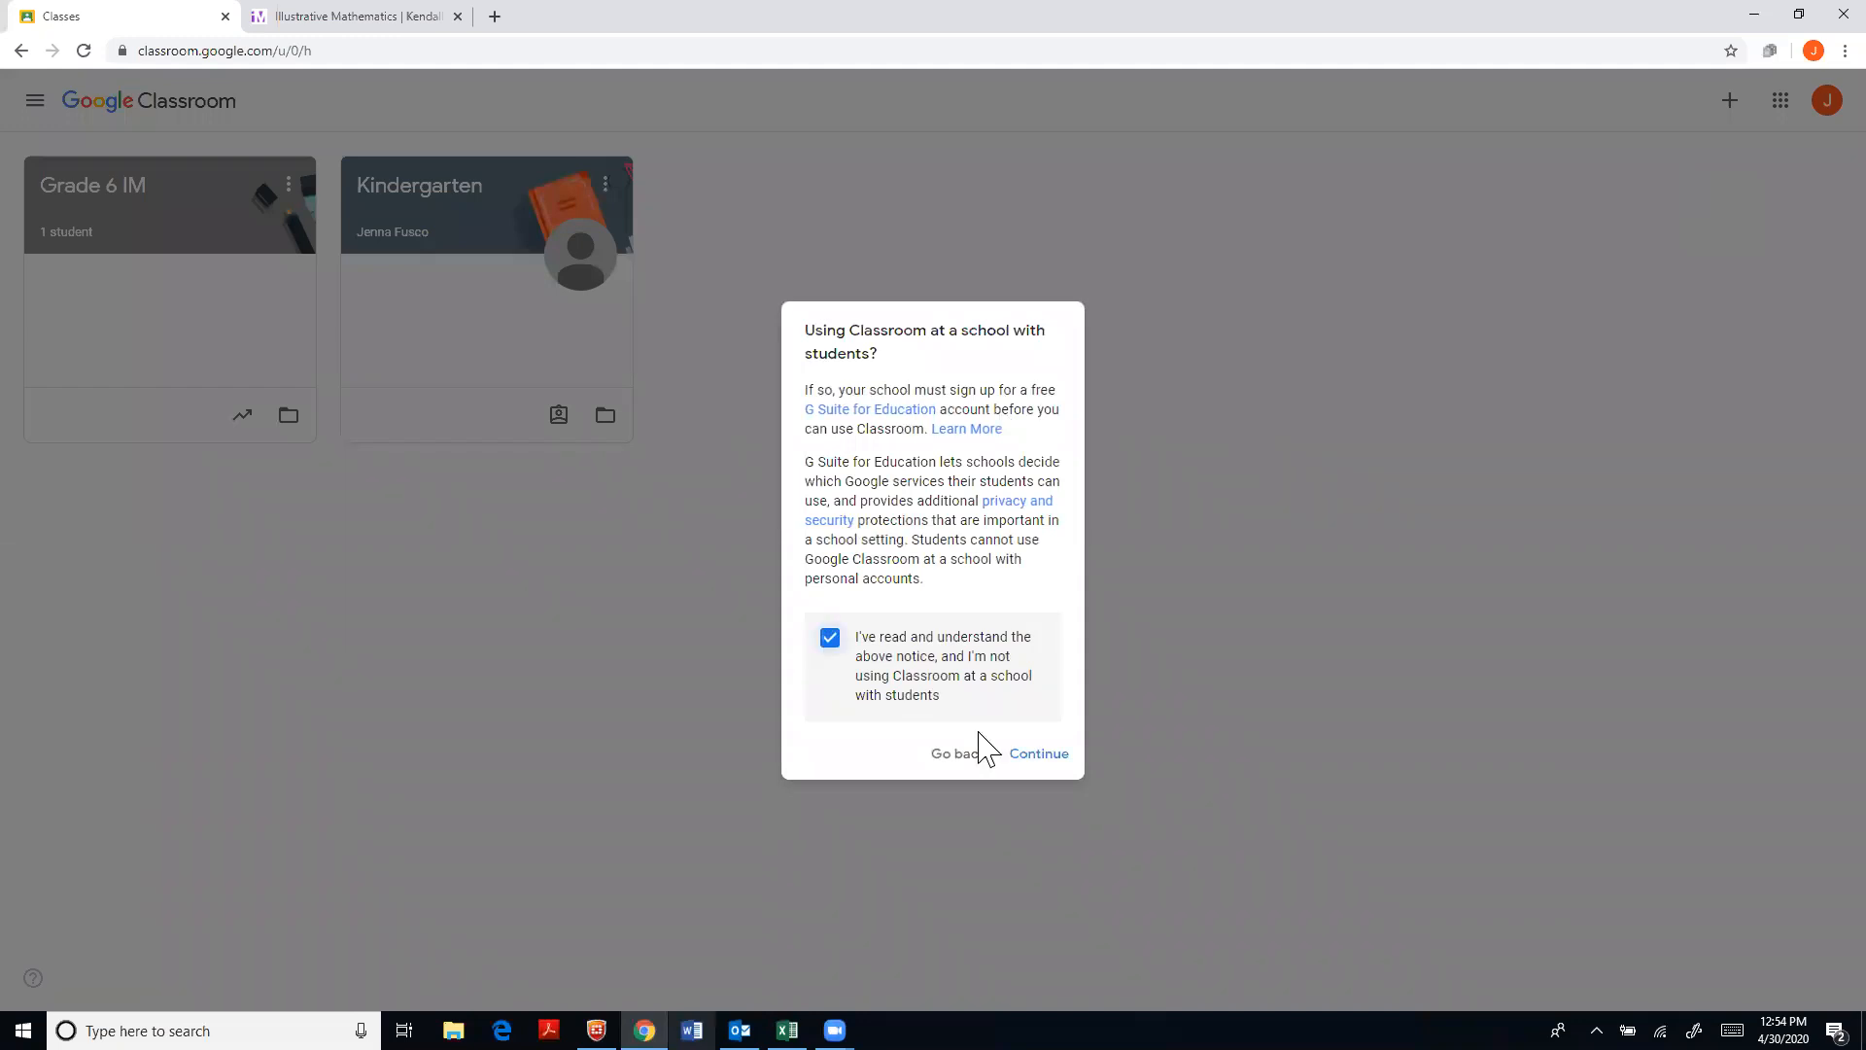
click(1038, 753)
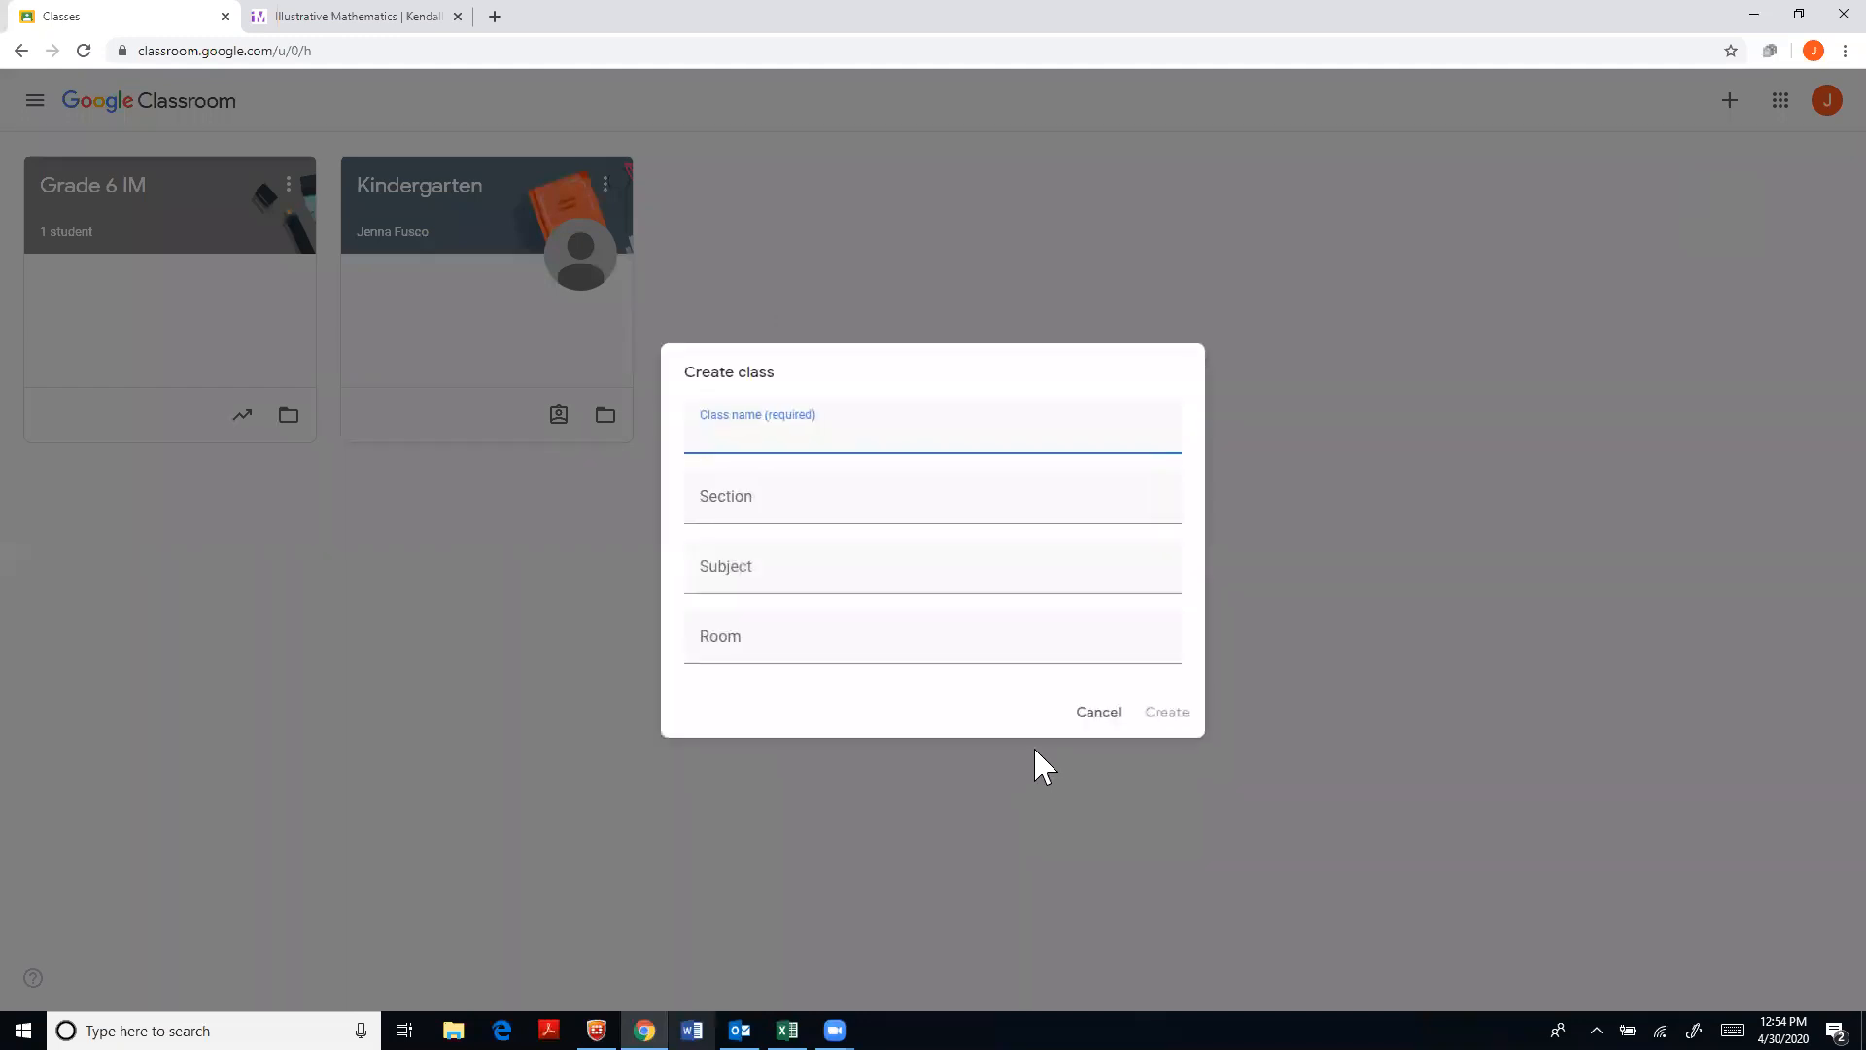
Name the new class 'Master 7 IM', create it and view its stream
text(M)
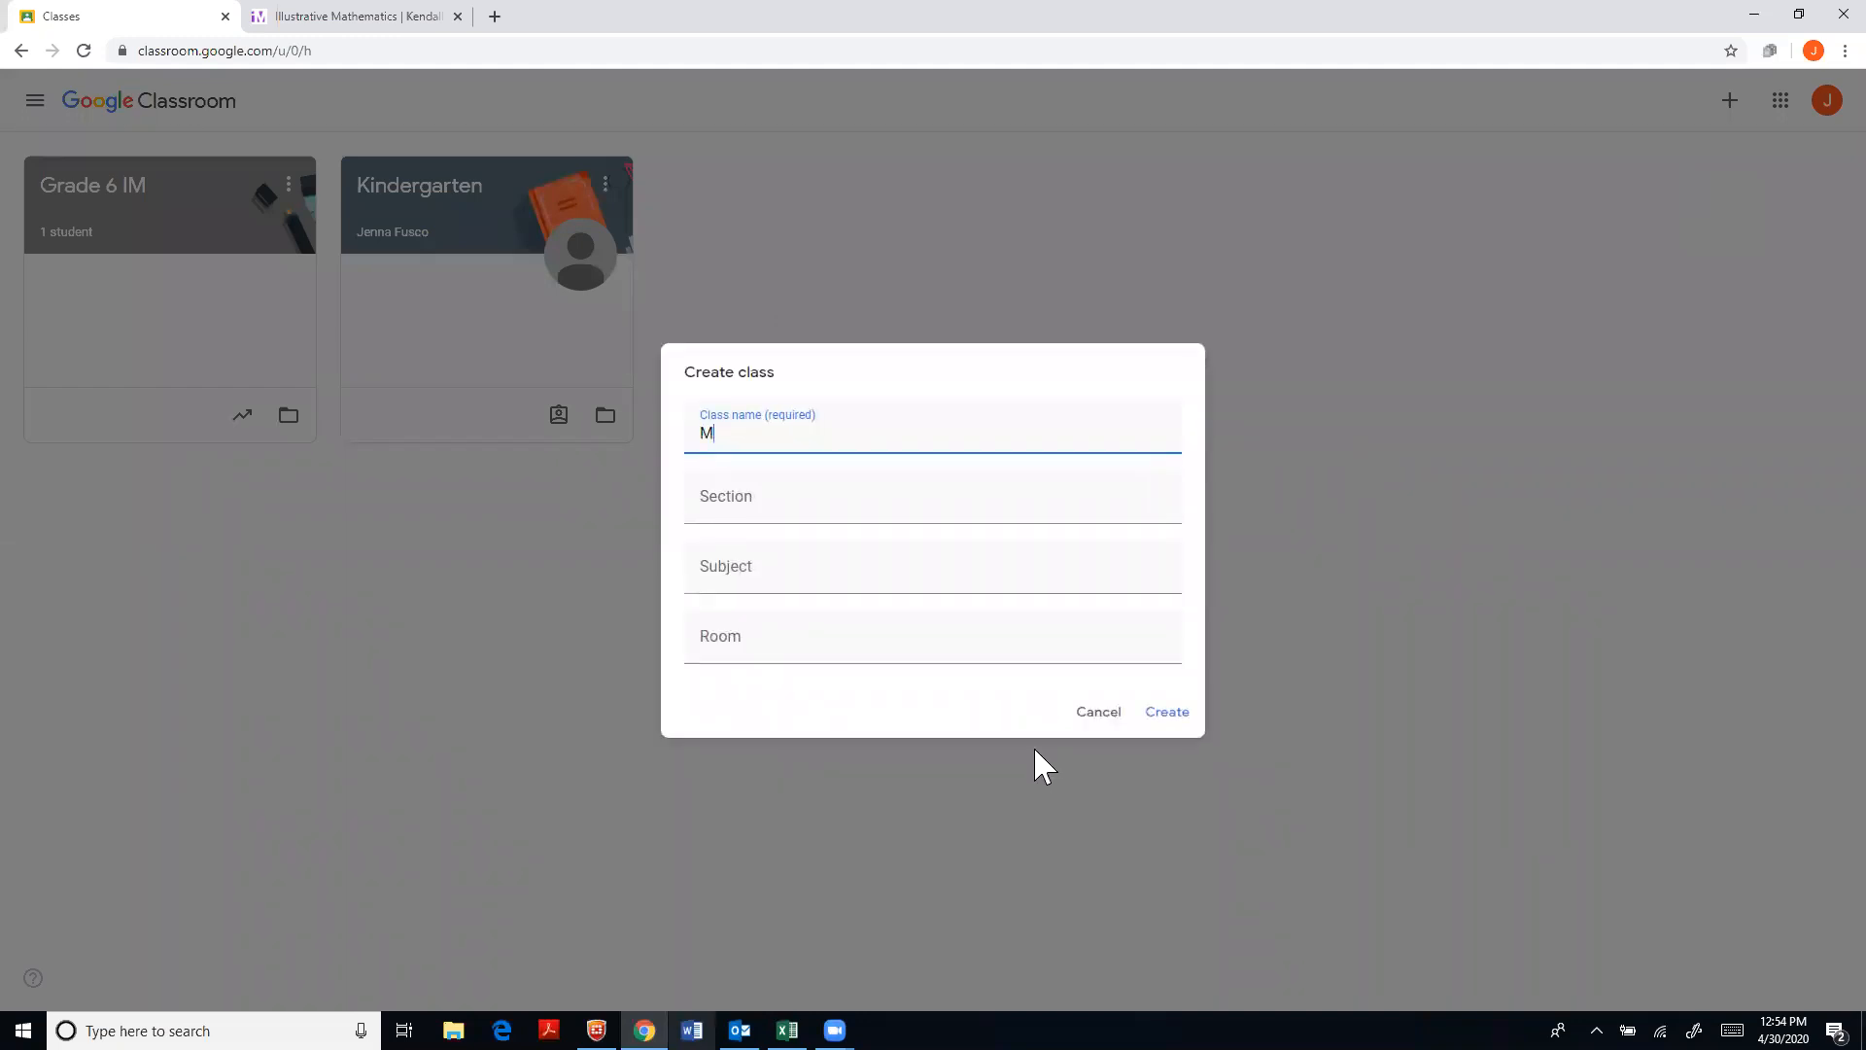
text(aster 7)
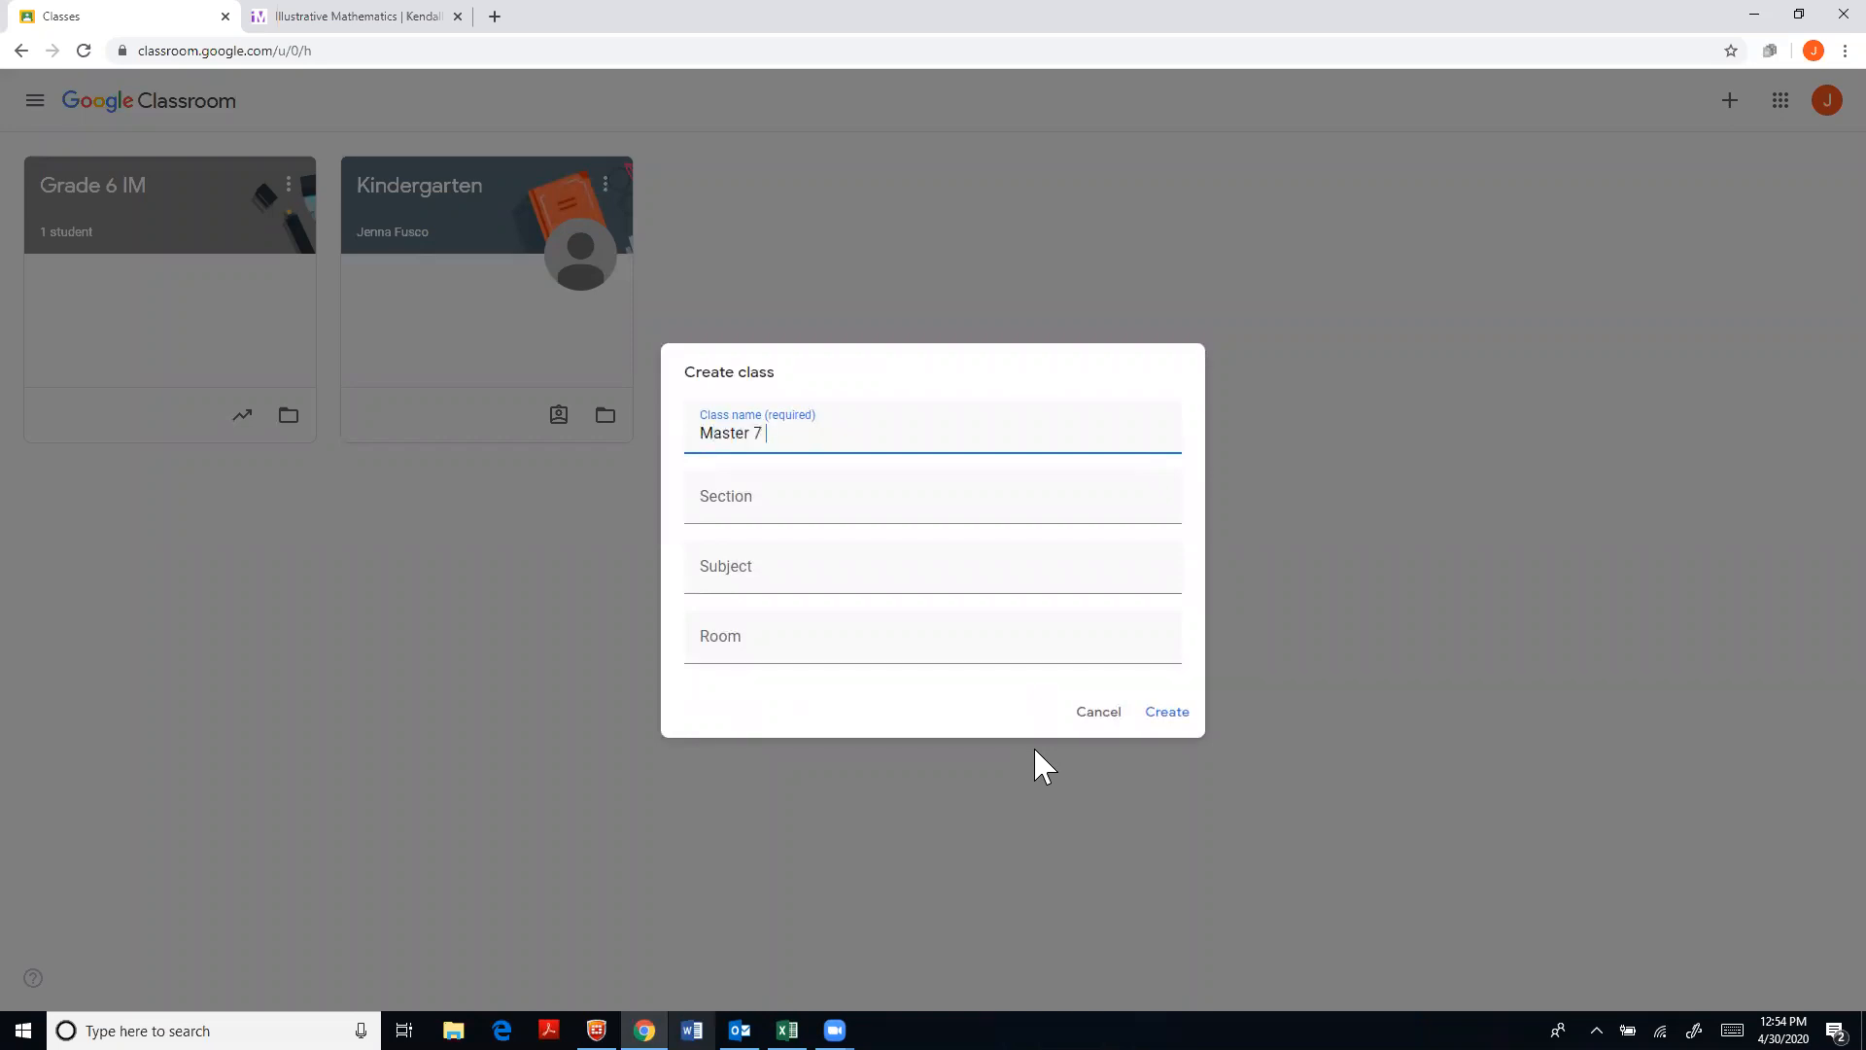
text(IM)
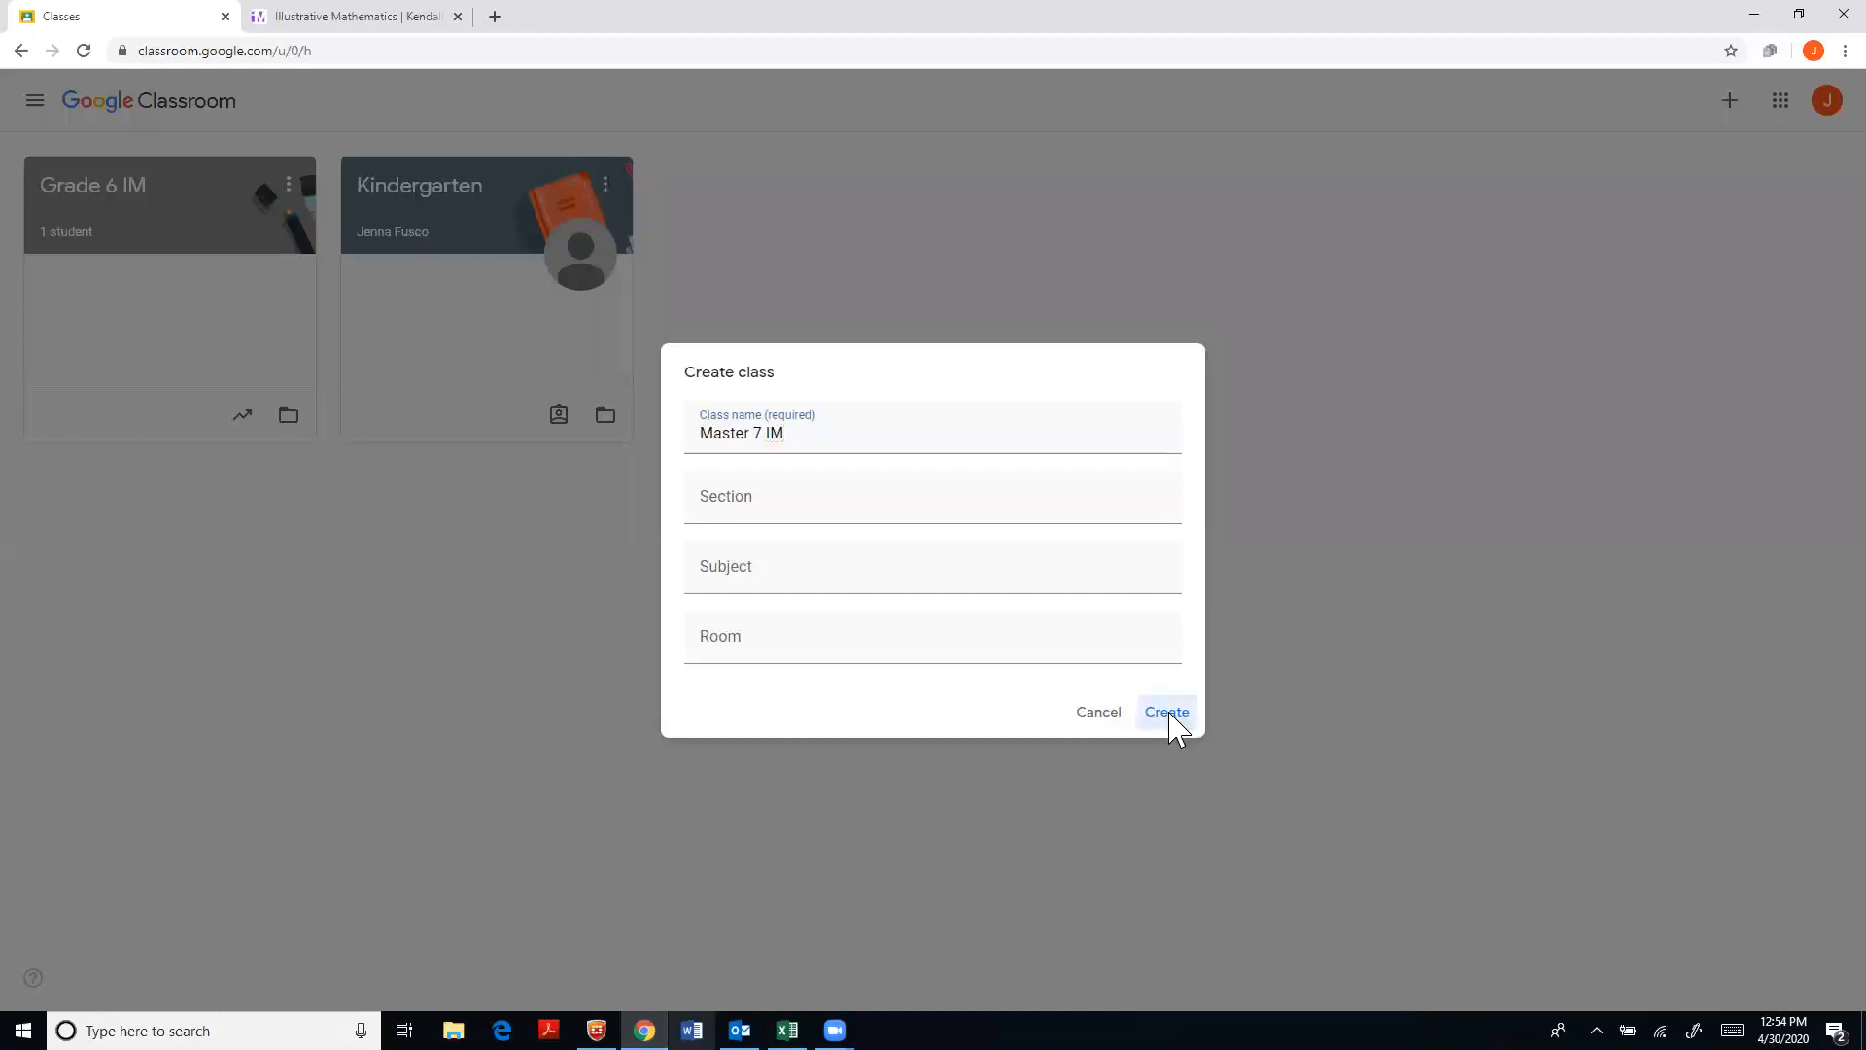
click(1166, 711)
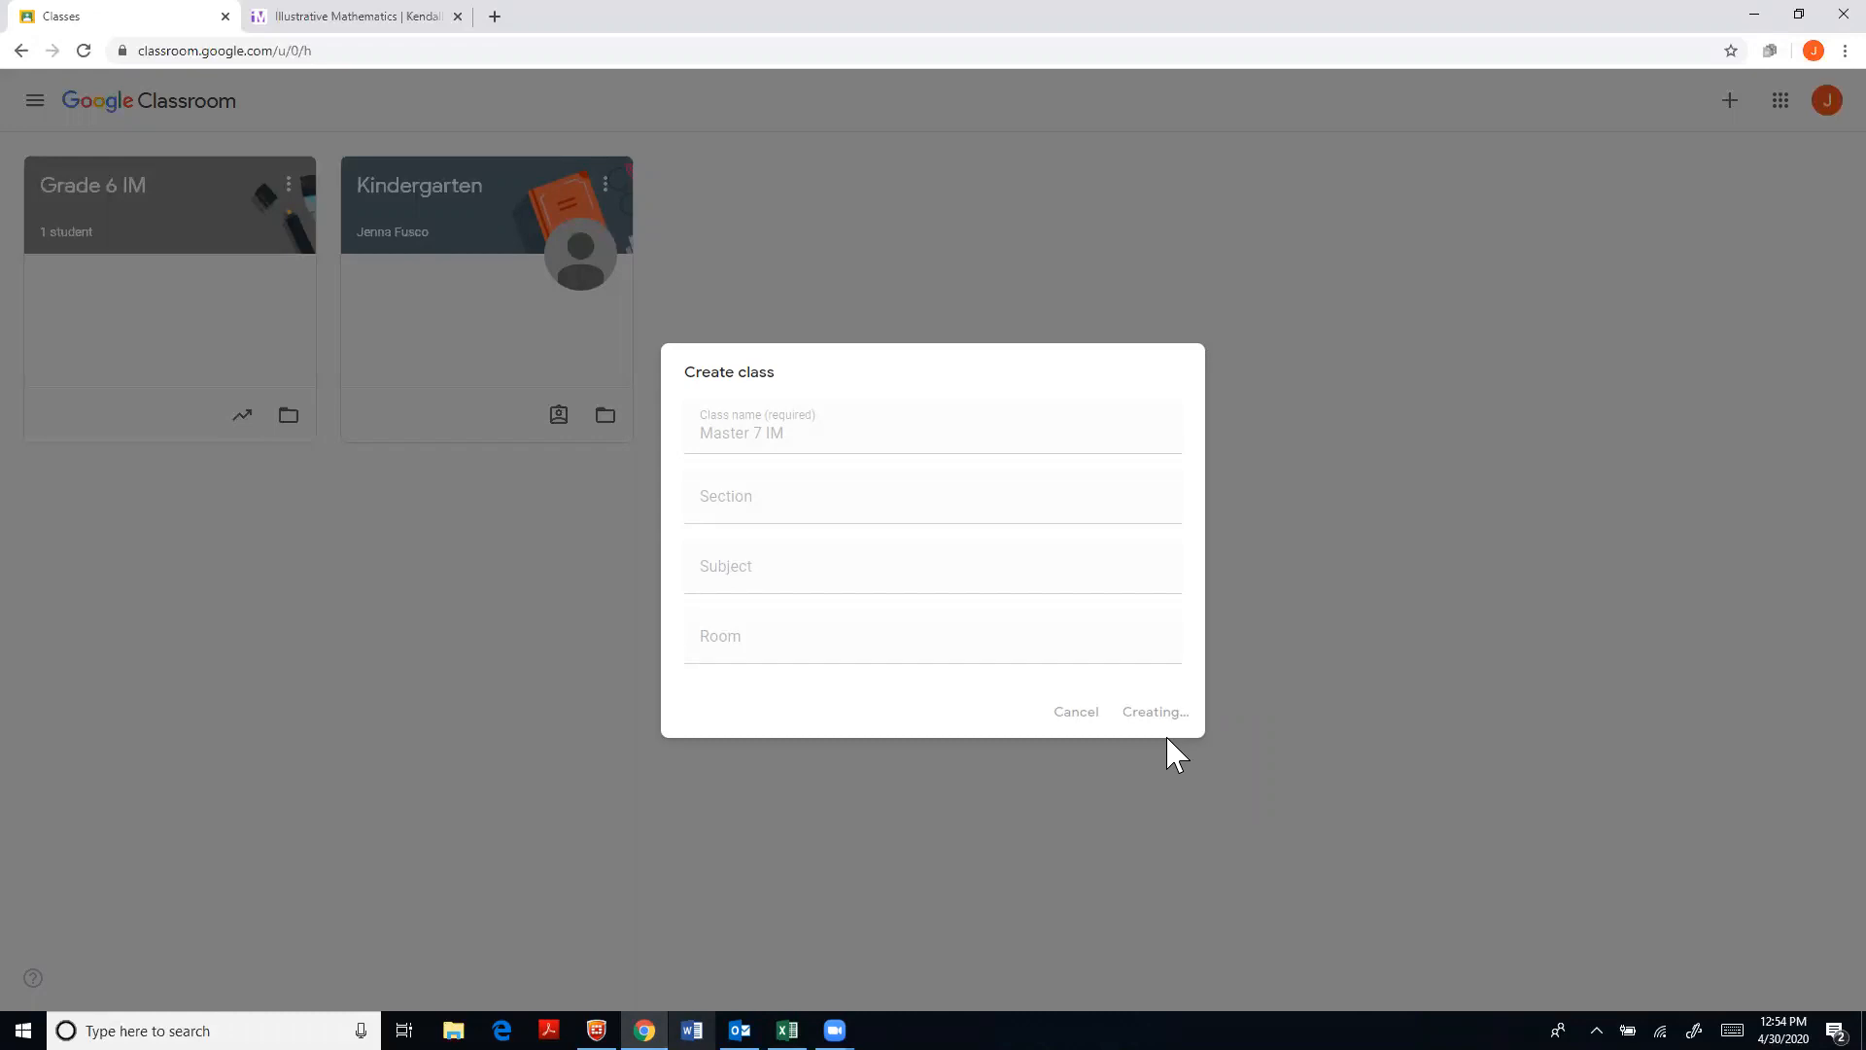
click(1153, 711)
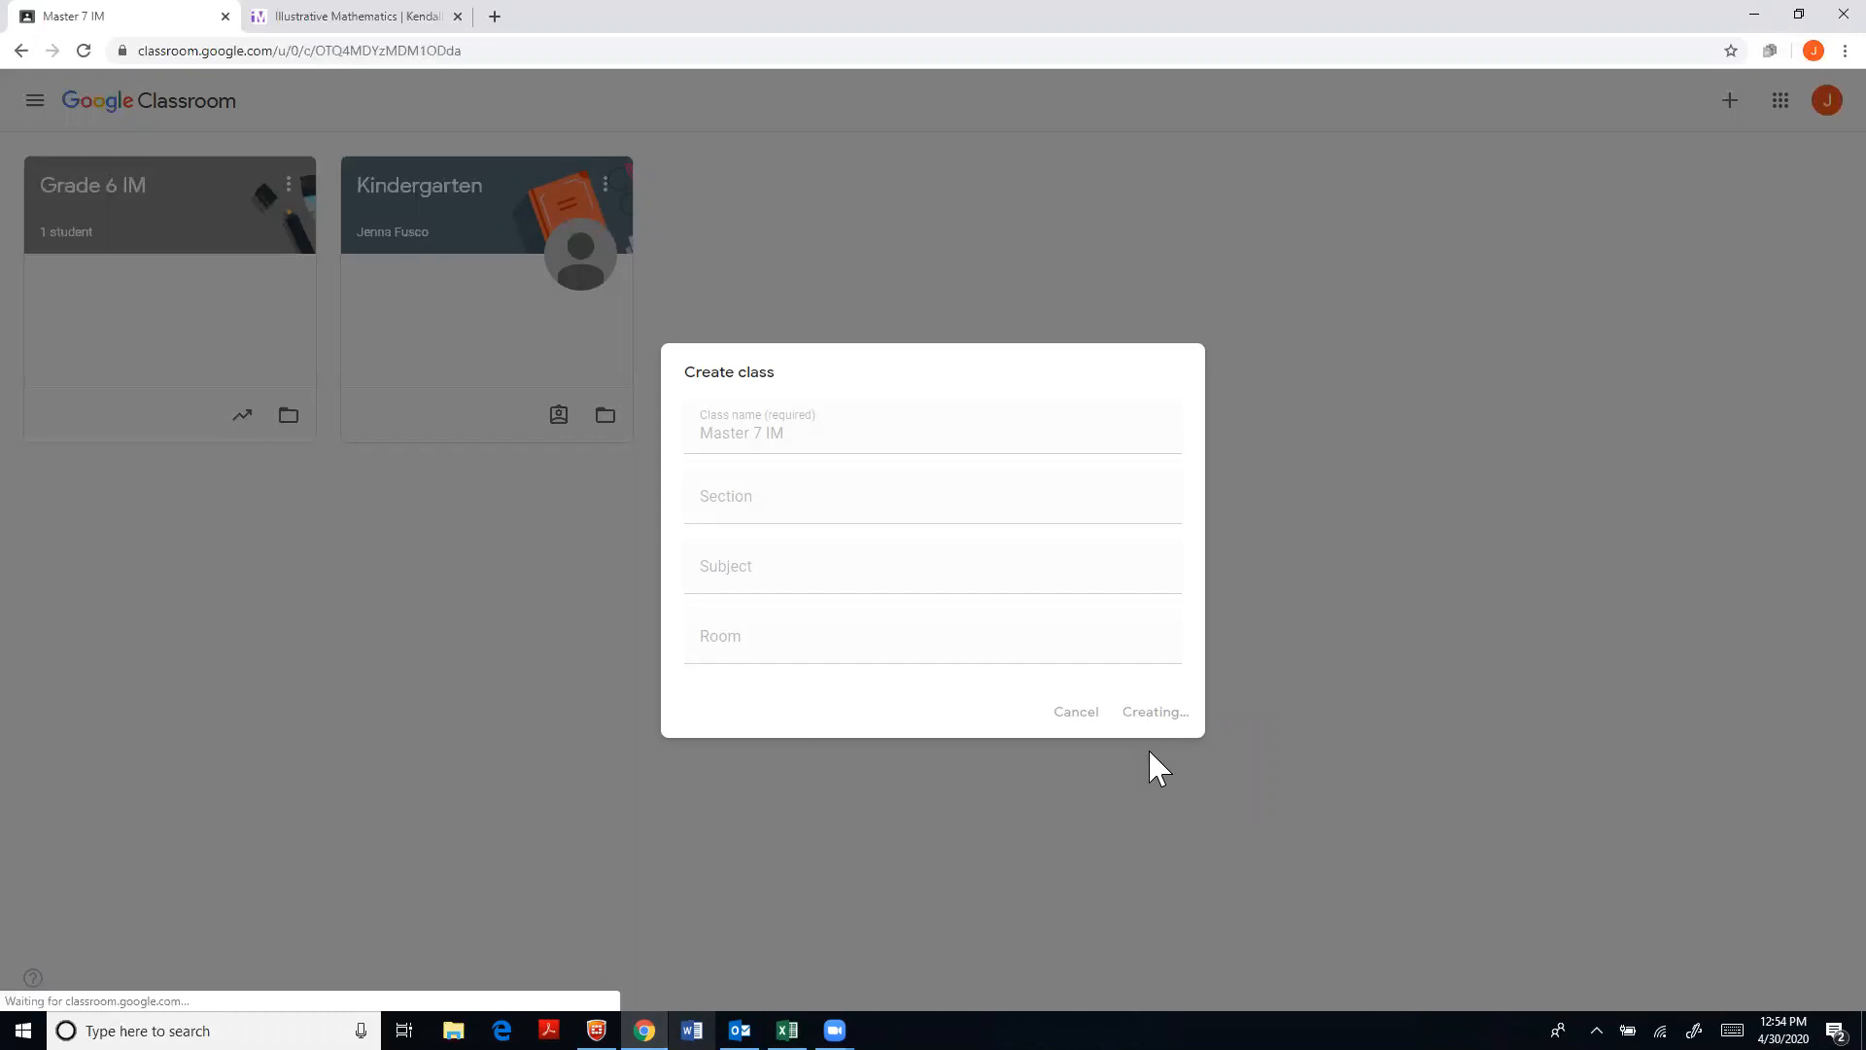
click(1153, 711)
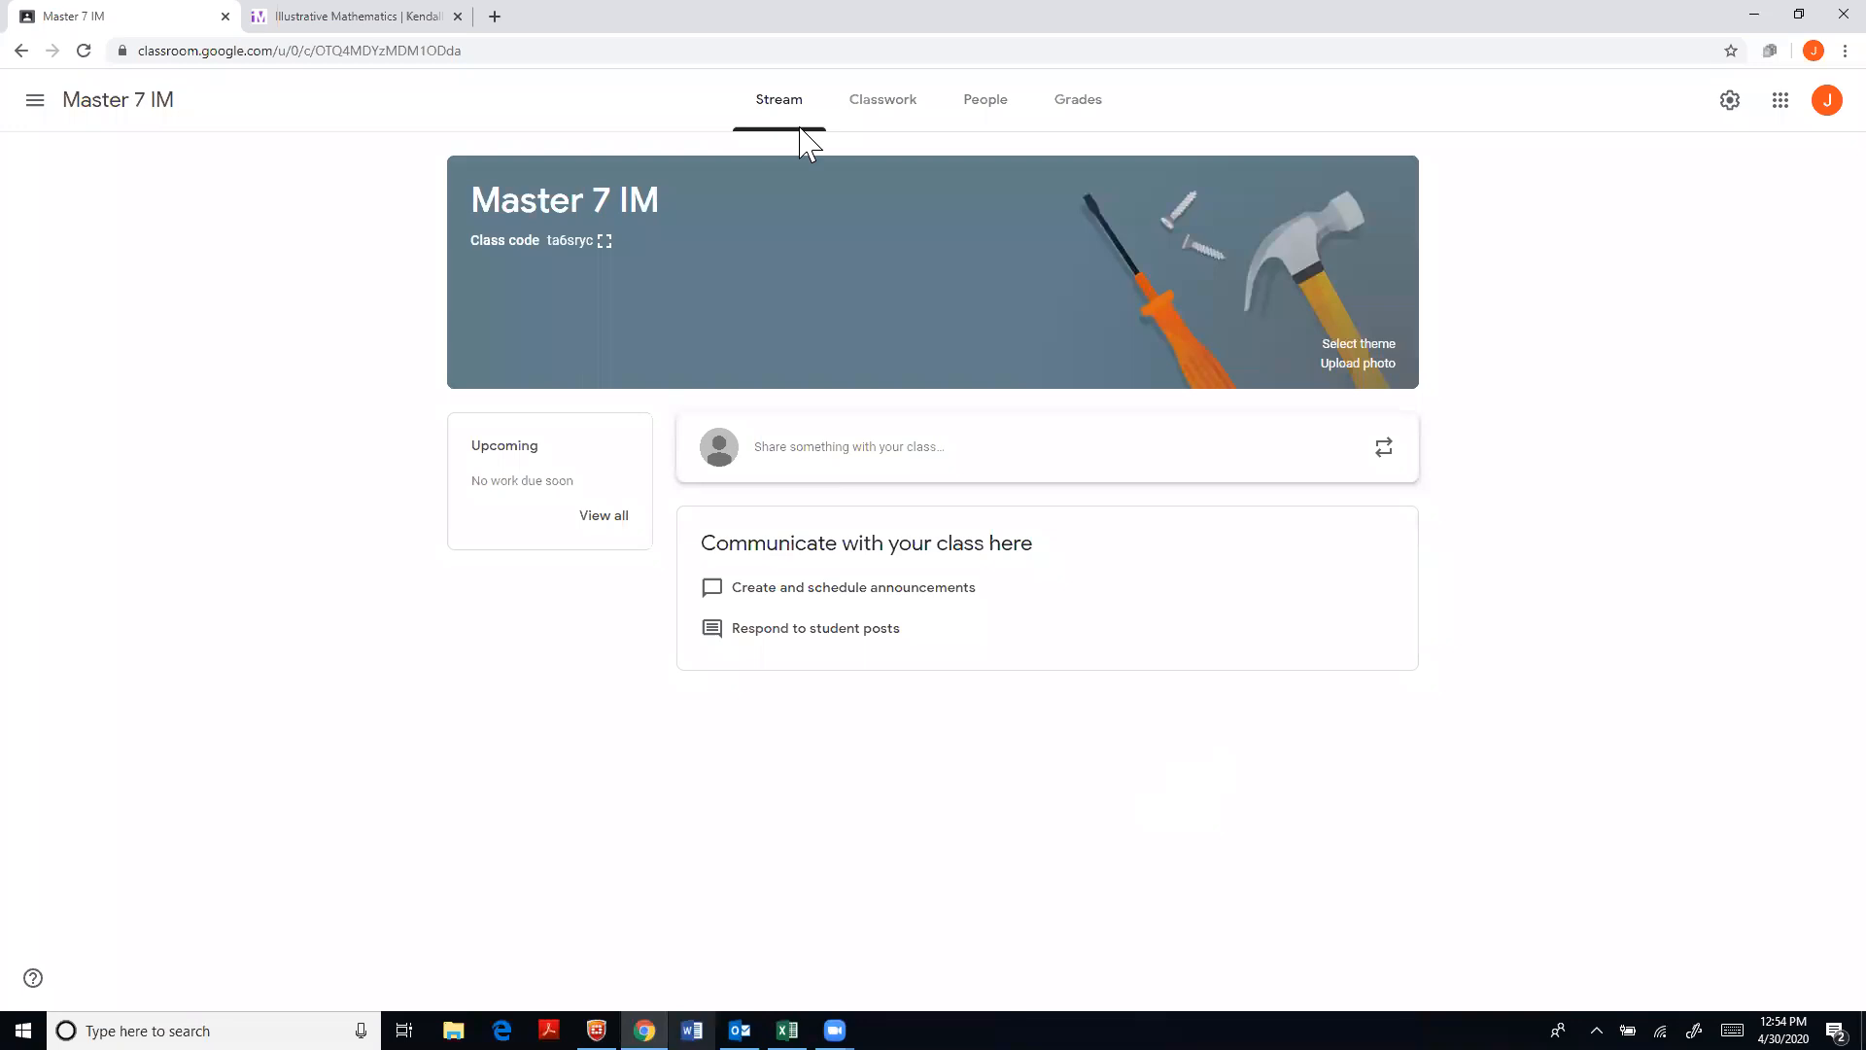
mouse_move(358, 16)
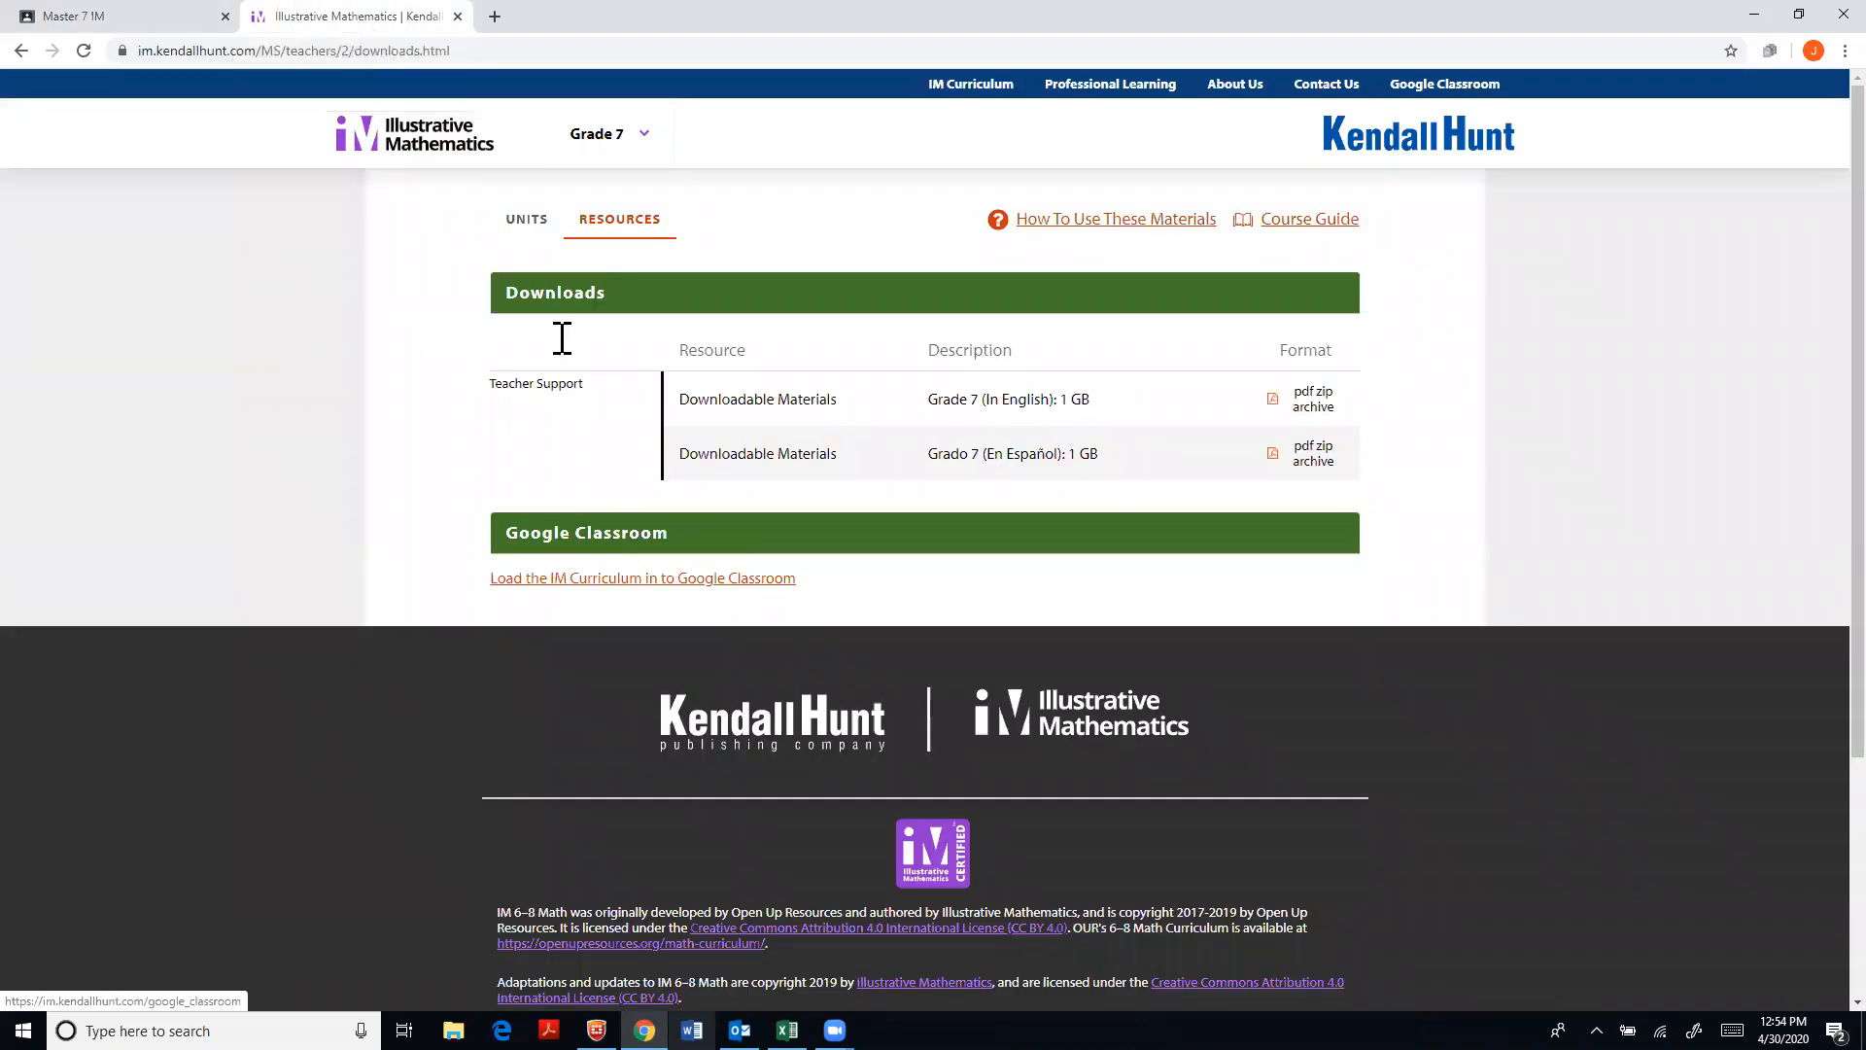
mouse_move(630, 590)
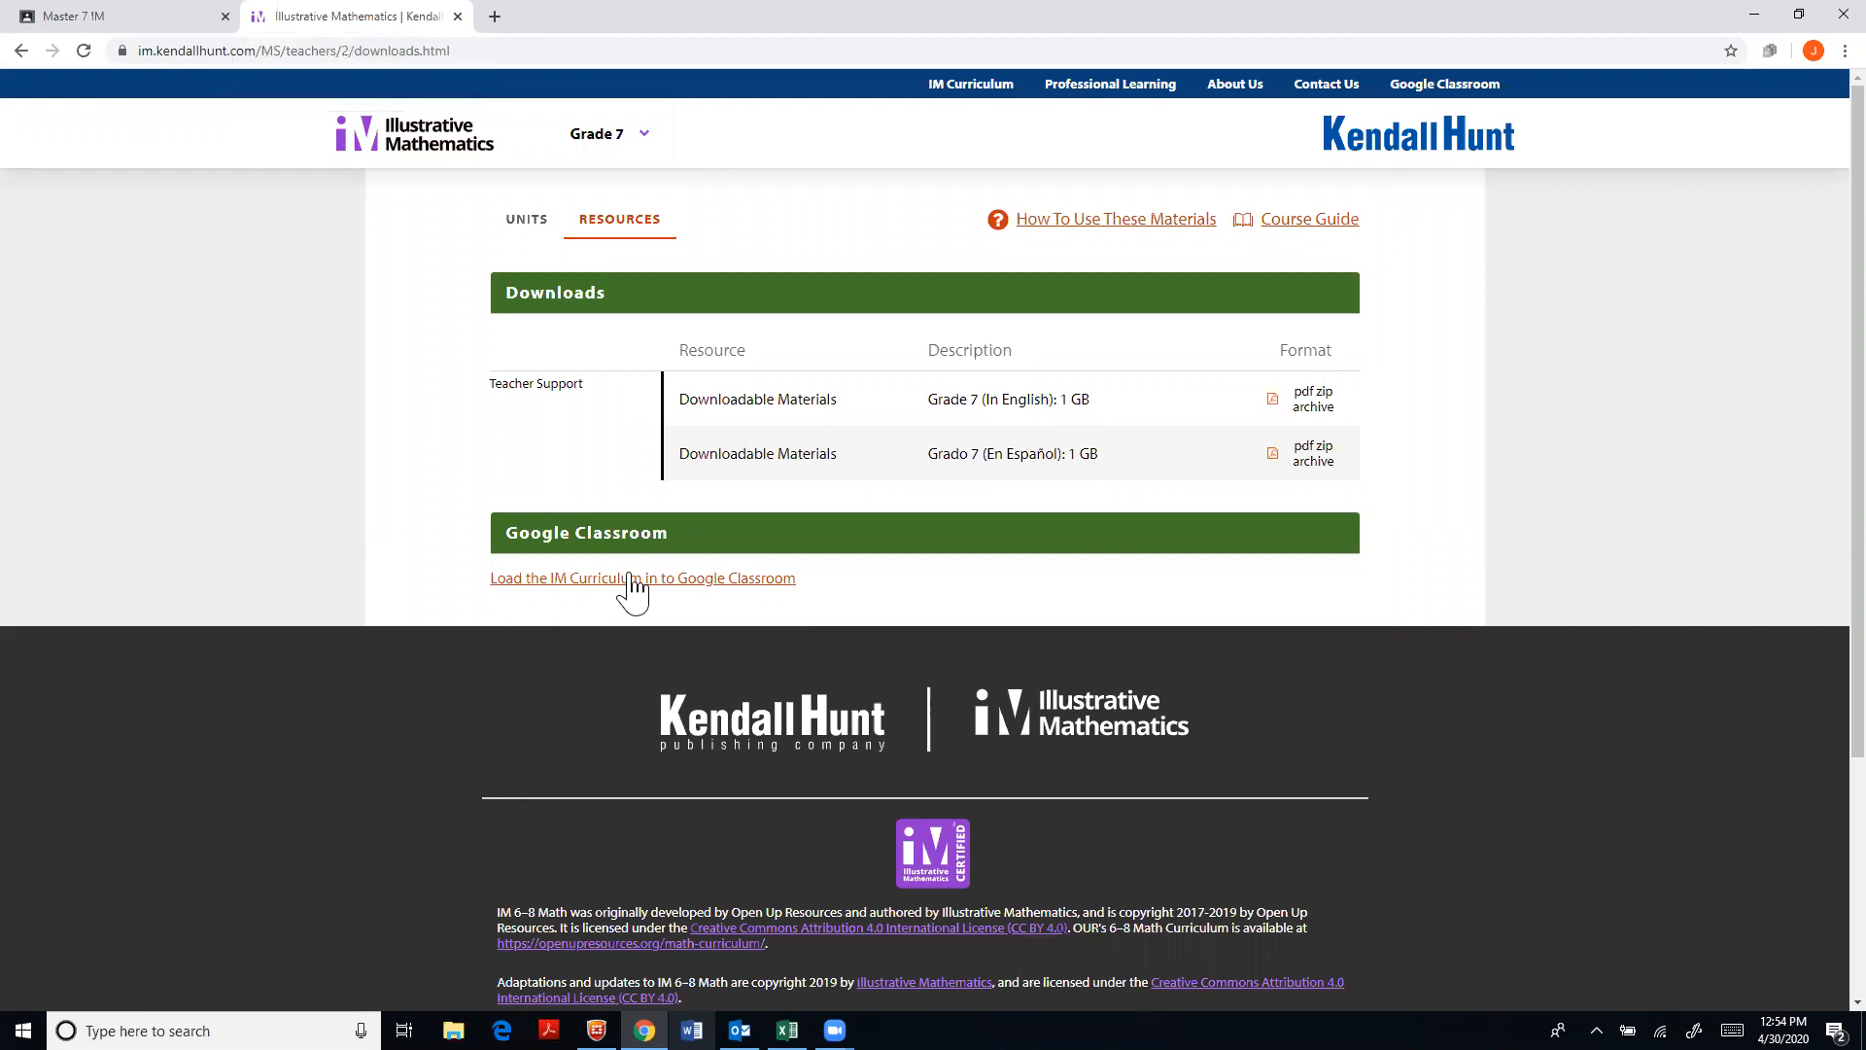
Sign in to the IM curriculum loader with Google and allow access to Classroom classes
click(642, 577)
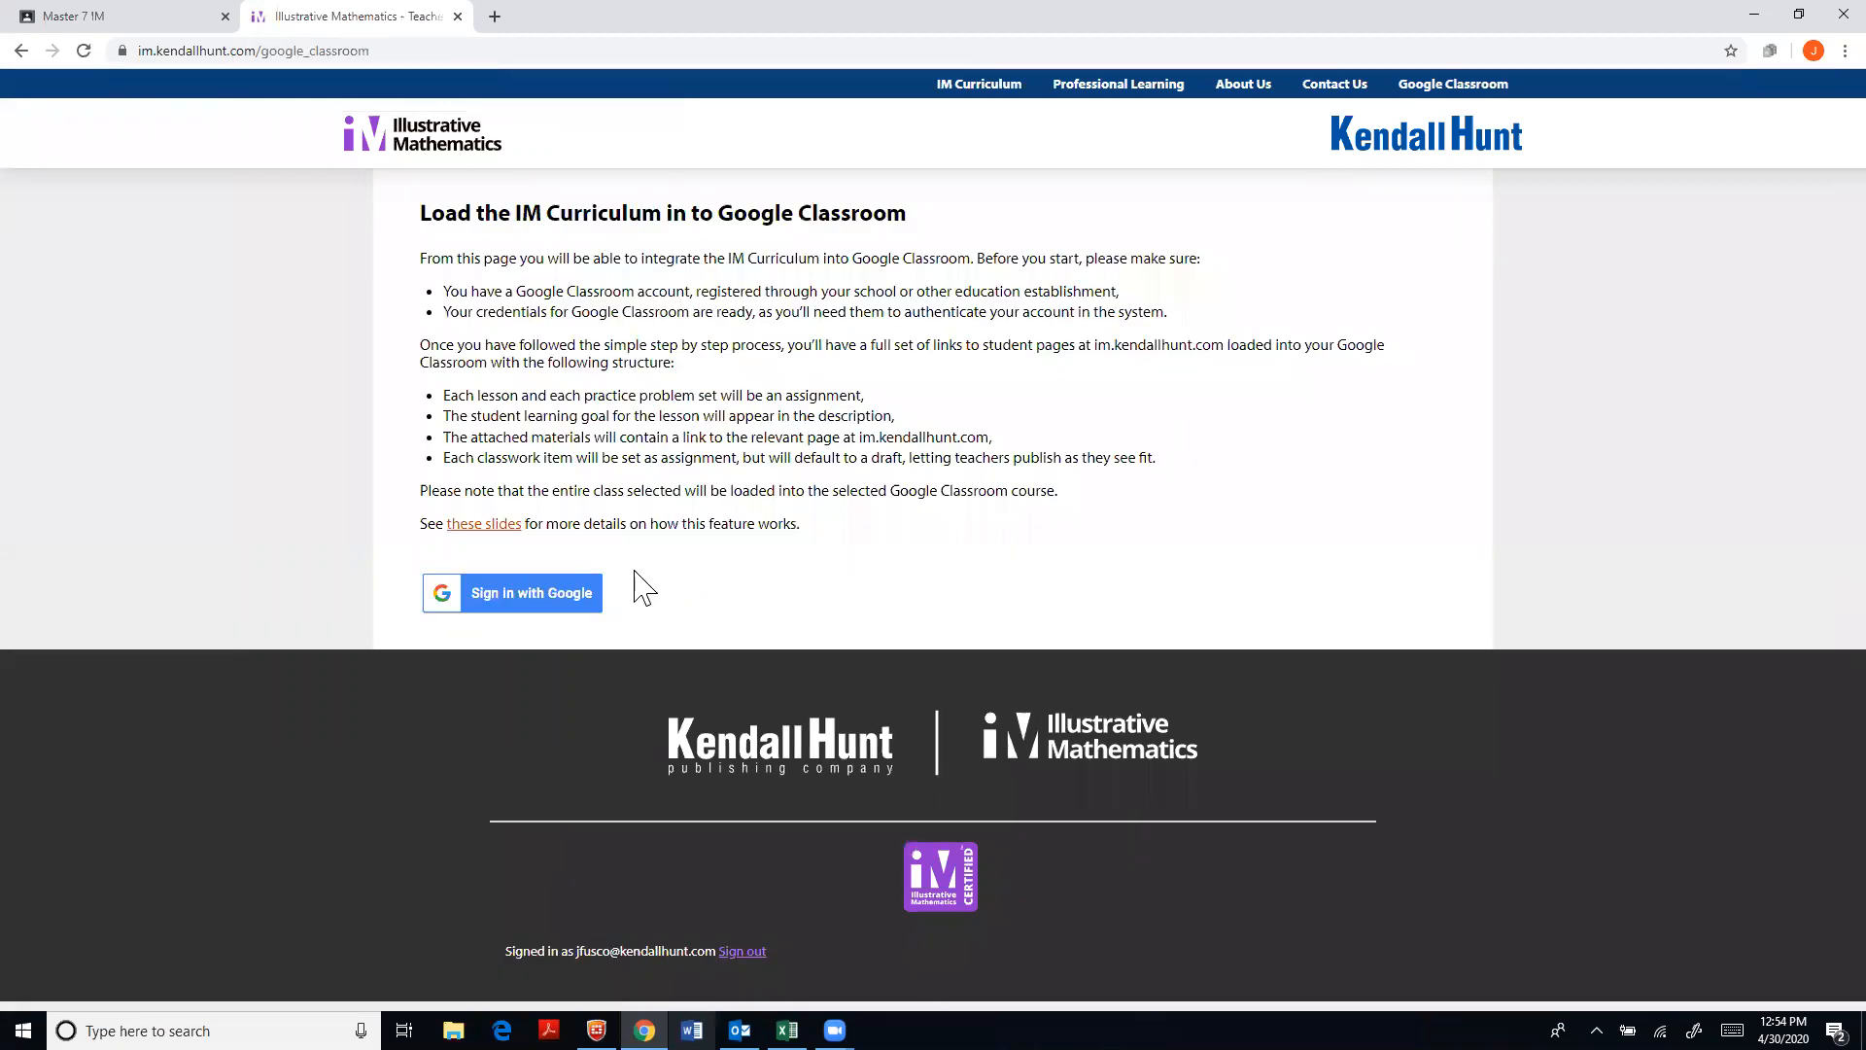
mouse_move(511, 607)
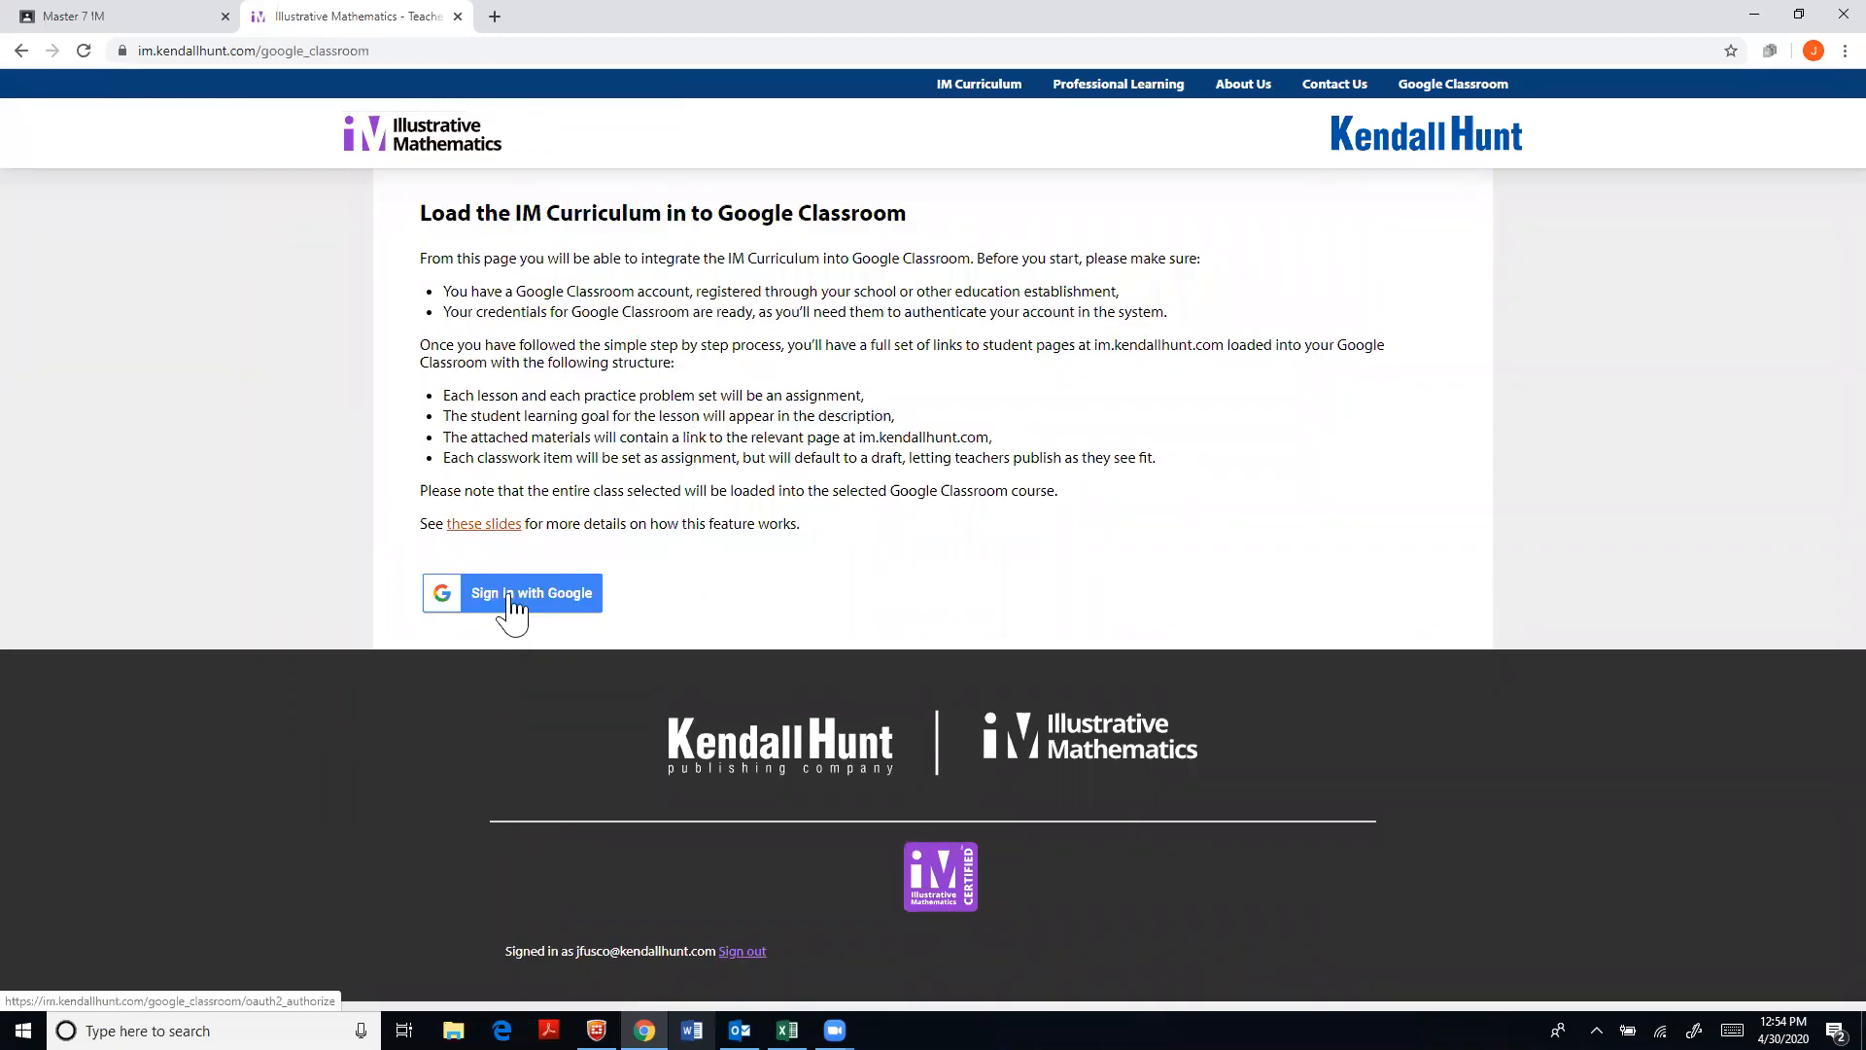
click(532, 593)
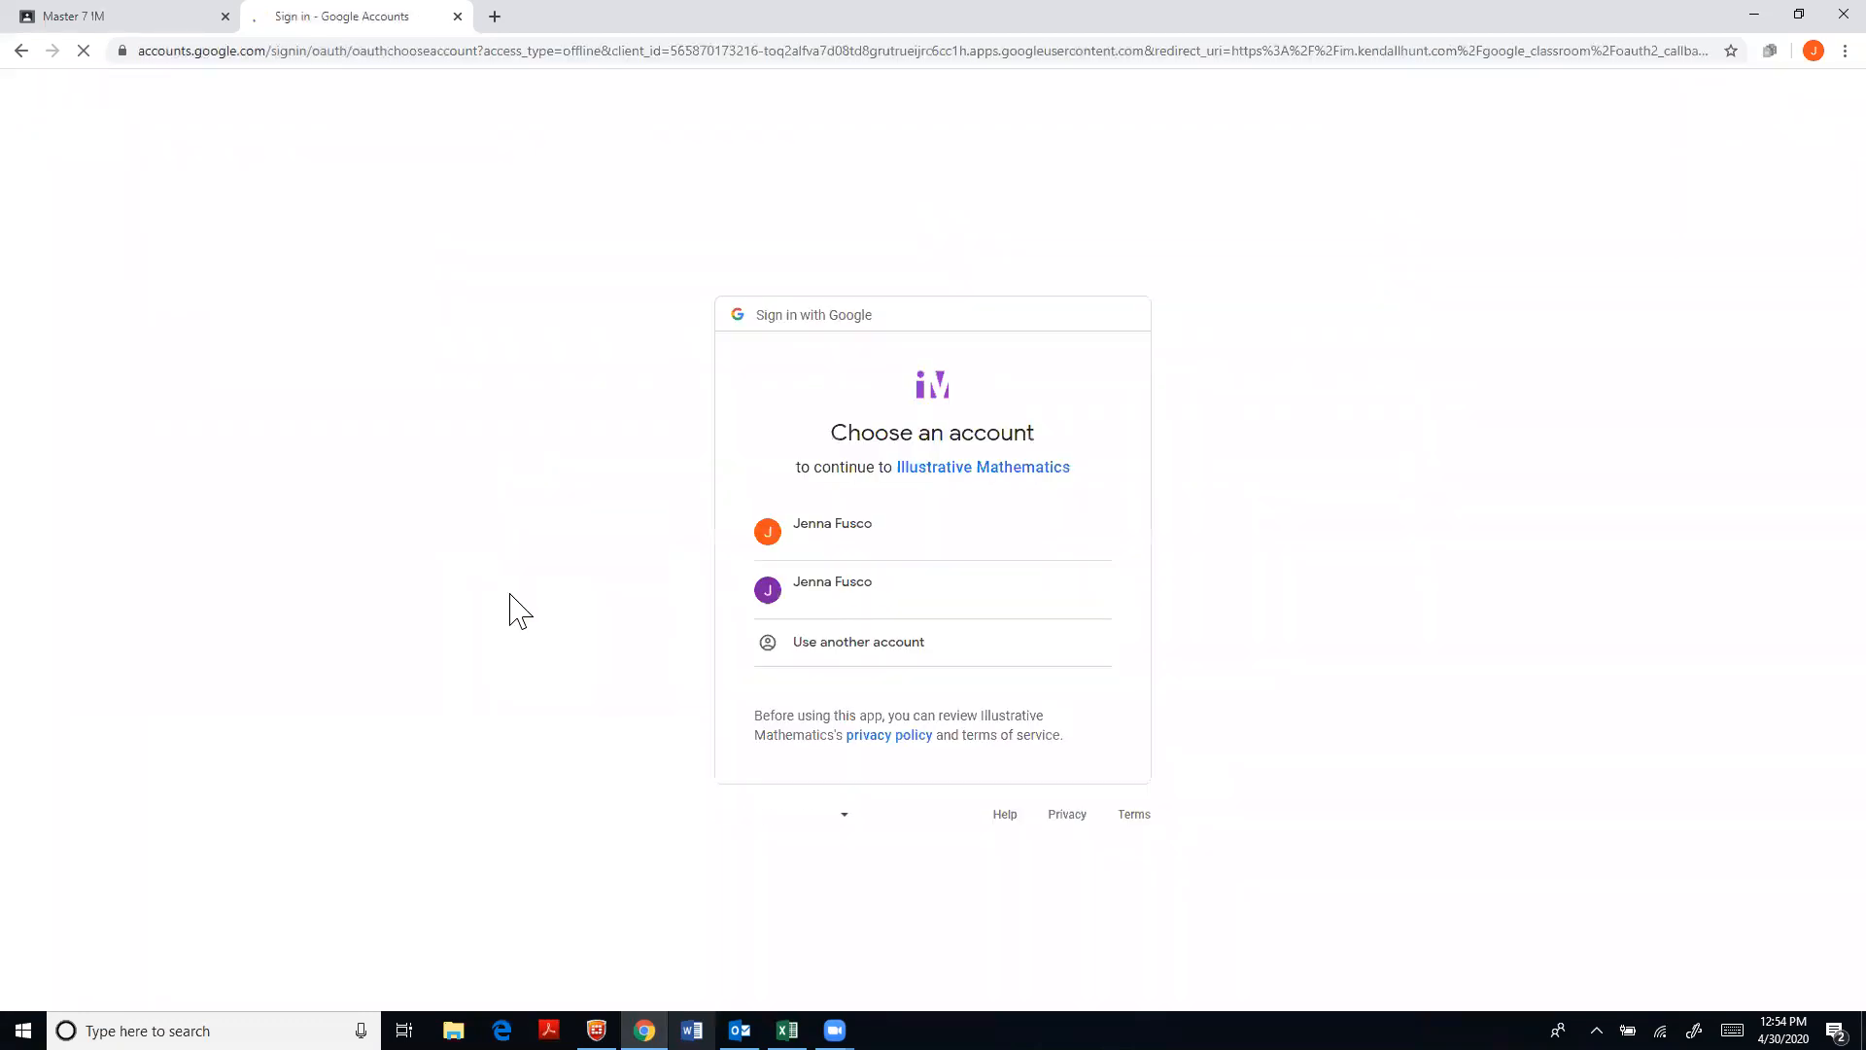
click(931, 530)
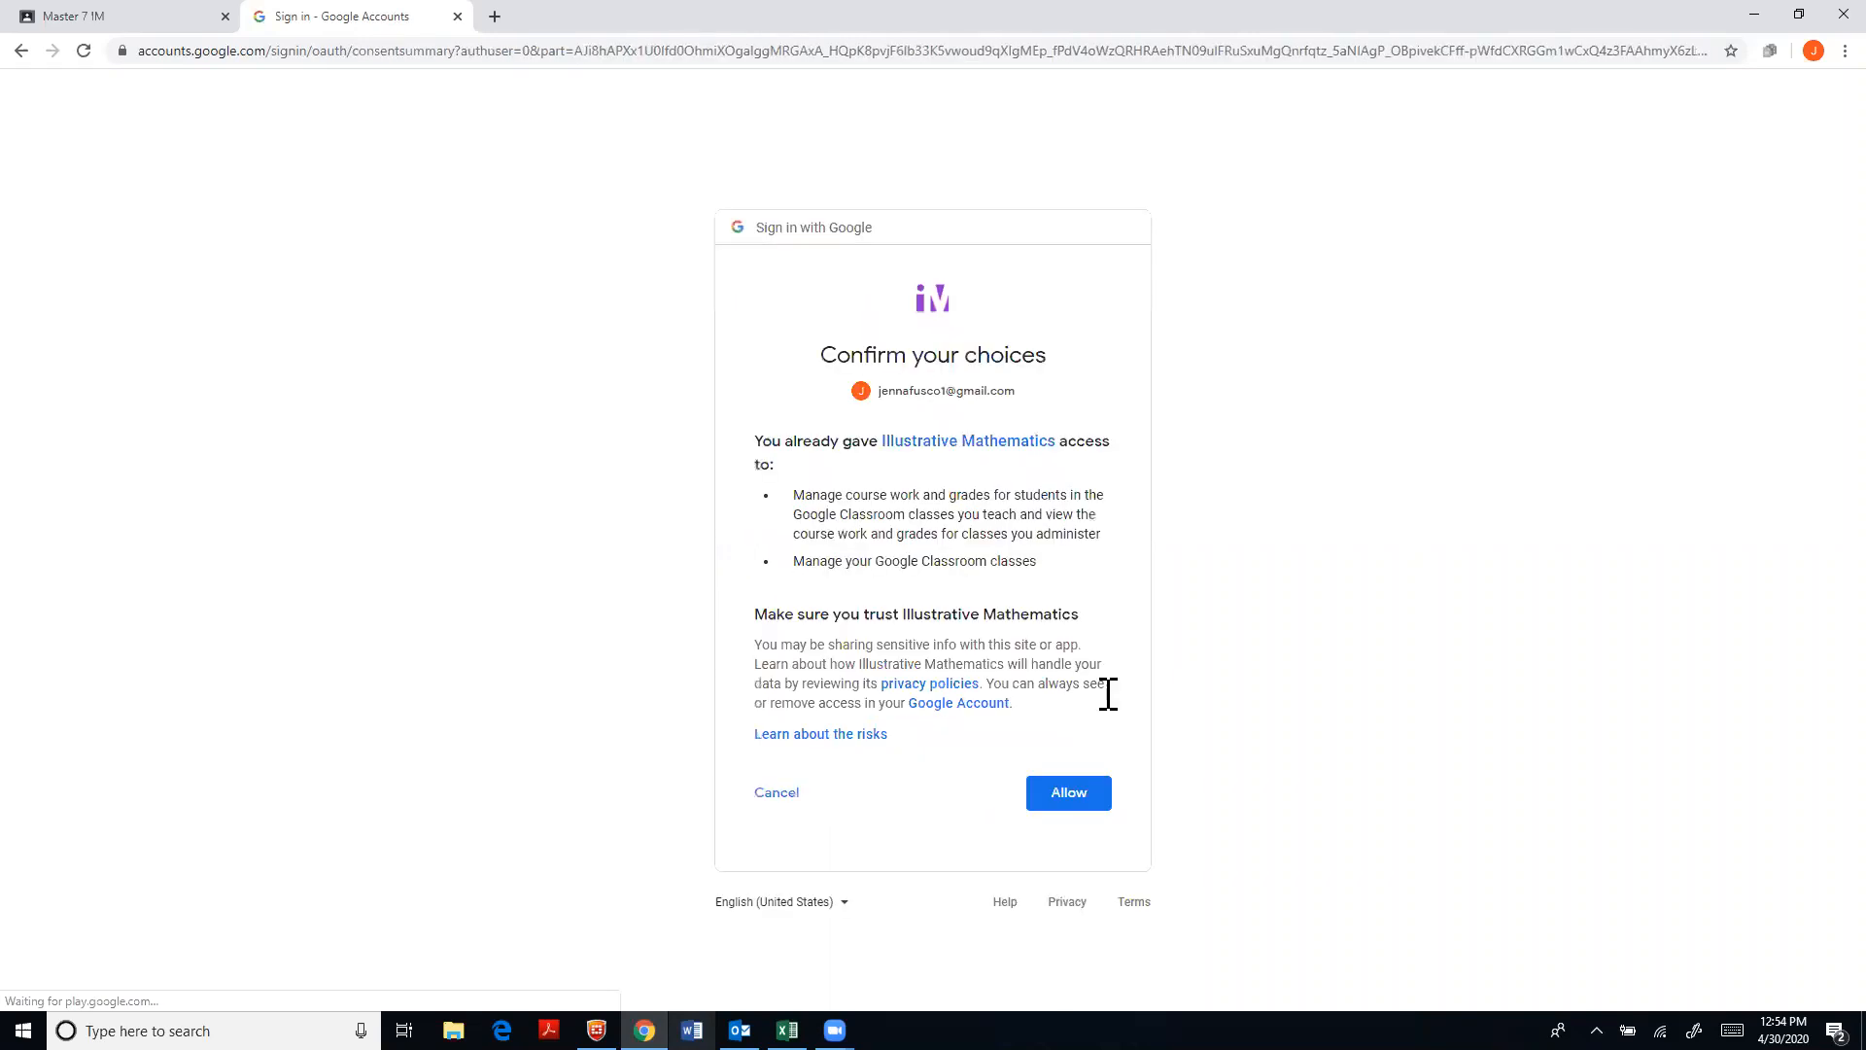
click(1067, 791)
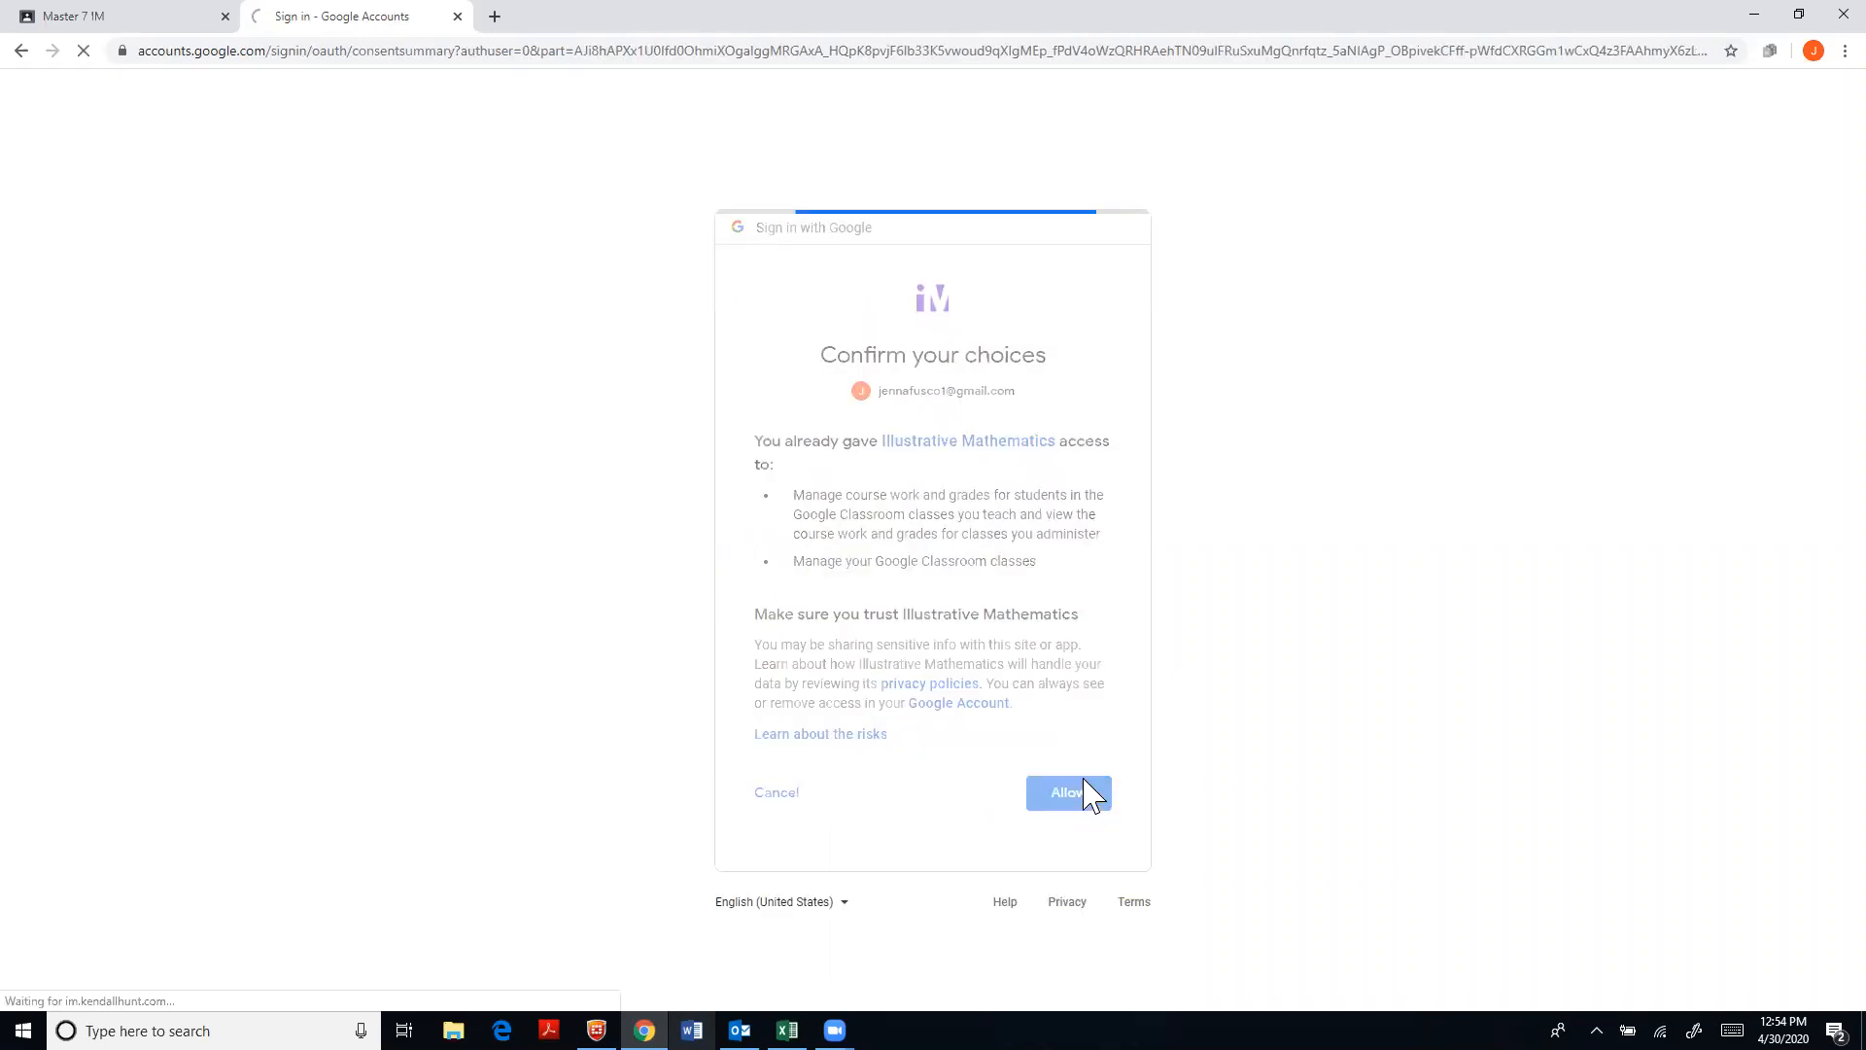
click(1066, 794)
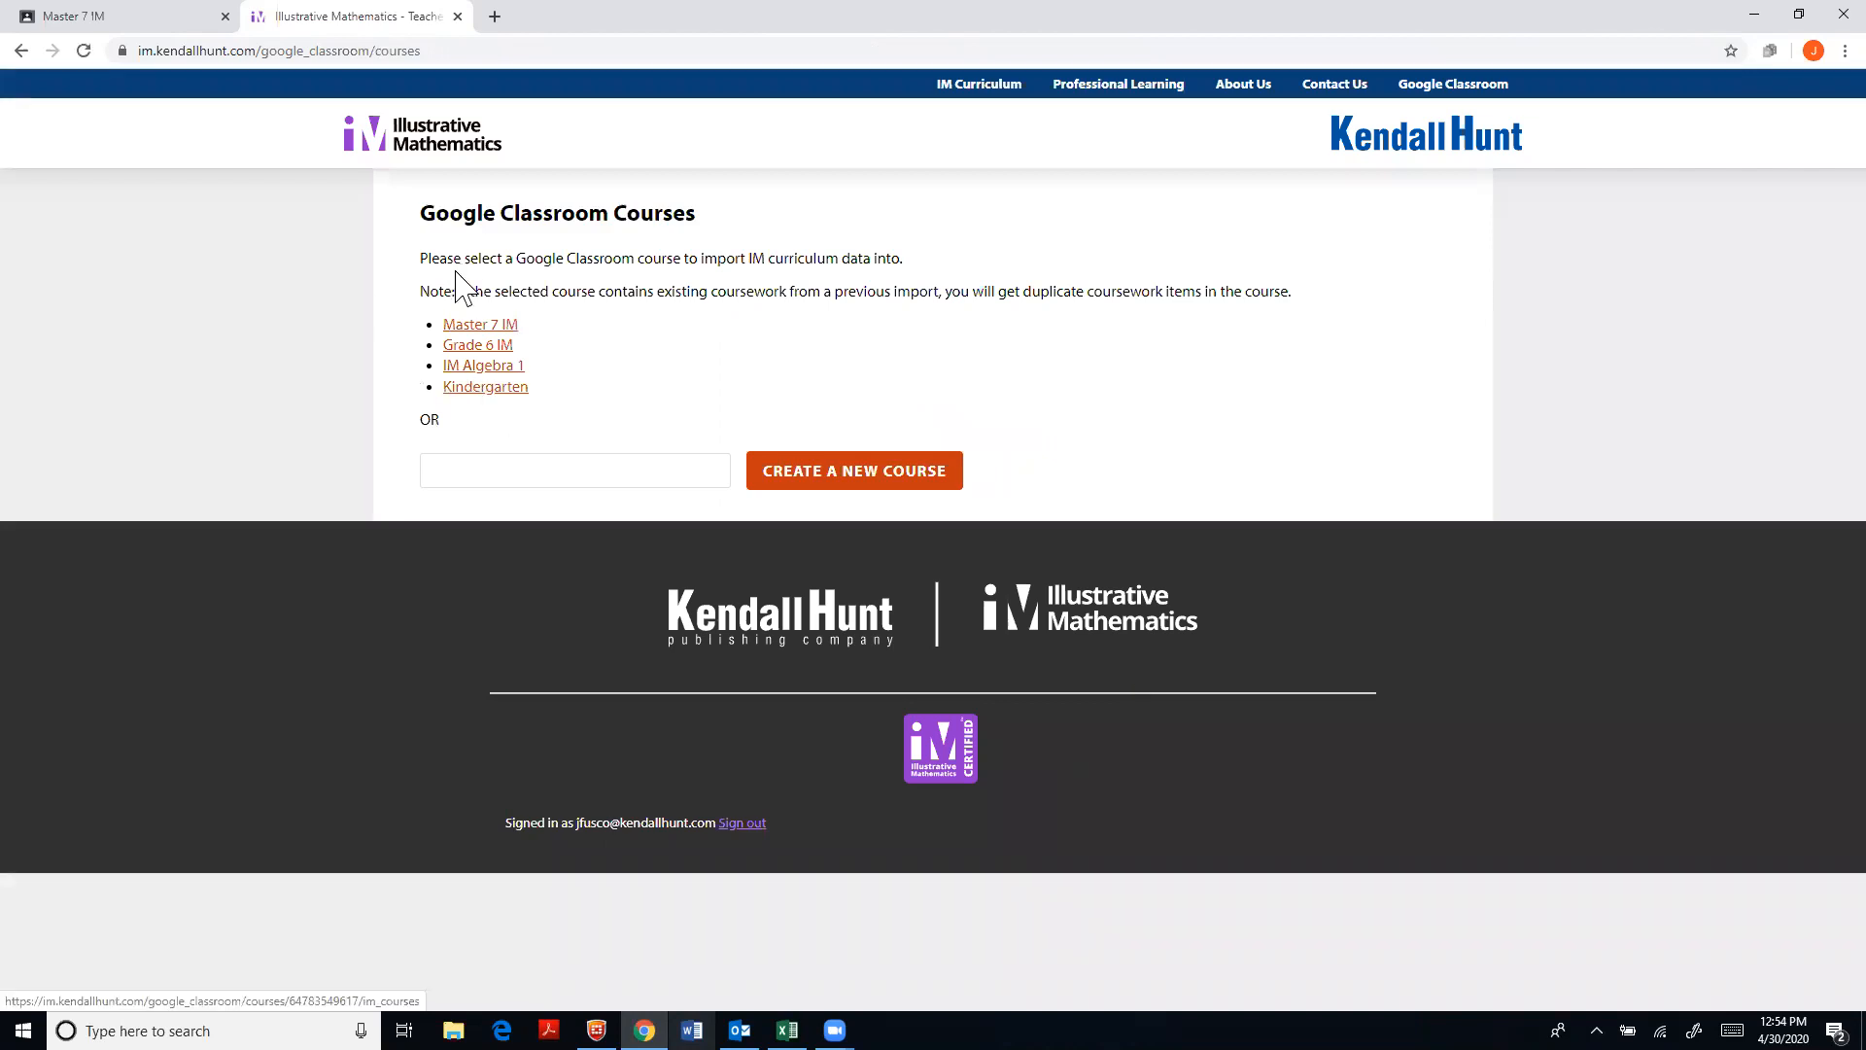
mouse_move(497, 346)
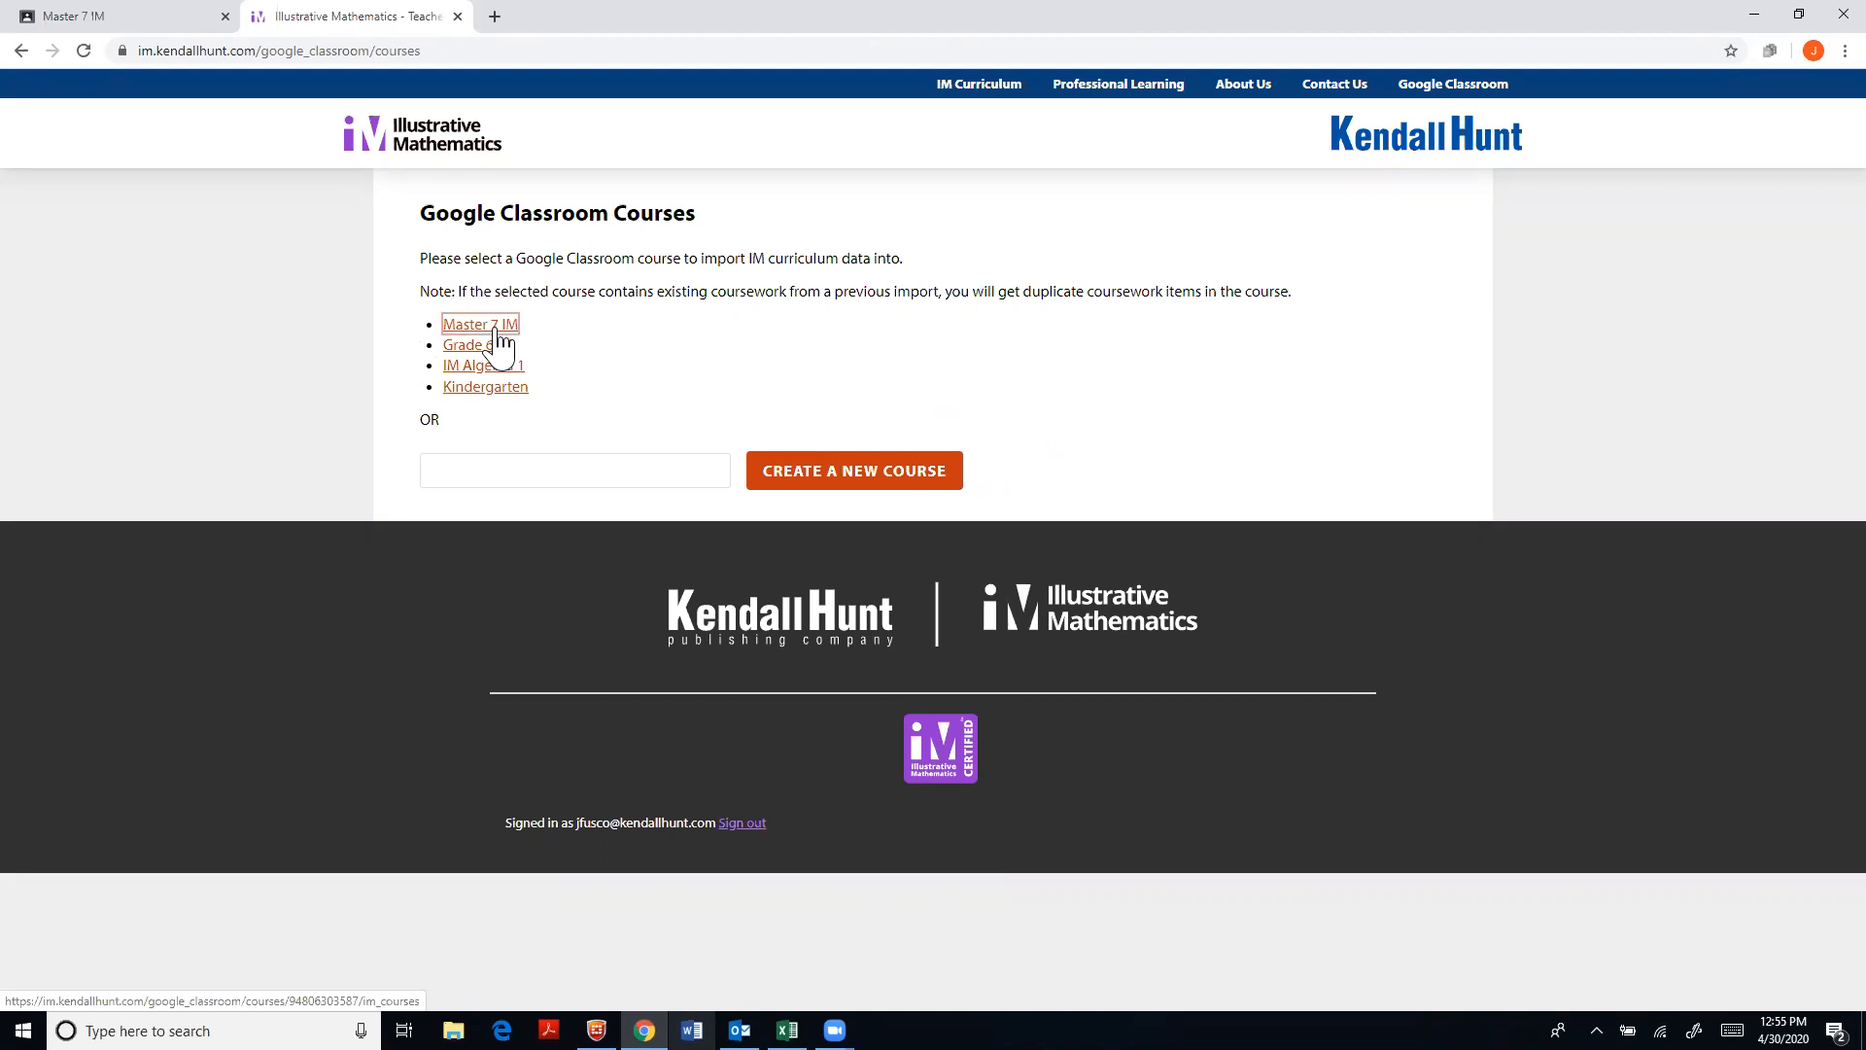
Import the Grade 7 curriculum into the Master 7 IM Classroom course
click(480, 325)
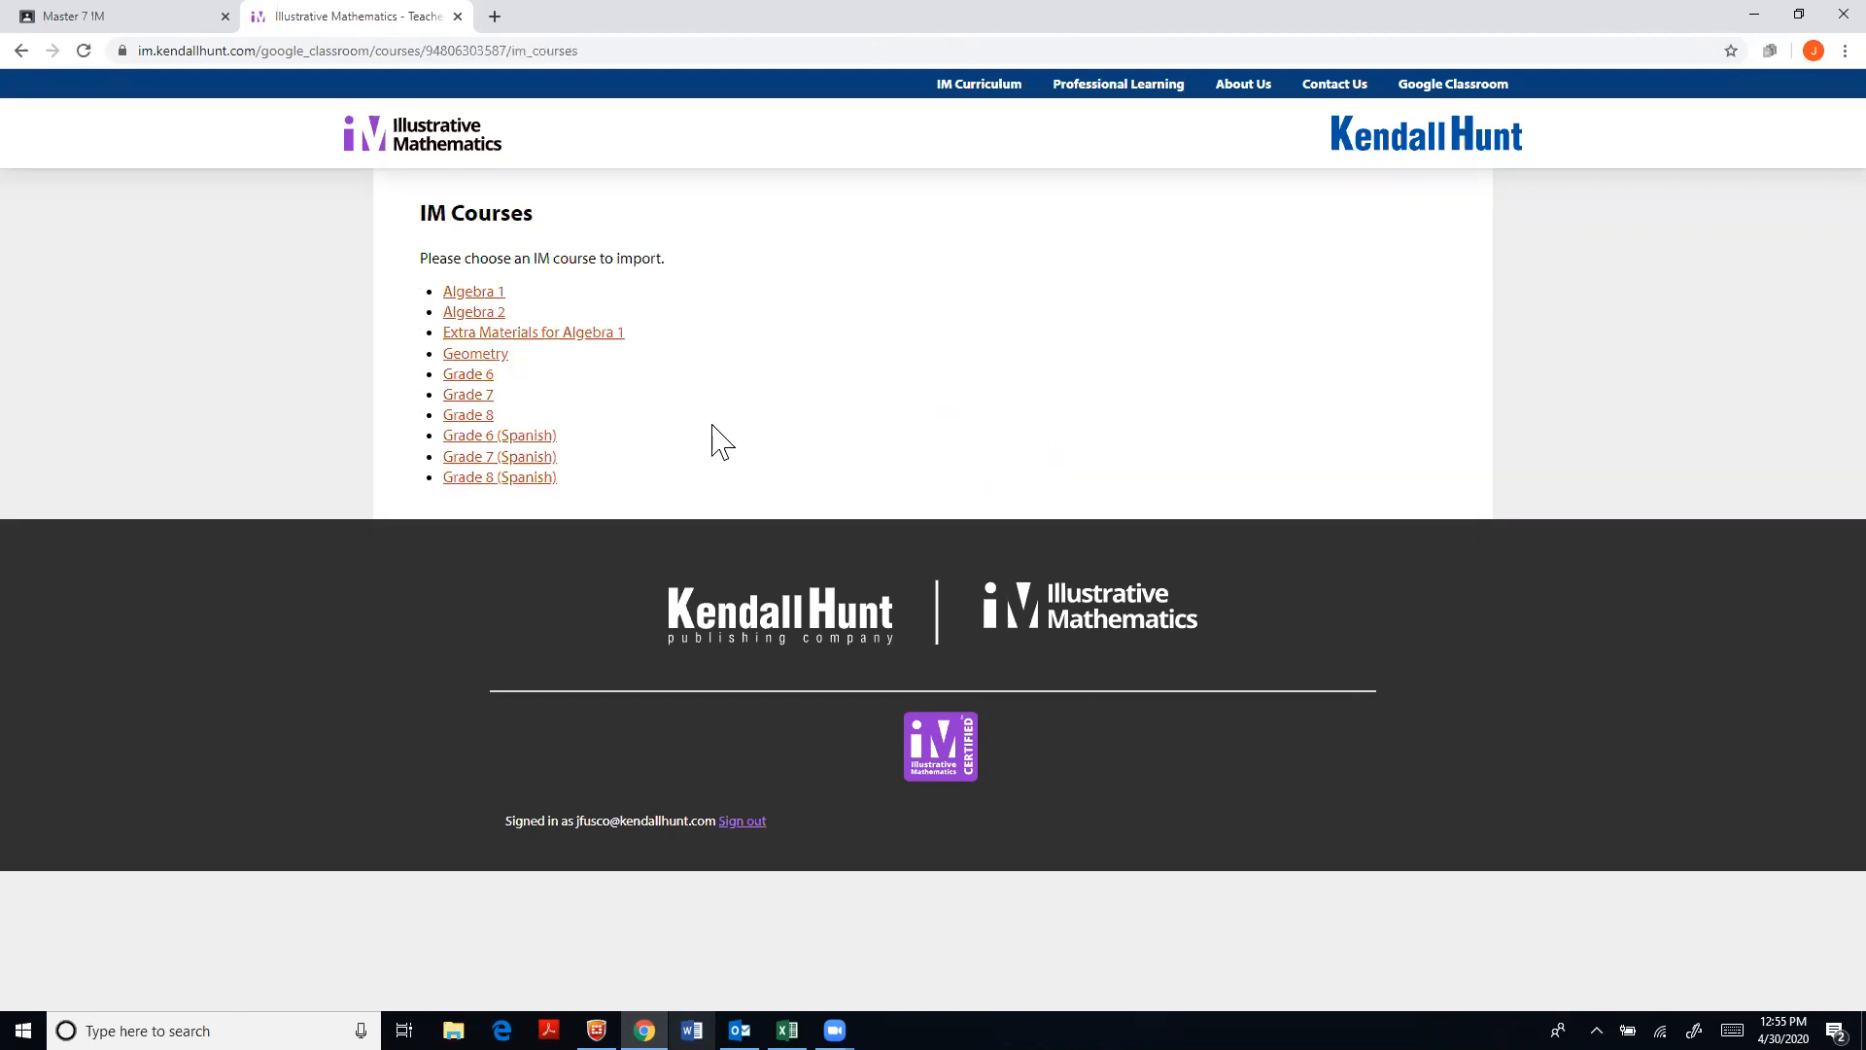
mouse_move(618, 449)
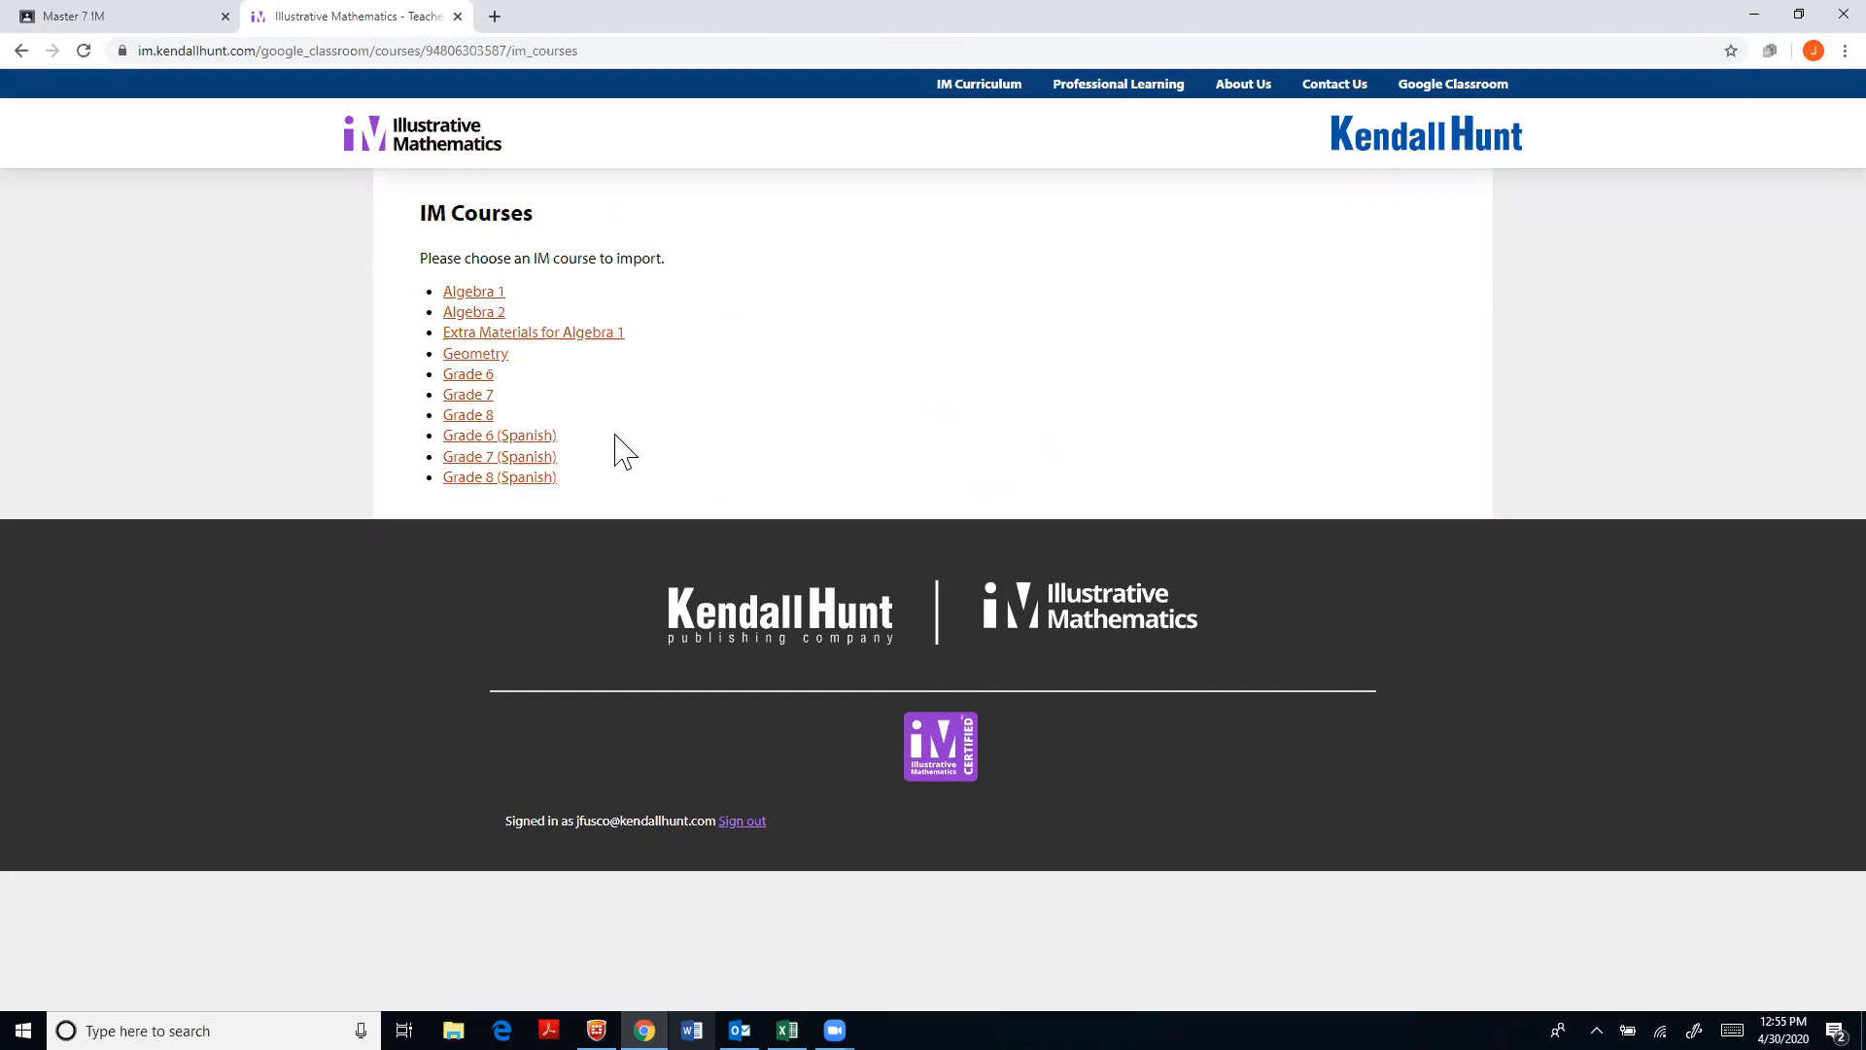
mouse_move(469, 404)
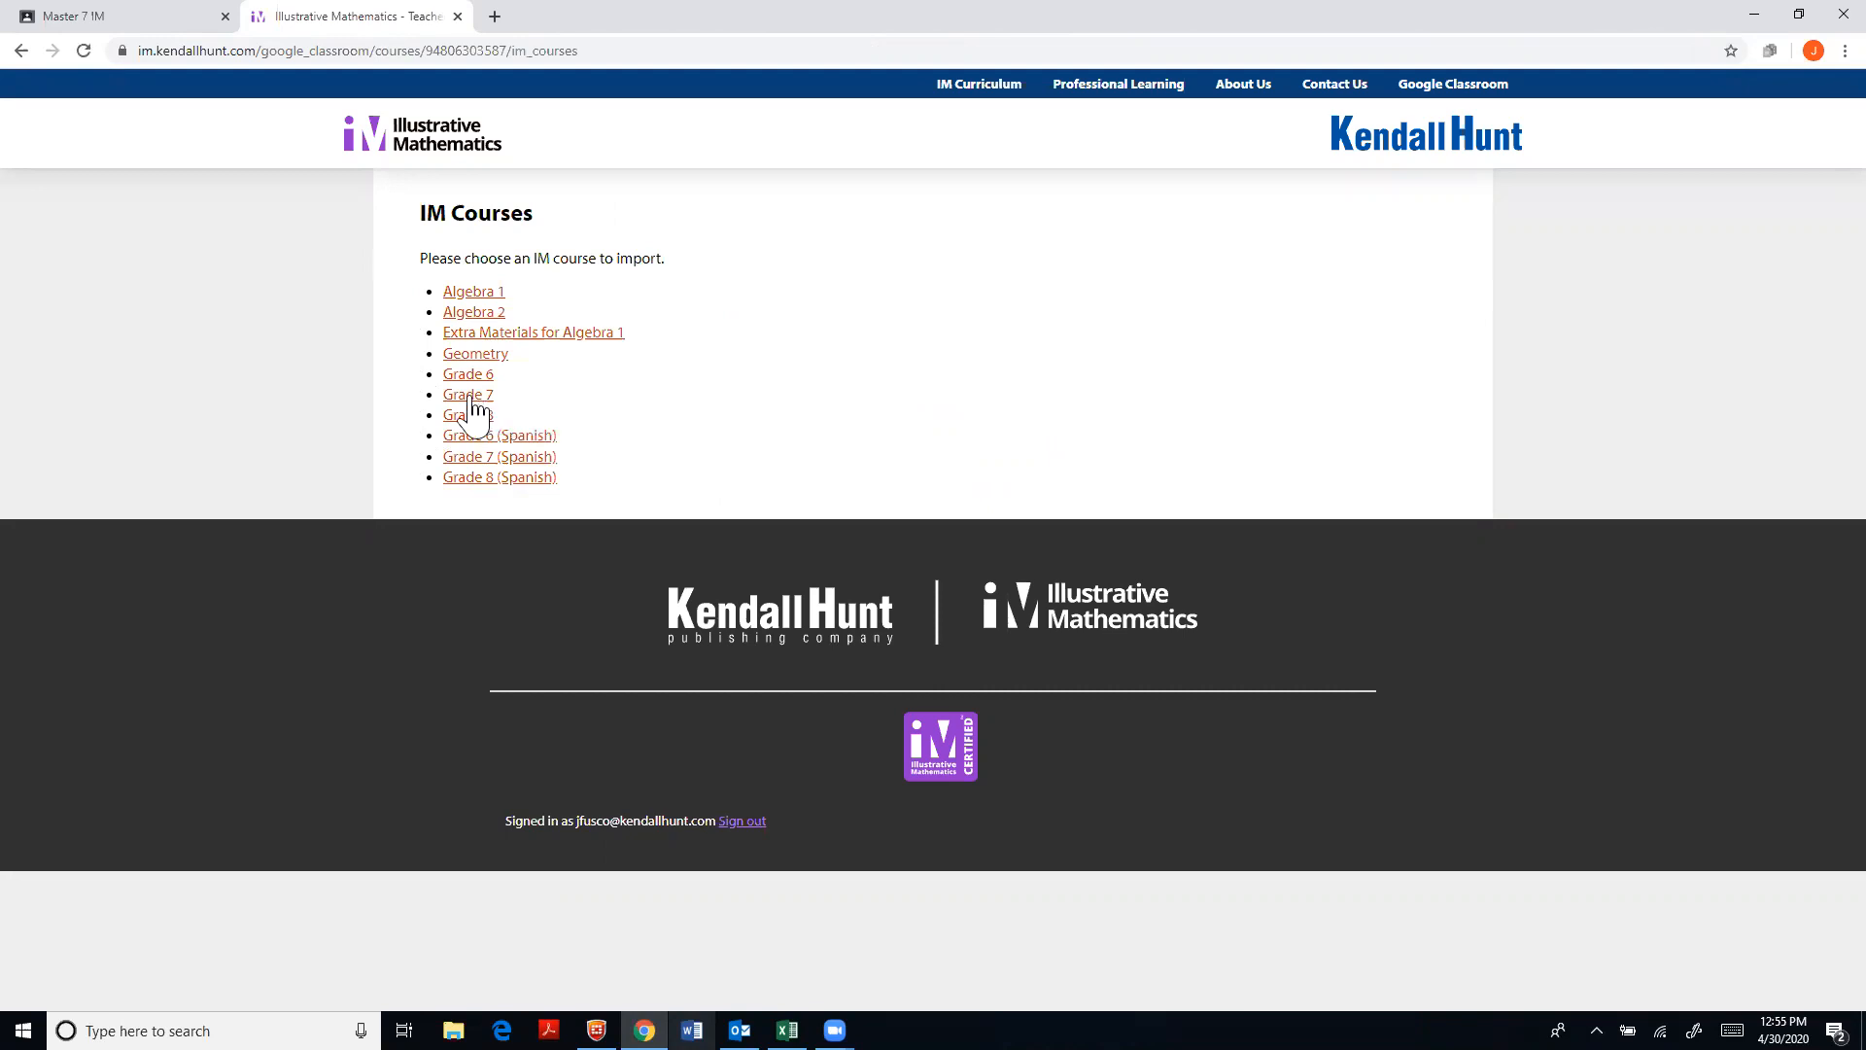
click(467, 395)
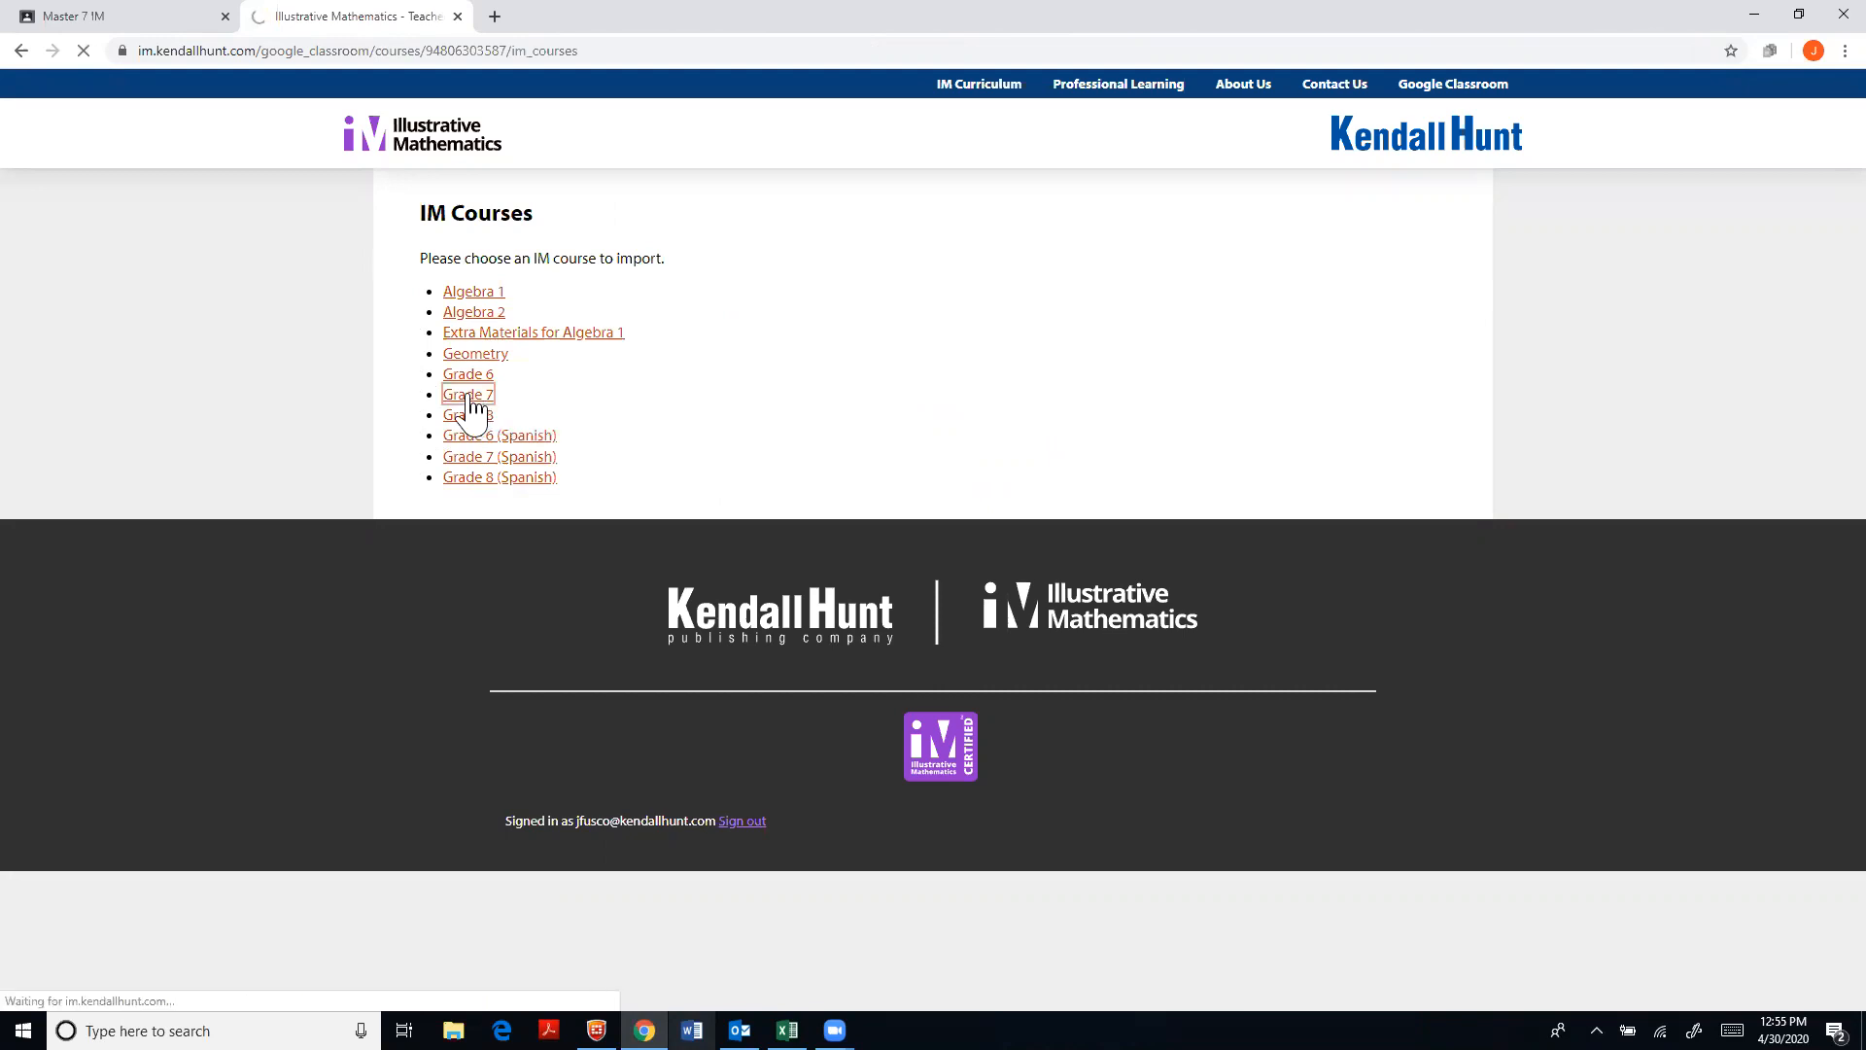
click(467, 394)
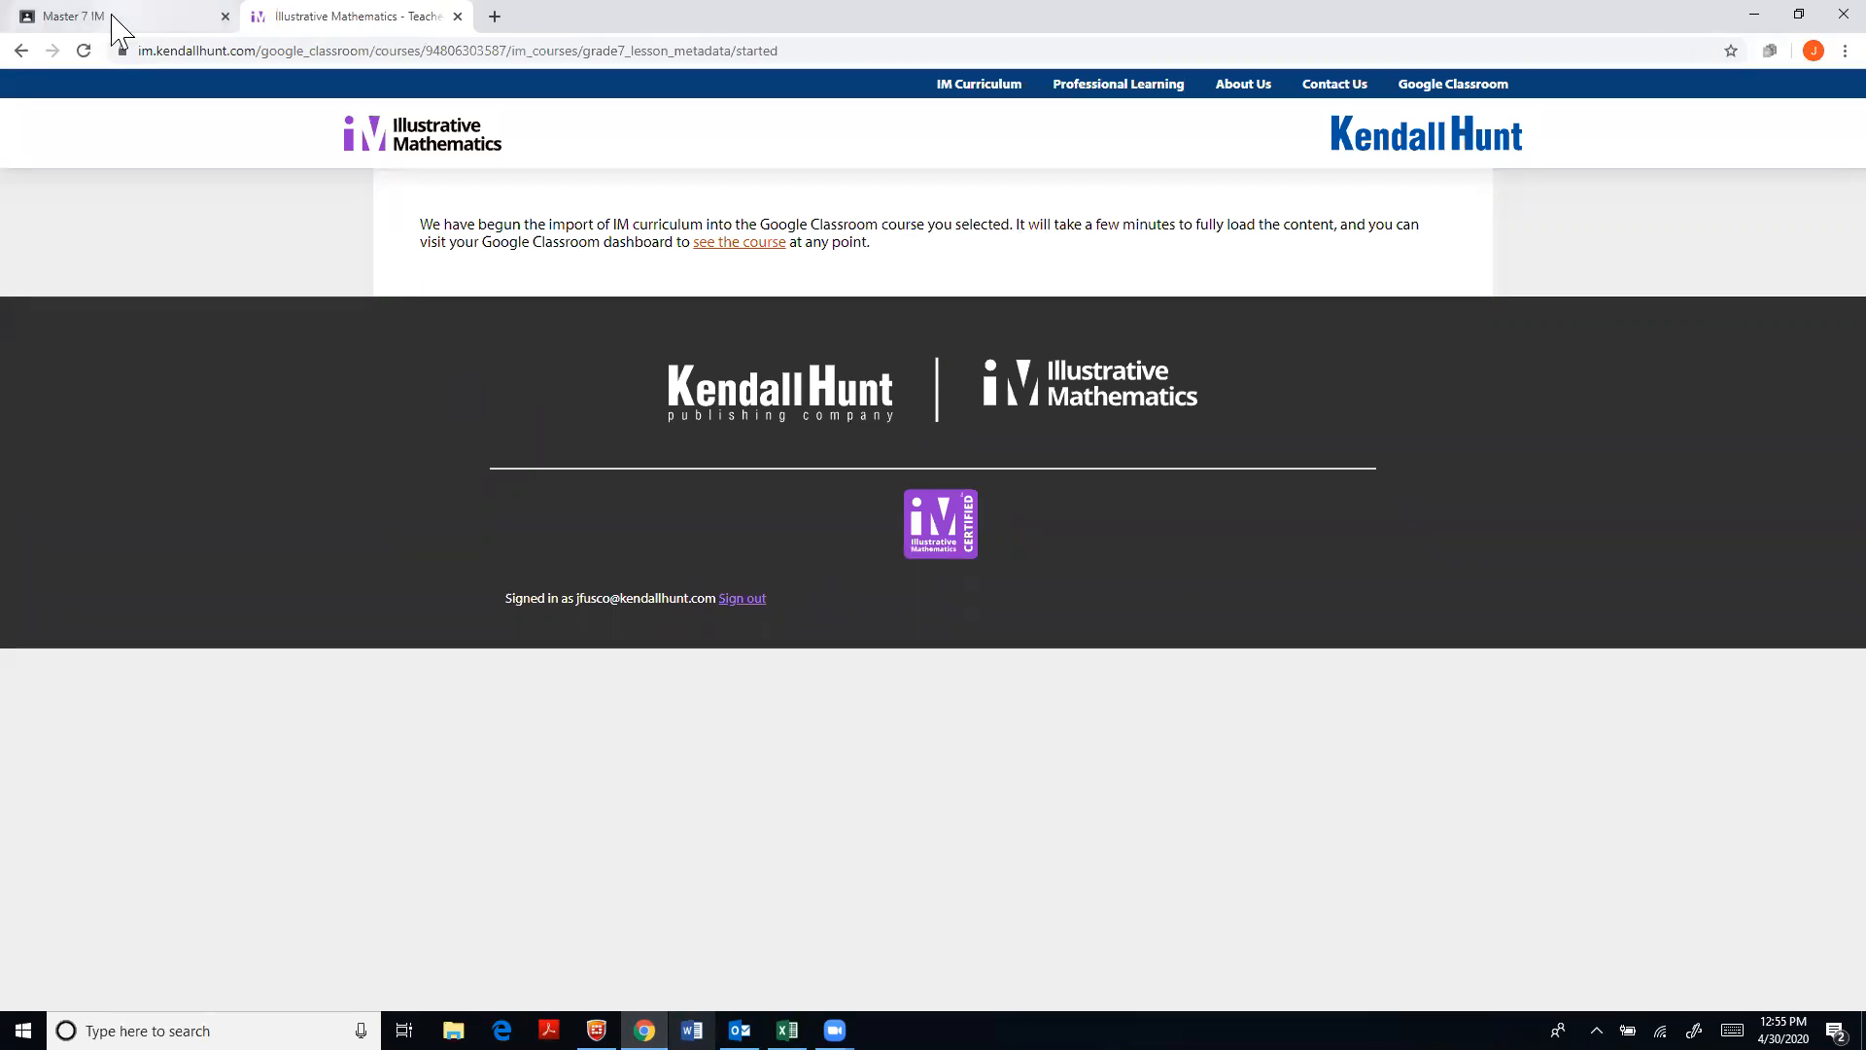
View Master 7 IM's Classwork listing the imported Grade 7 lesson and practice-set drafts
click(119, 16)
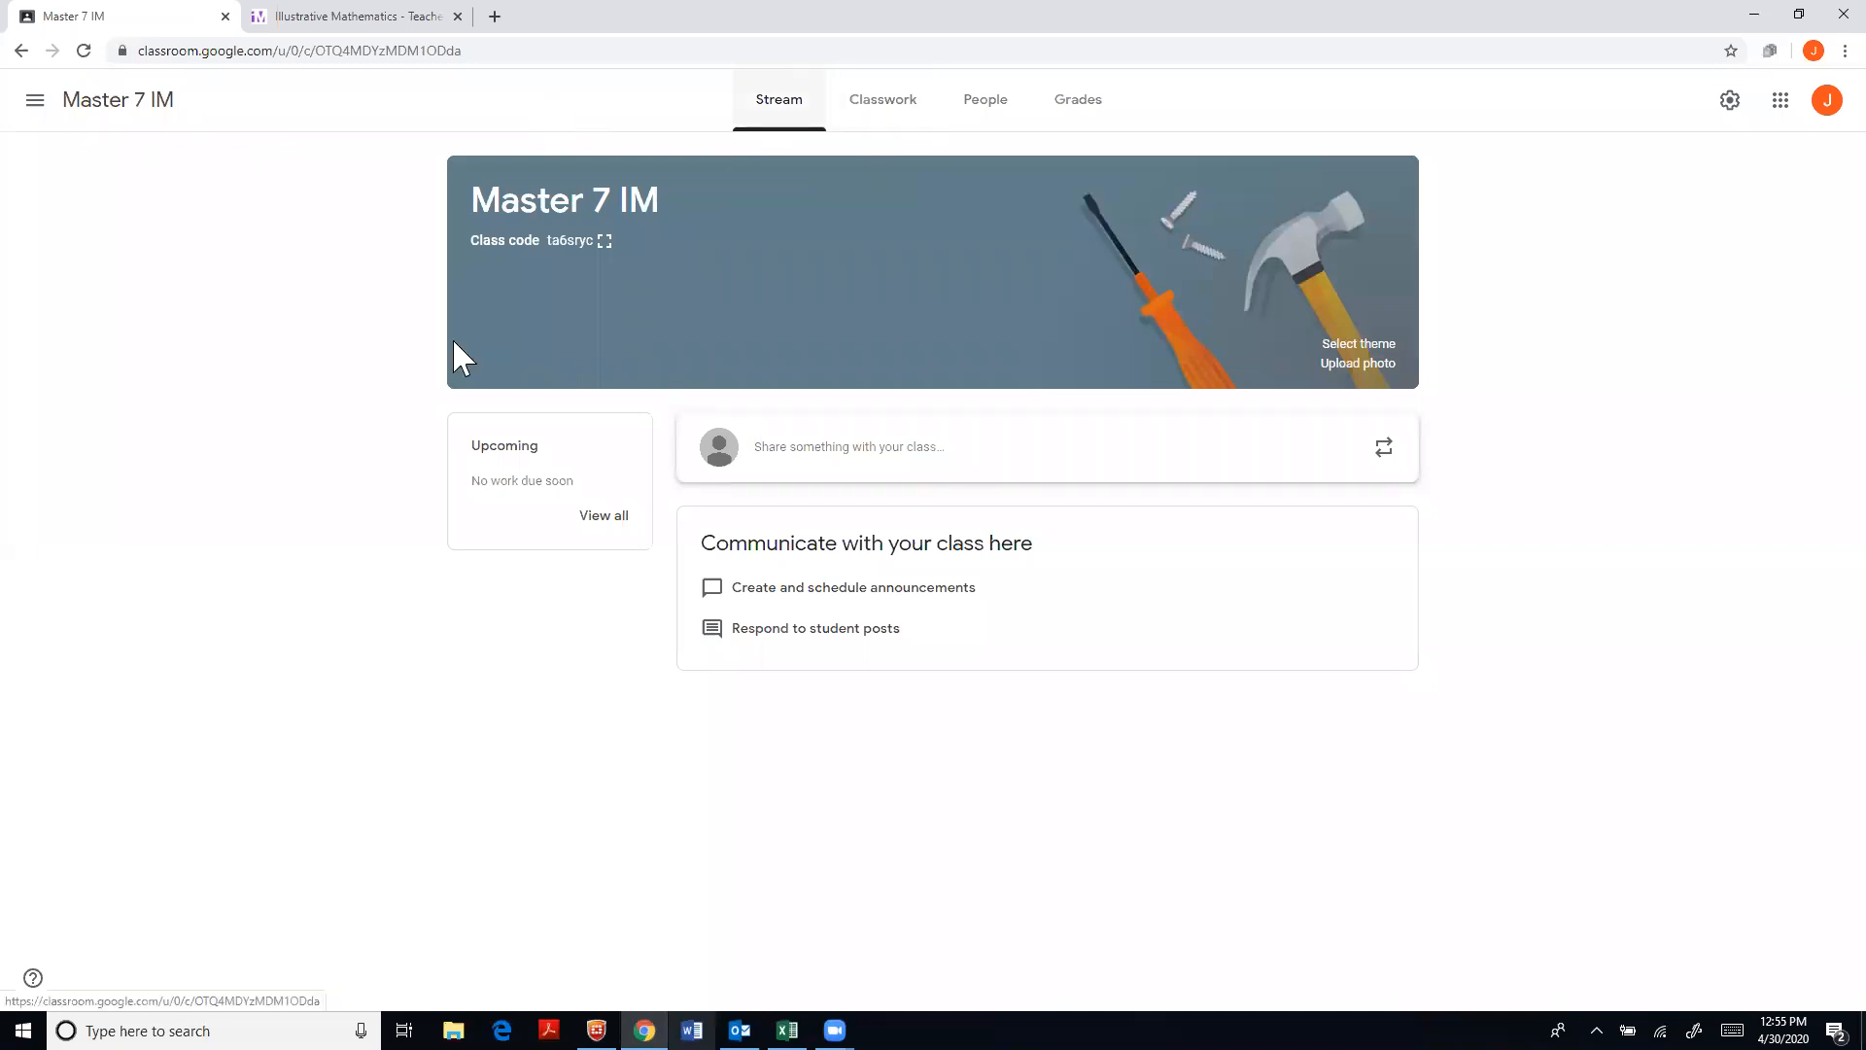
mouse_move(883, 99)
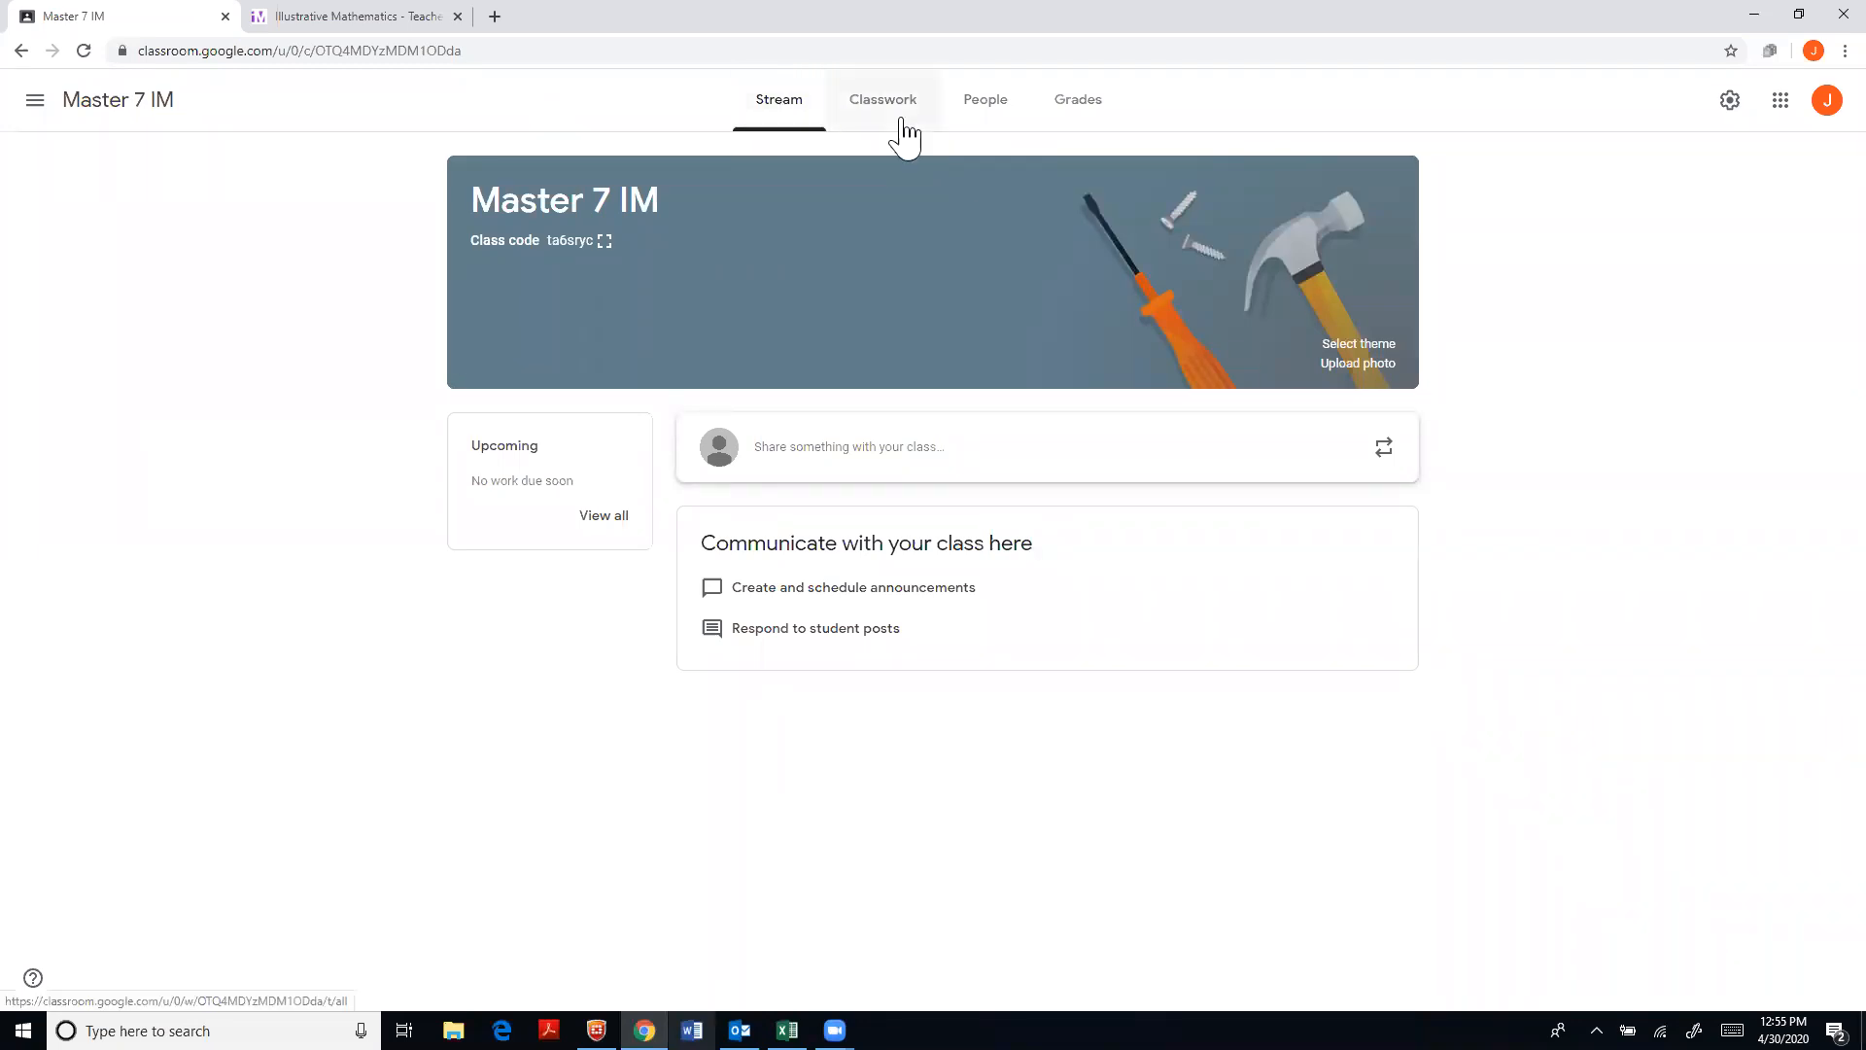
click(883, 99)
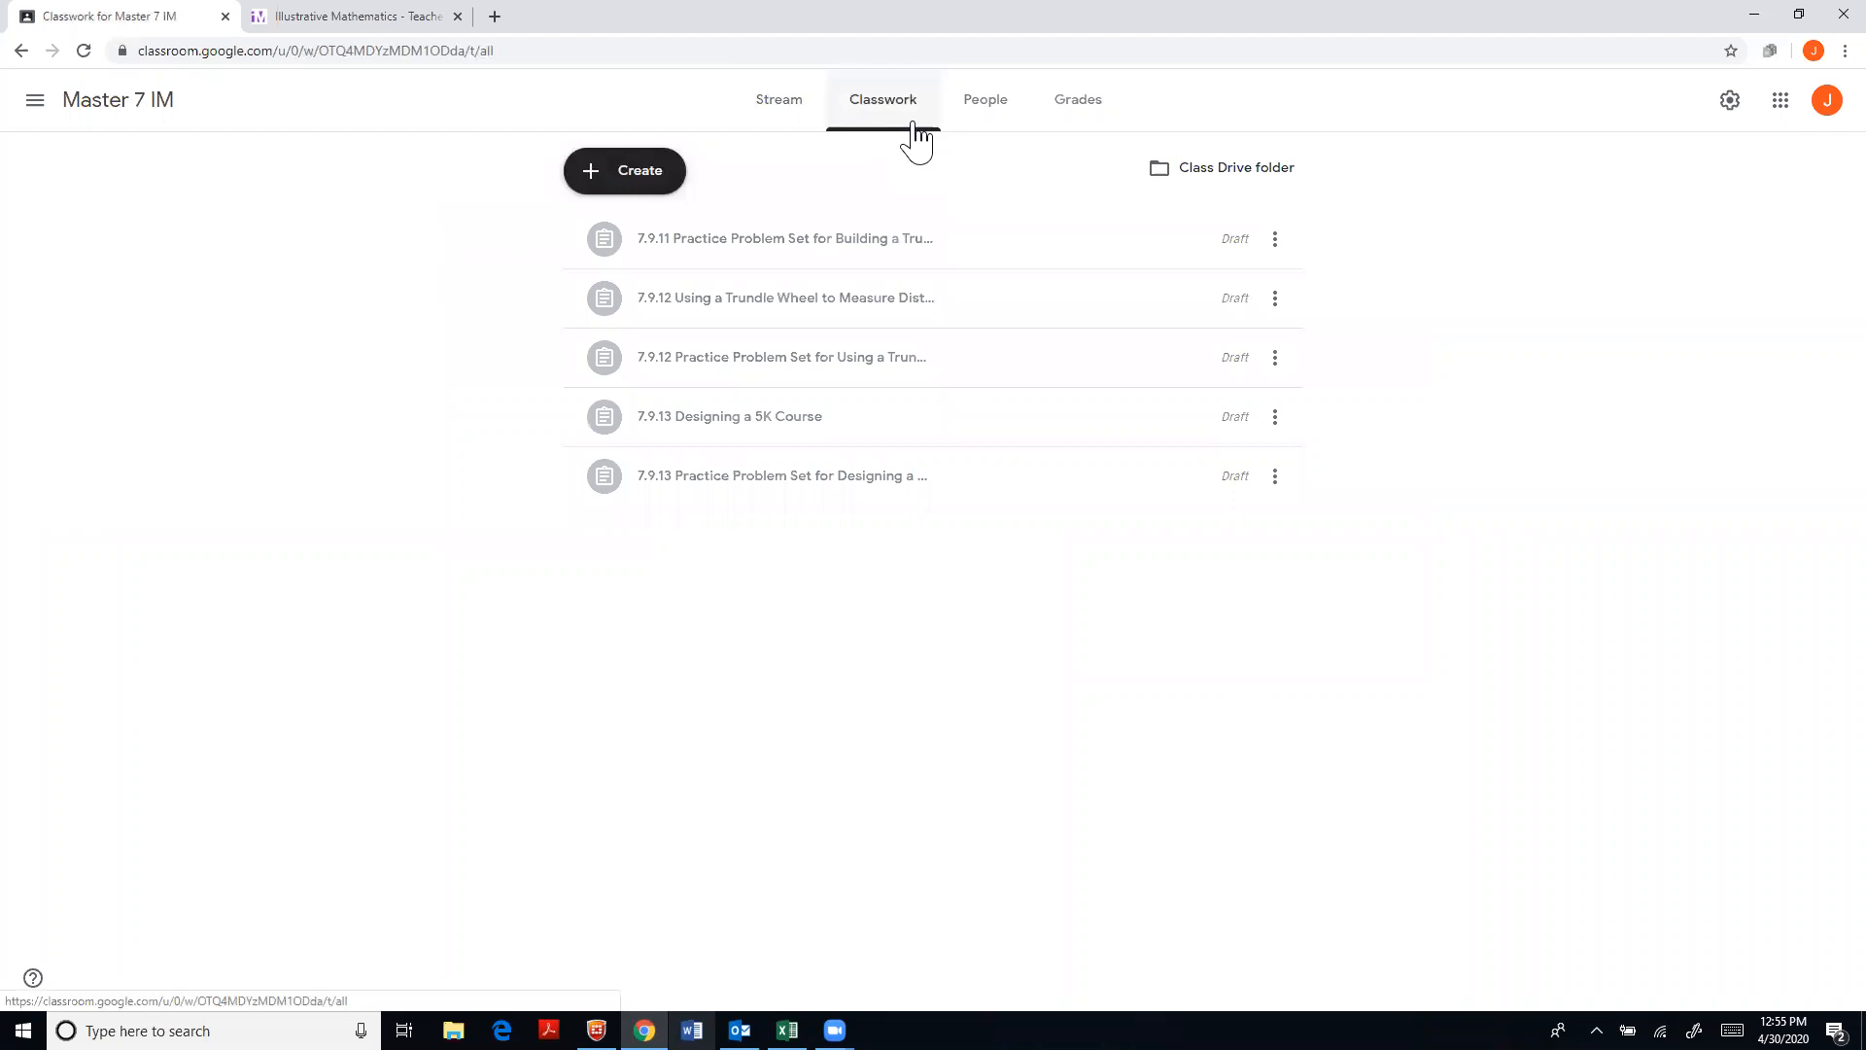
mouse_move(908, 128)
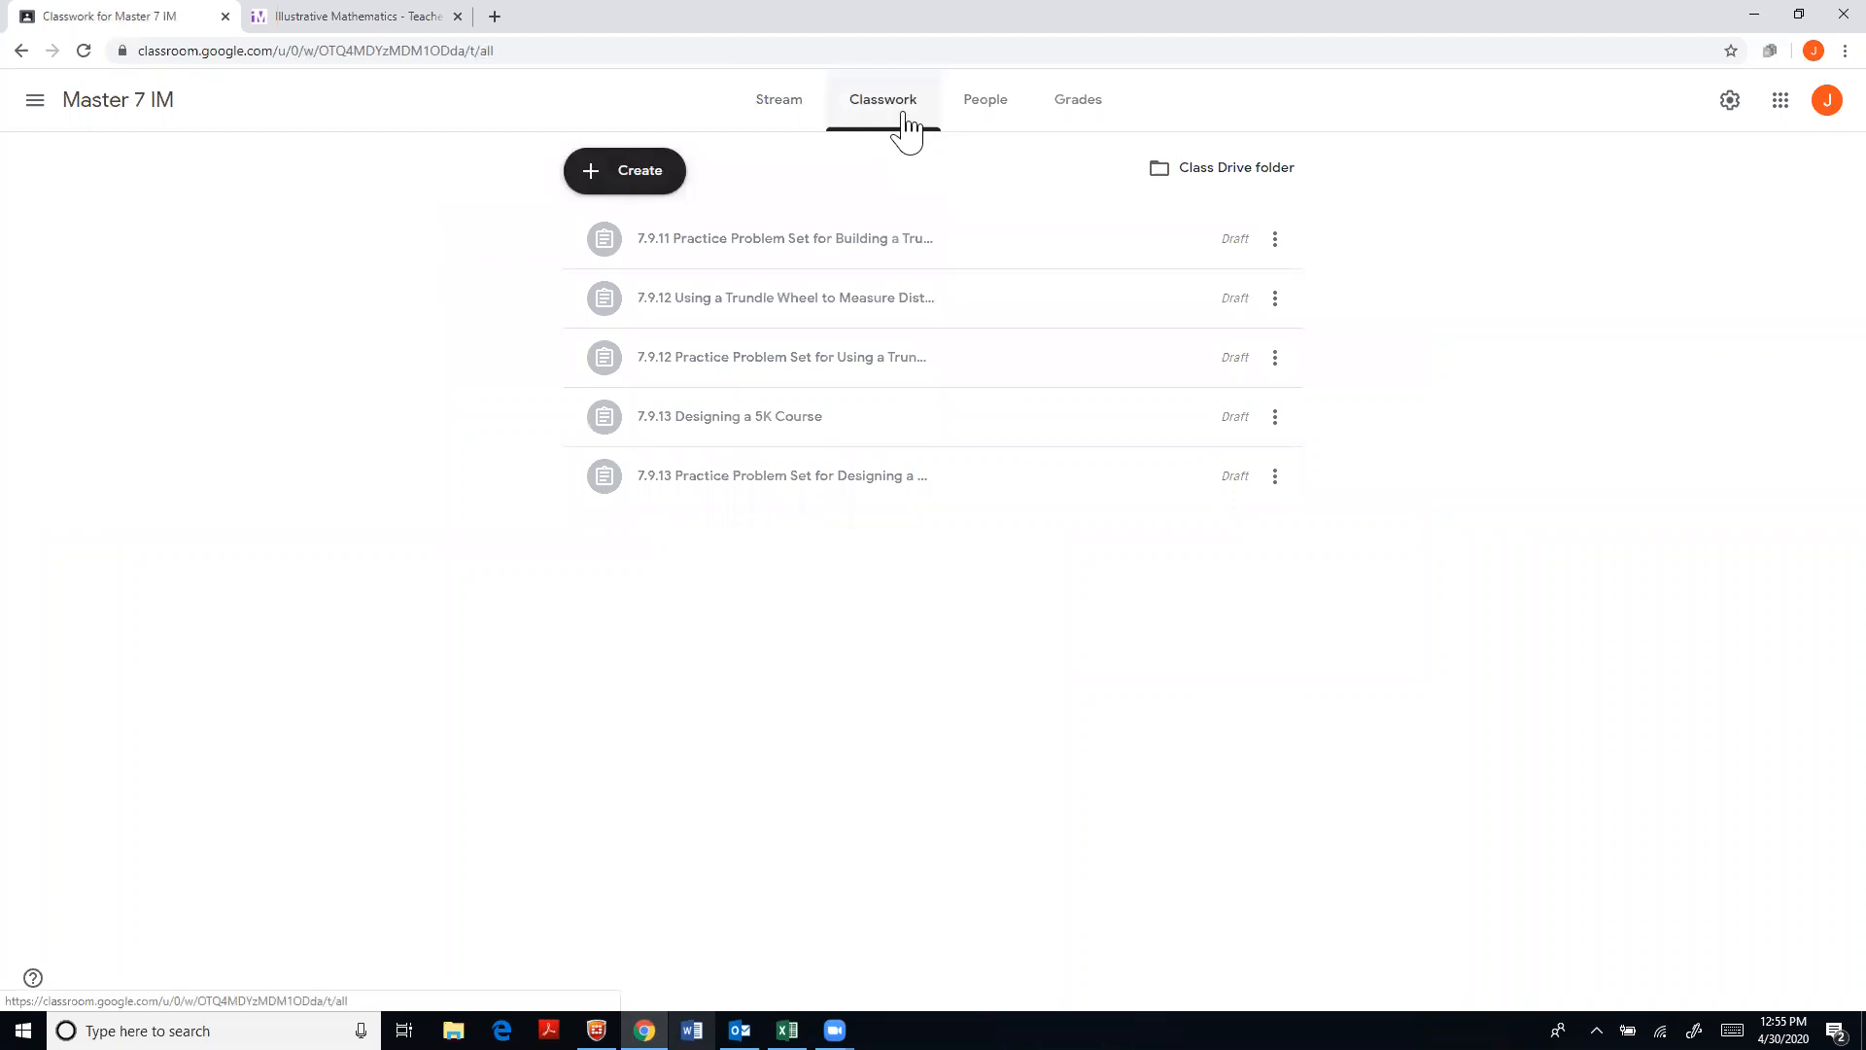
mouse_move(941, 268)
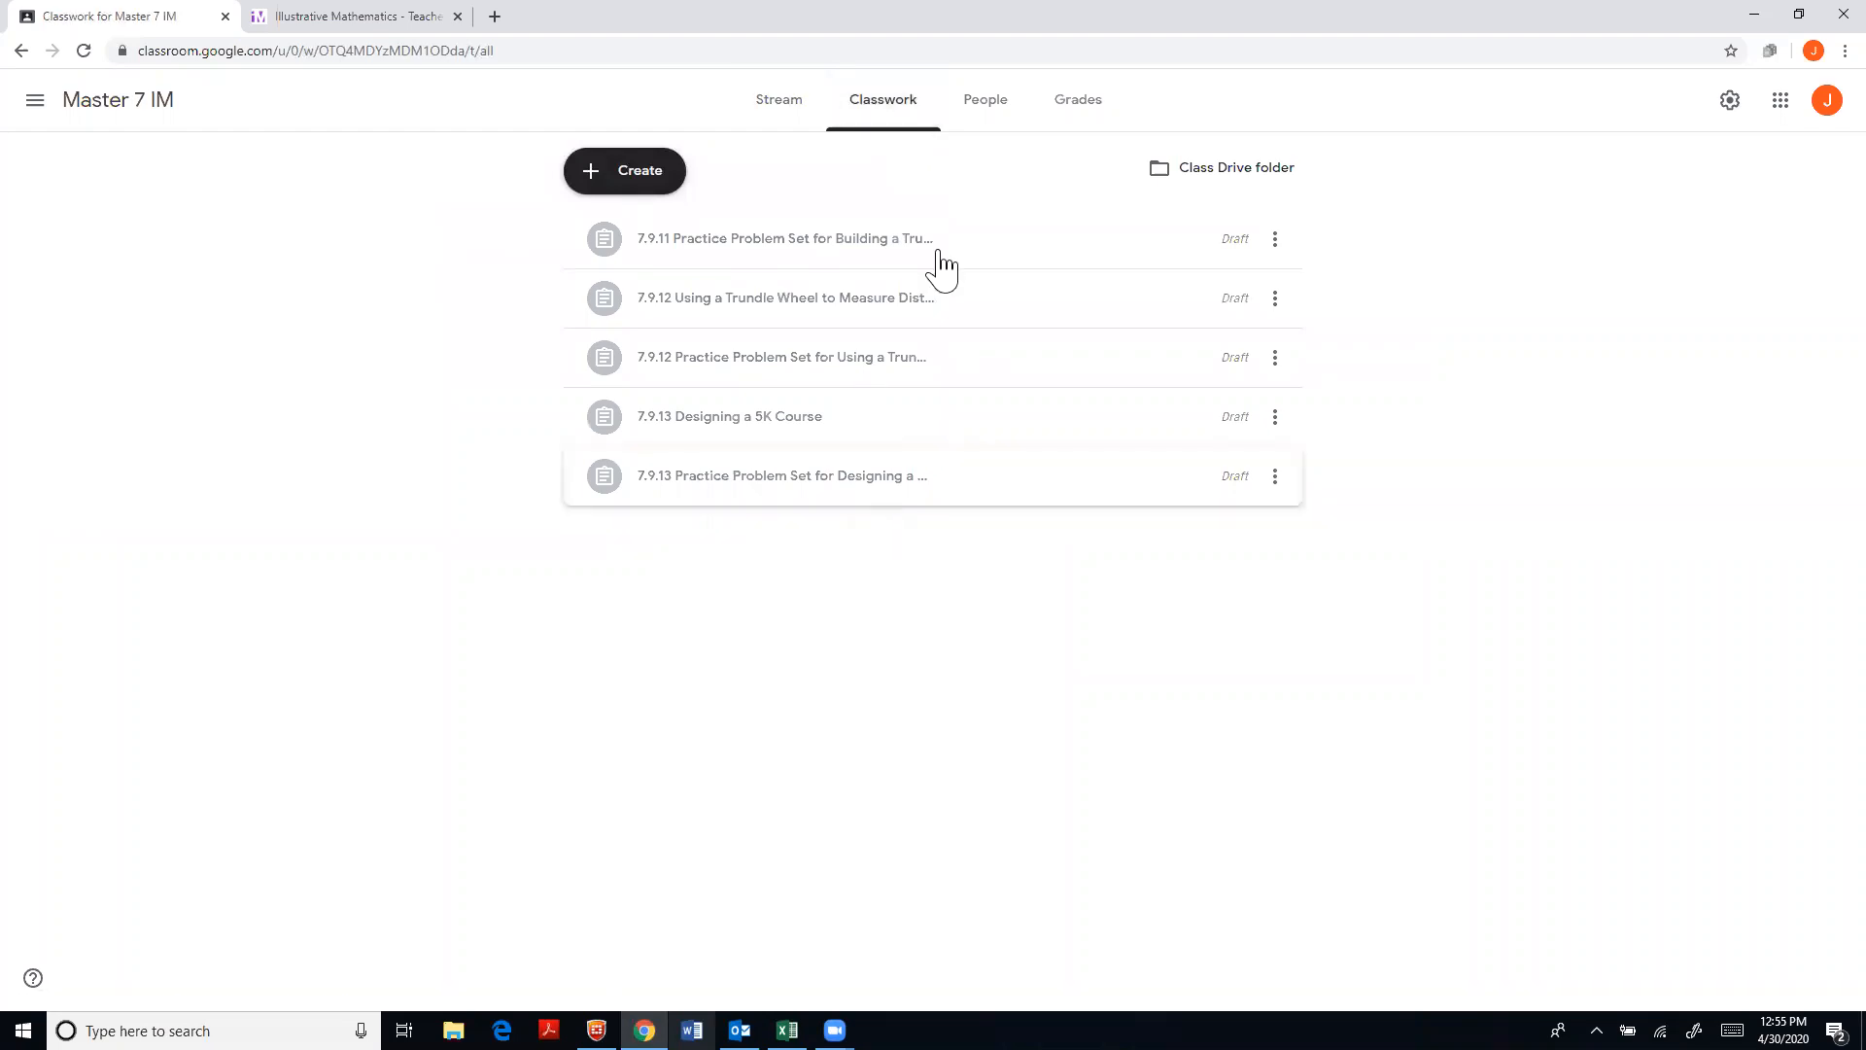
mouse_move(931, 237)
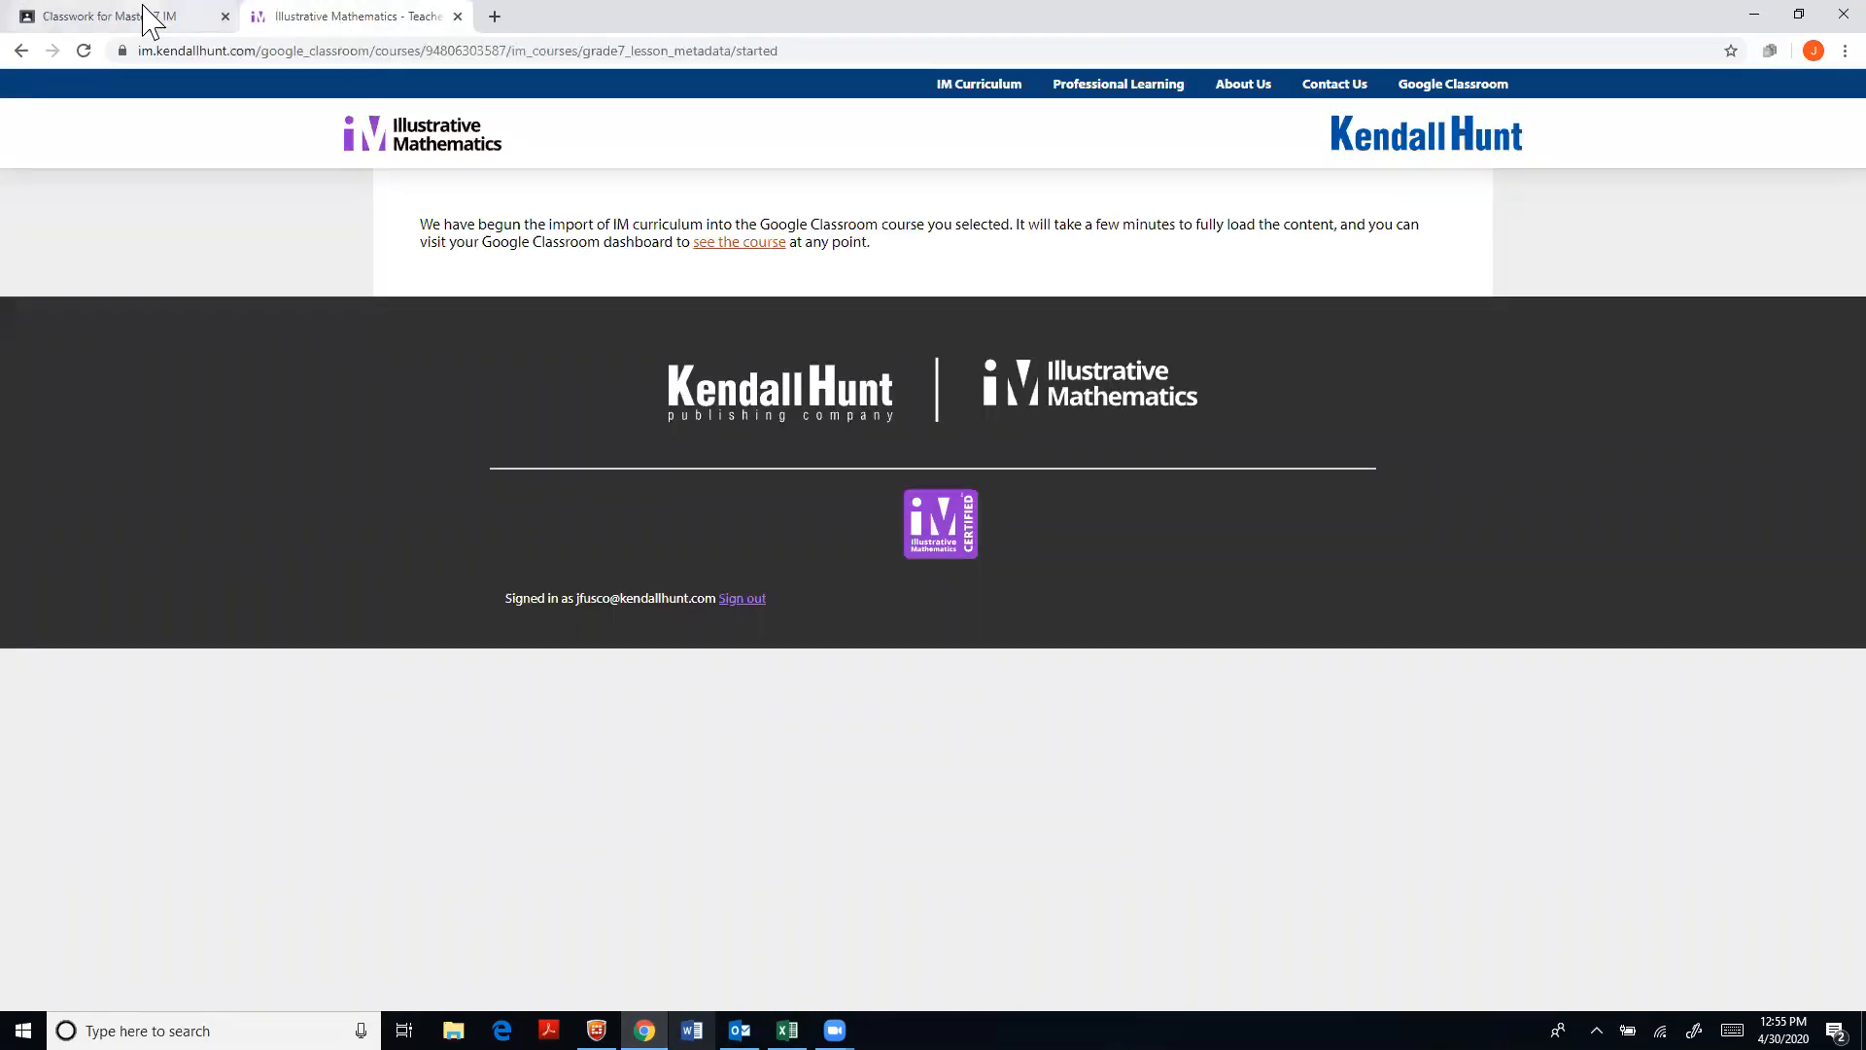
mouse_move(107, 15)
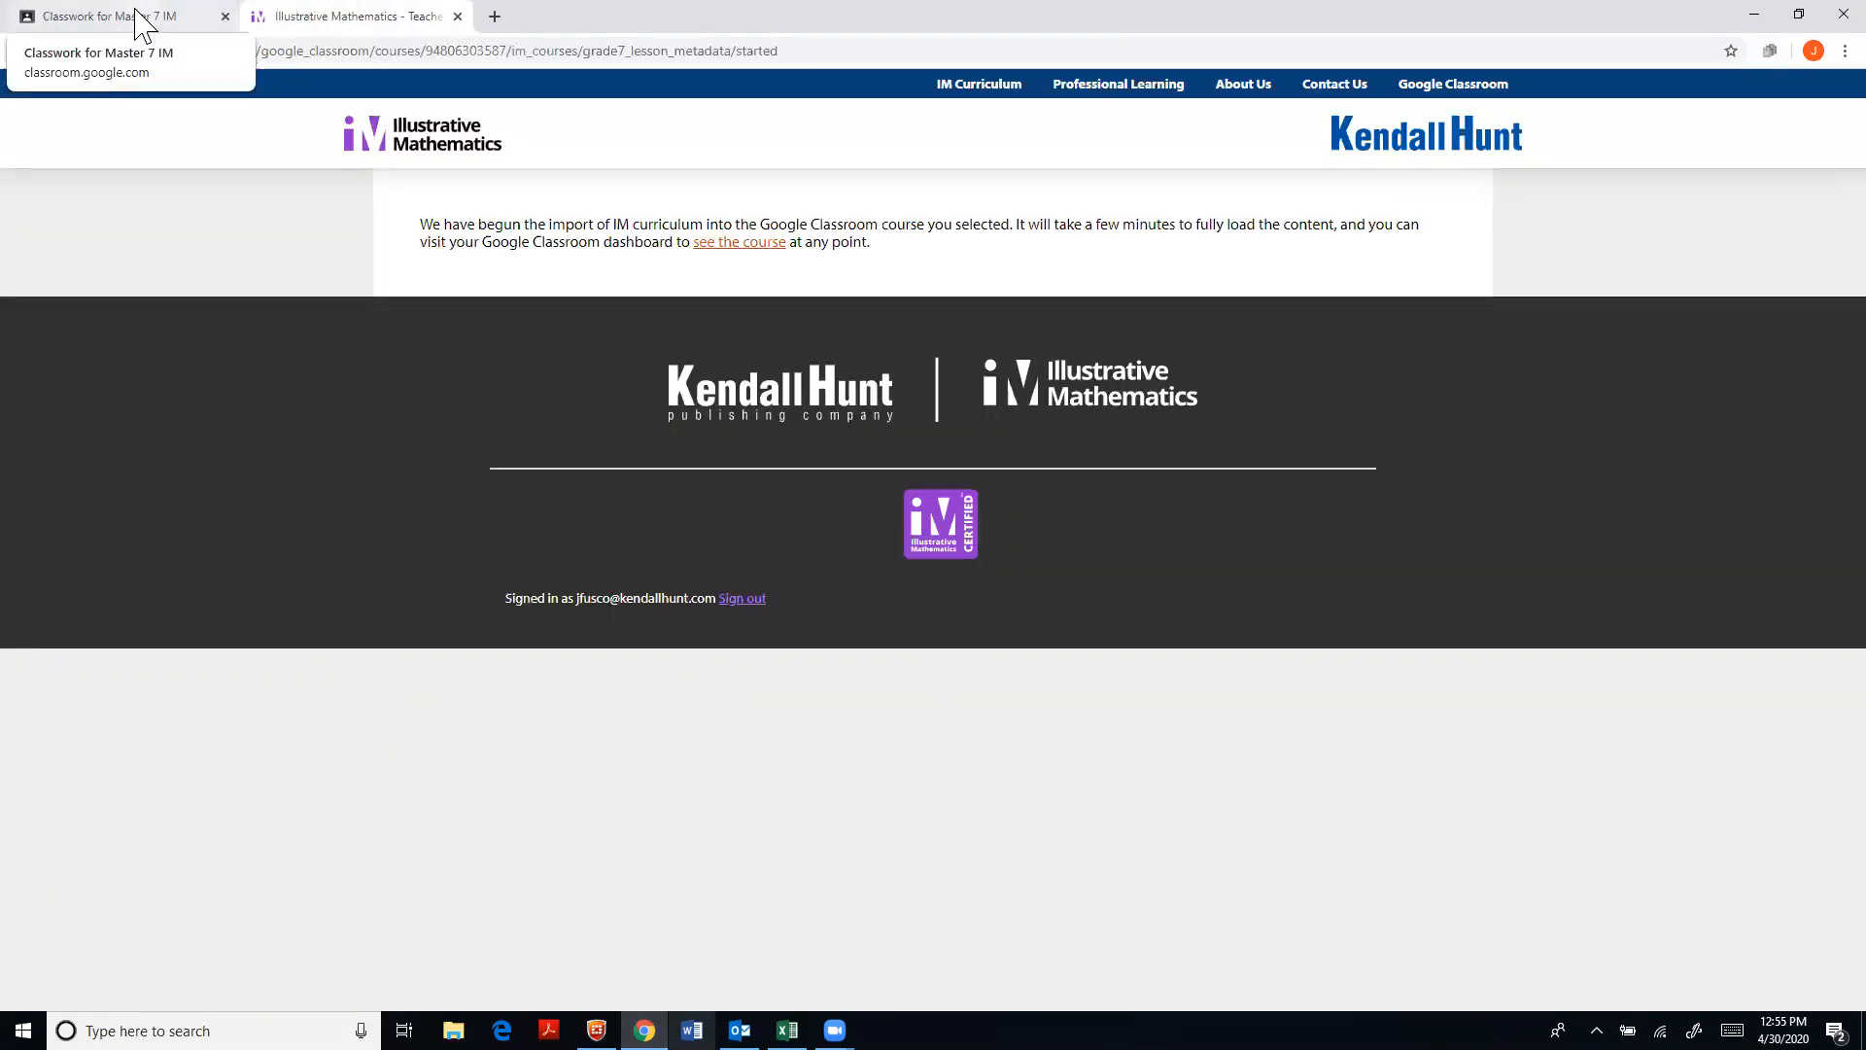
mouse_move(712, 164)
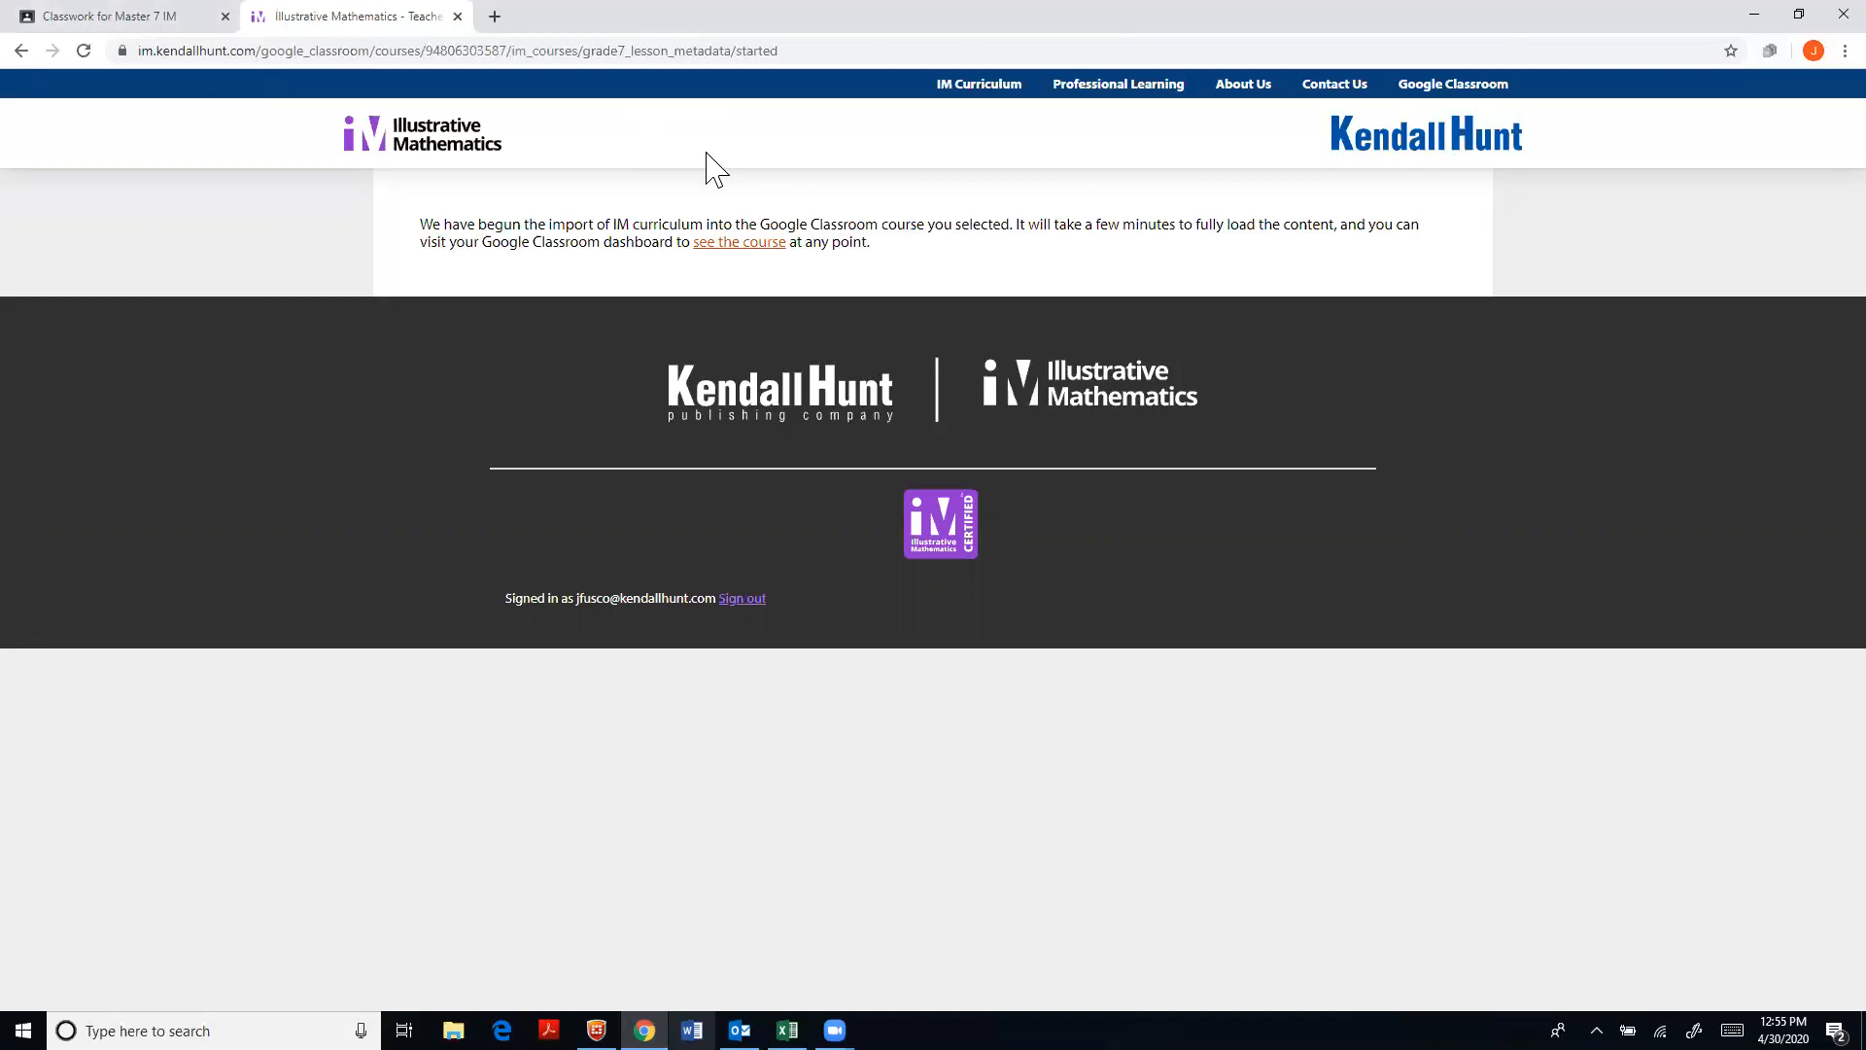
mouse_move(107, 15)
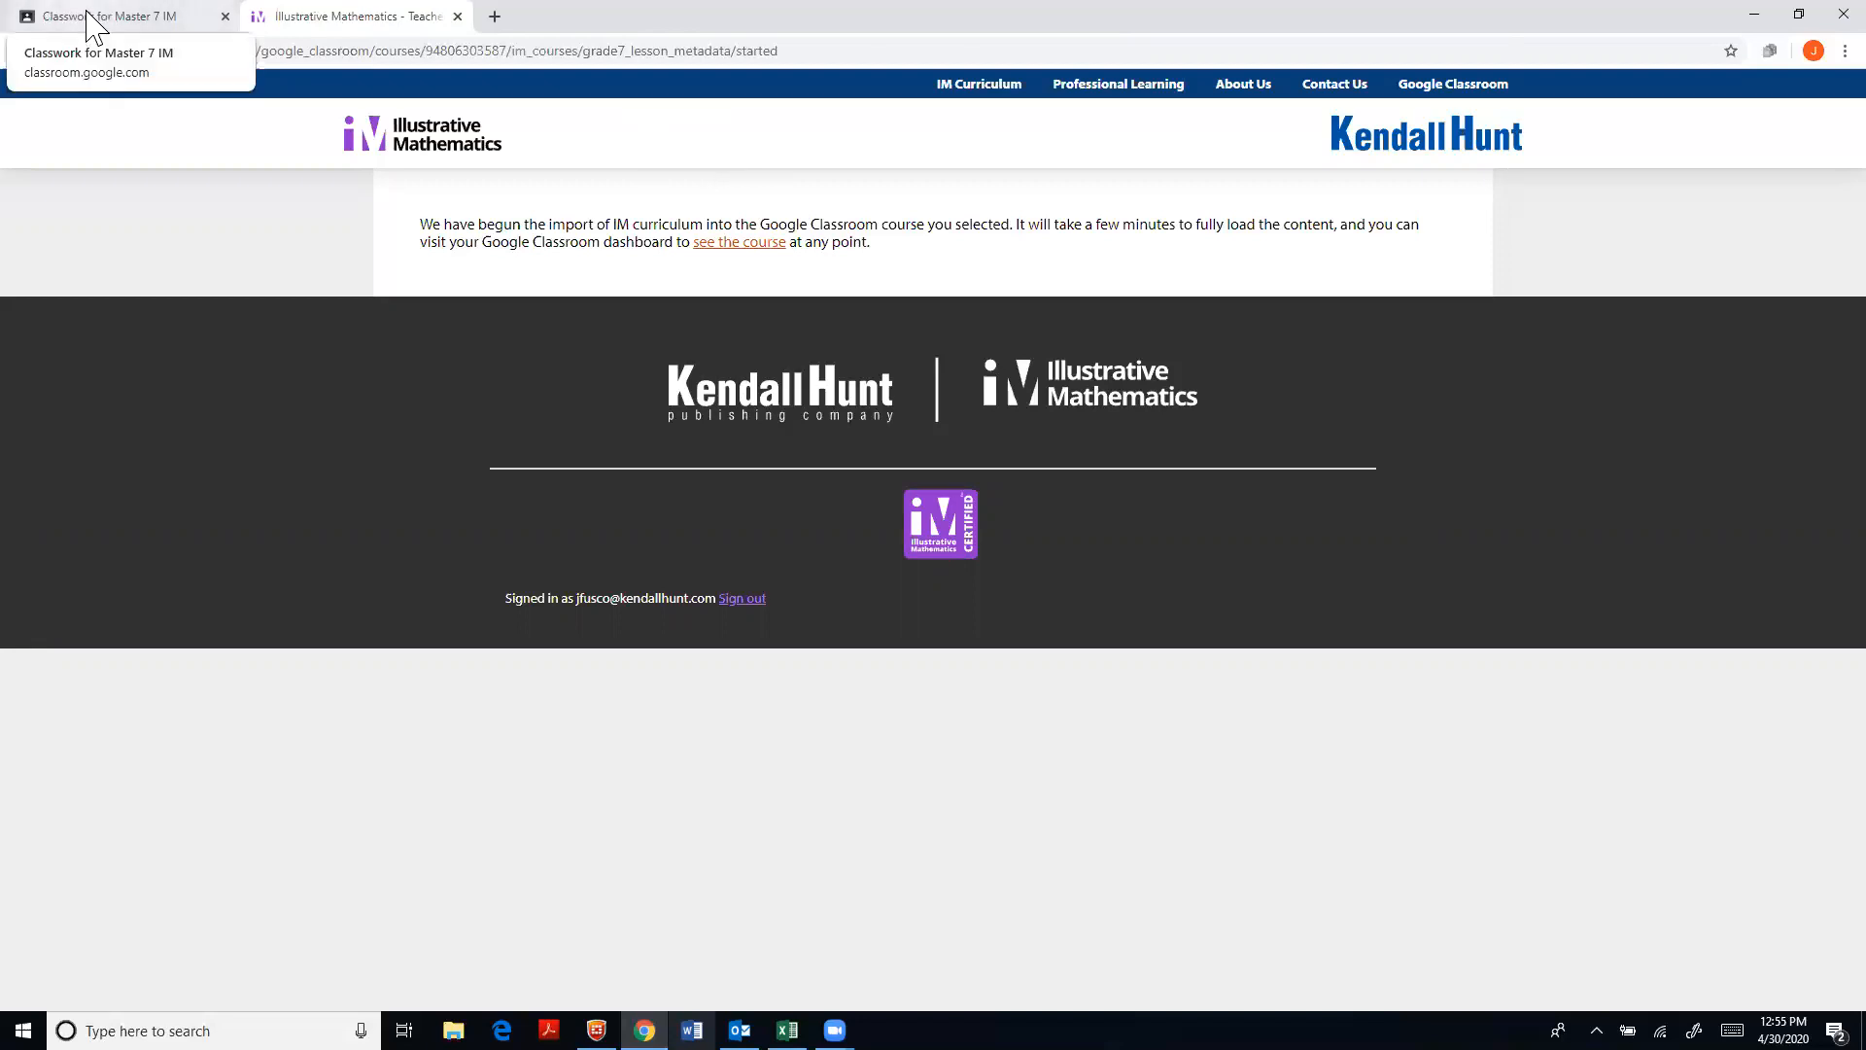
click(113, 16)
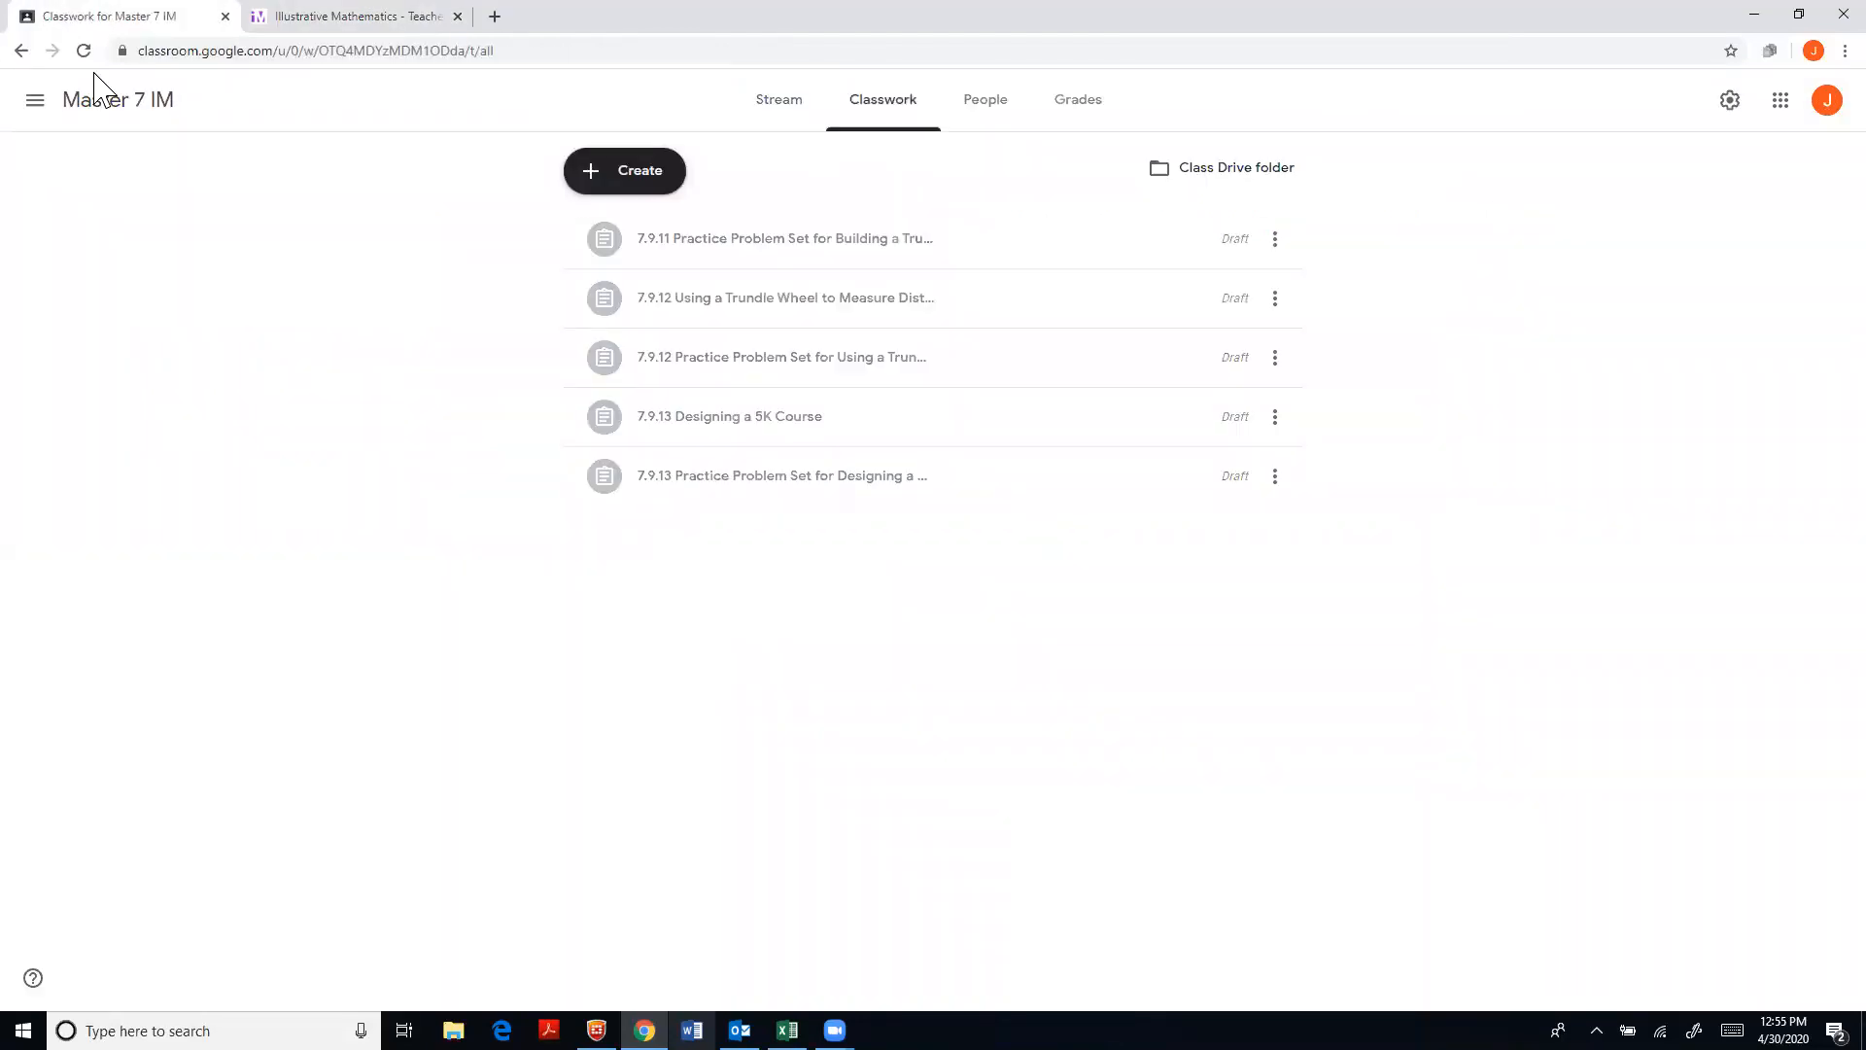
mouse_move(408, 305)
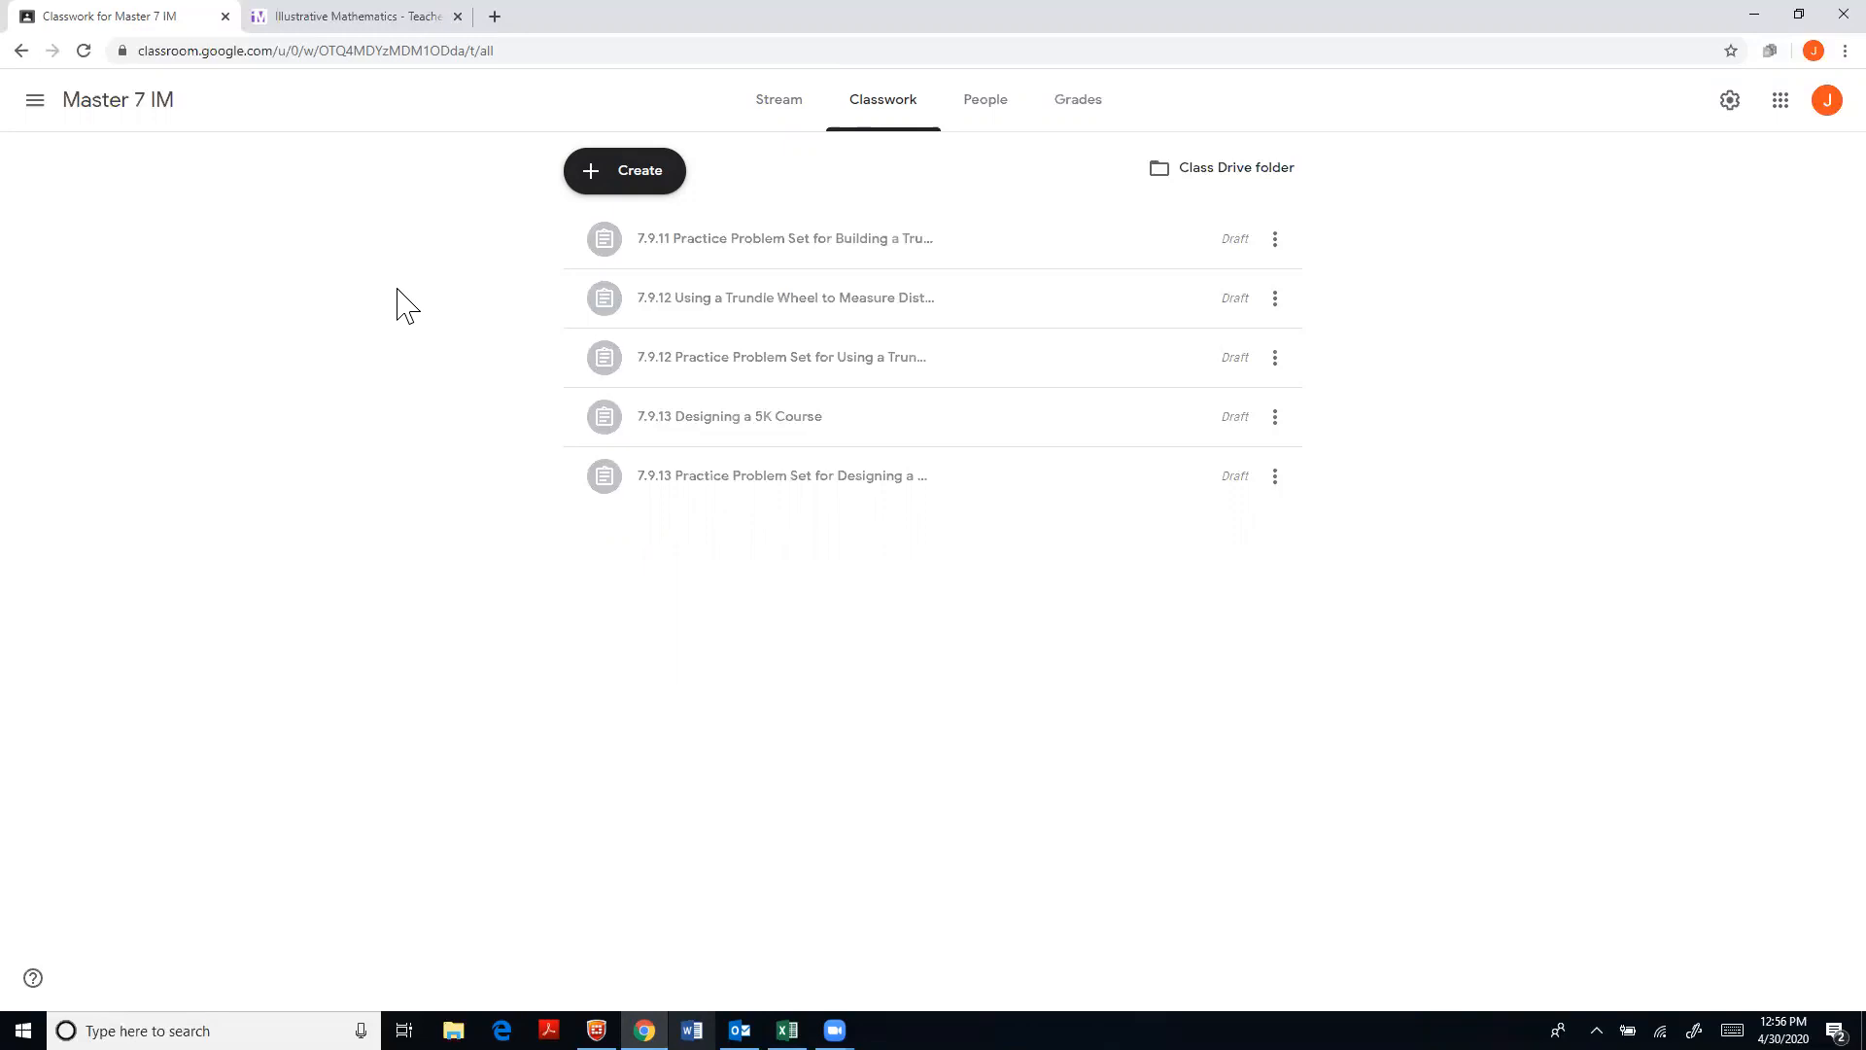
mouse_move(550, 184)
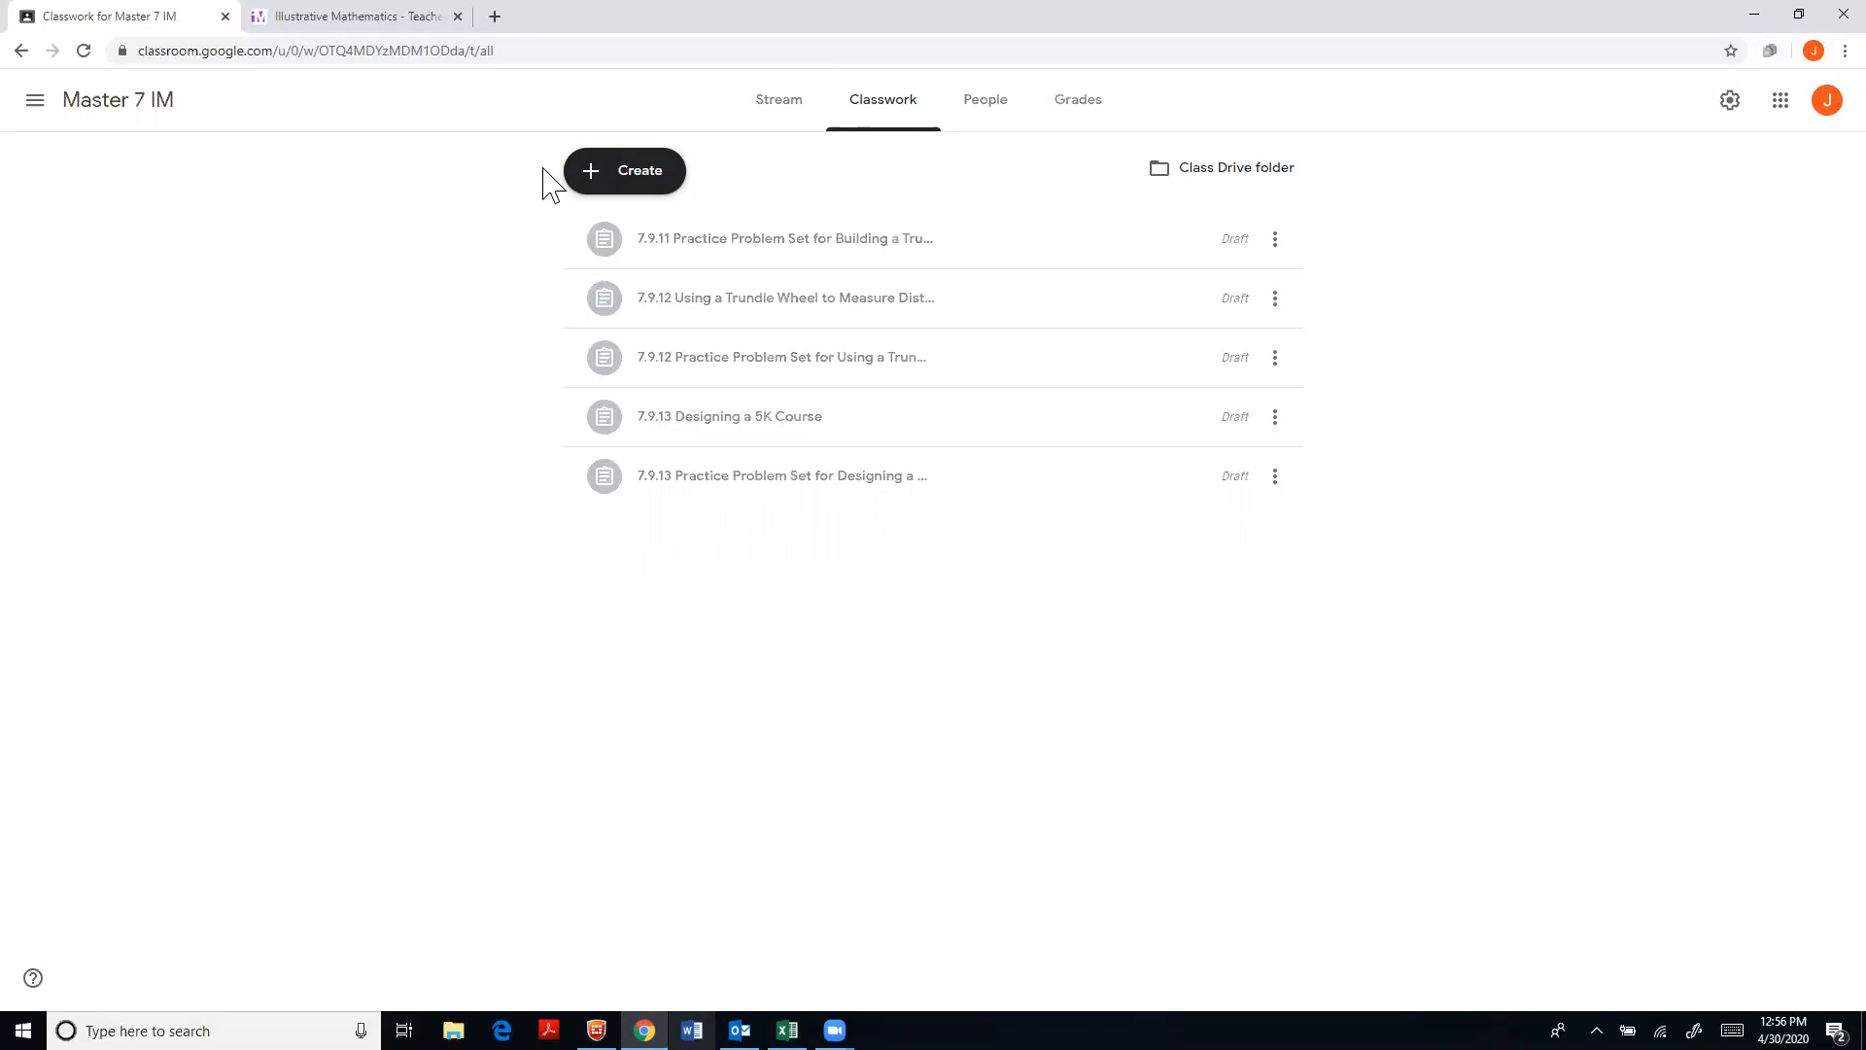